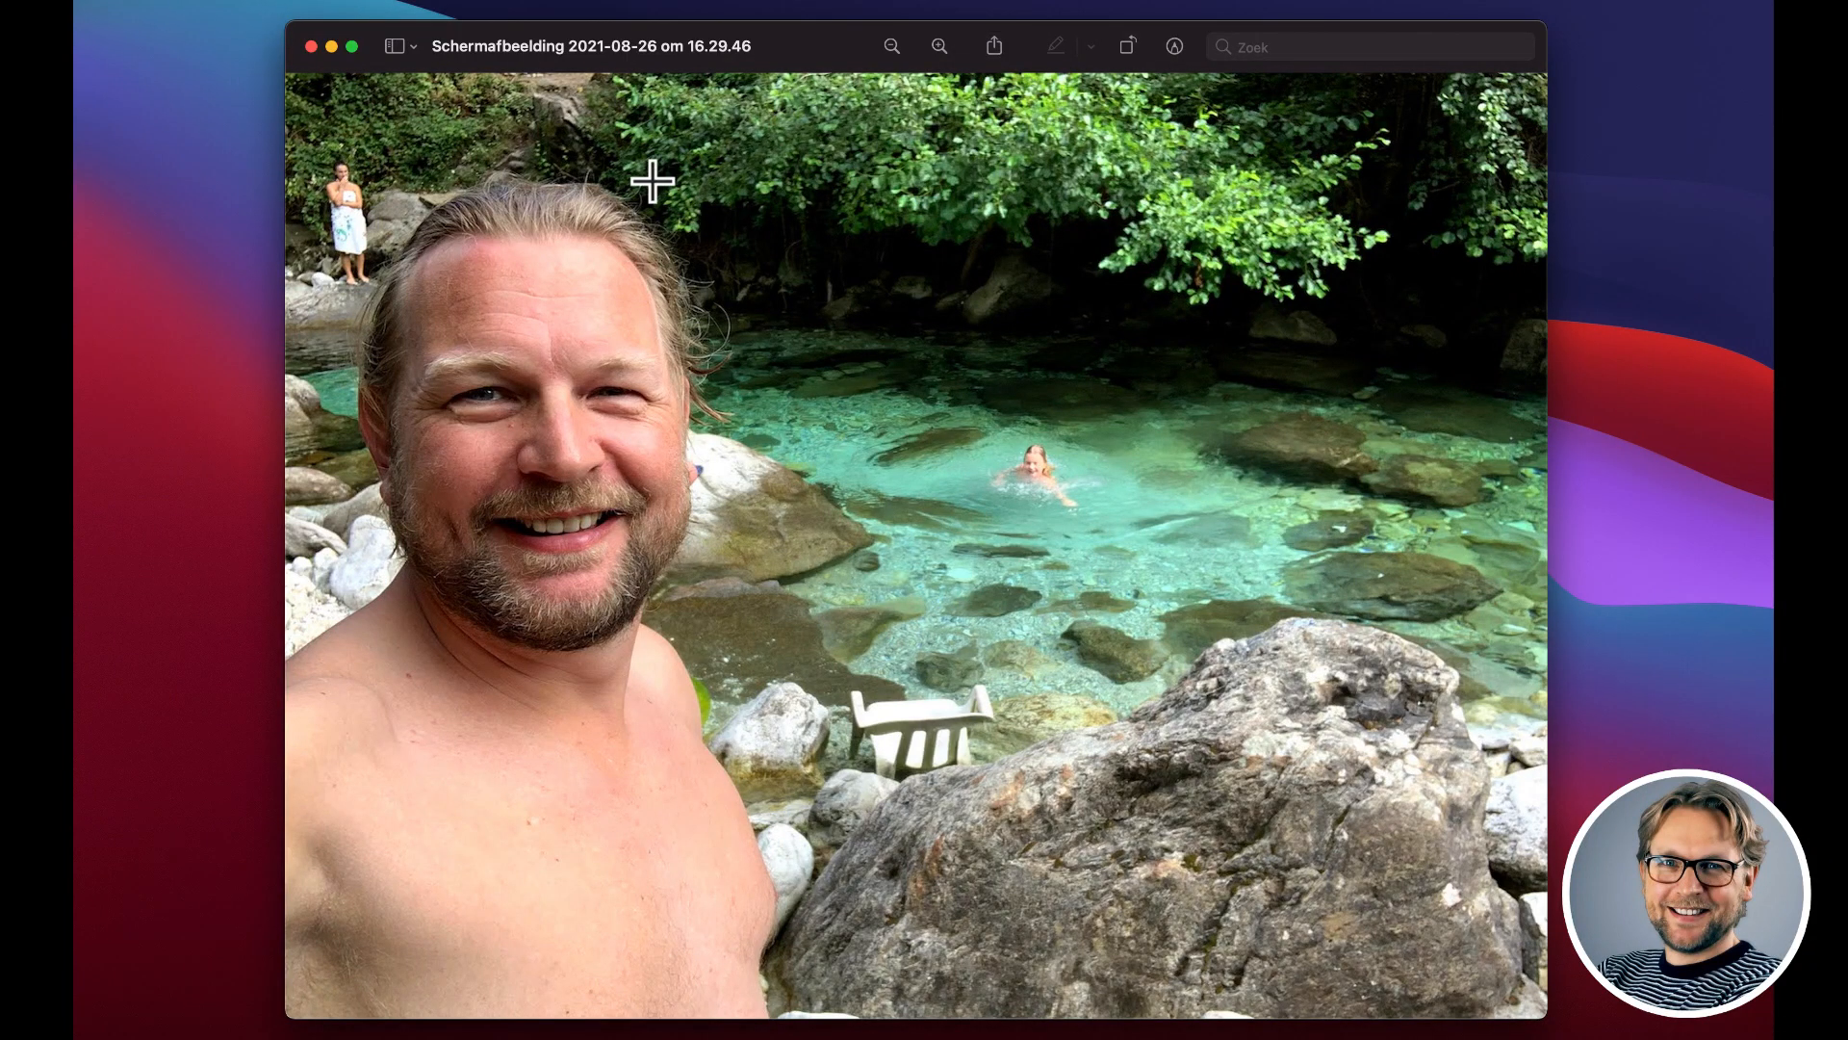
pyautogui.moveTo(593, 198)
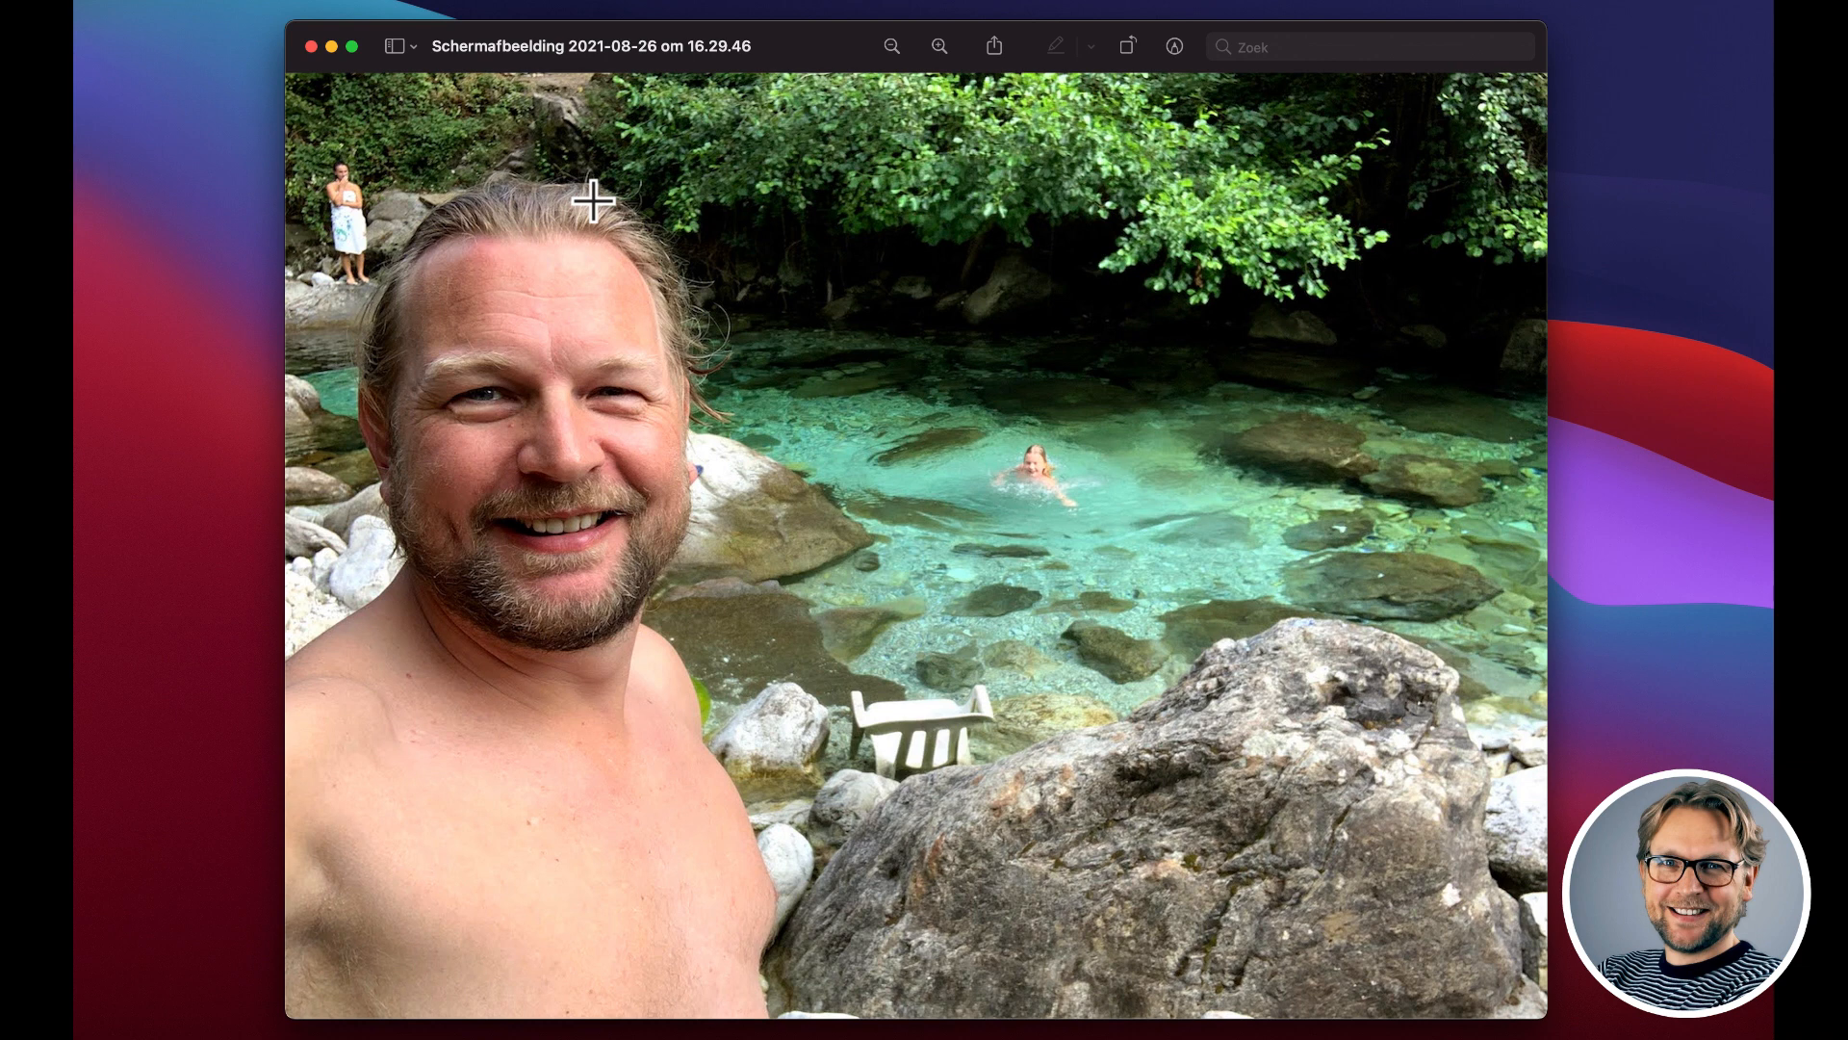
pyautogui.moveTo(718, 265)
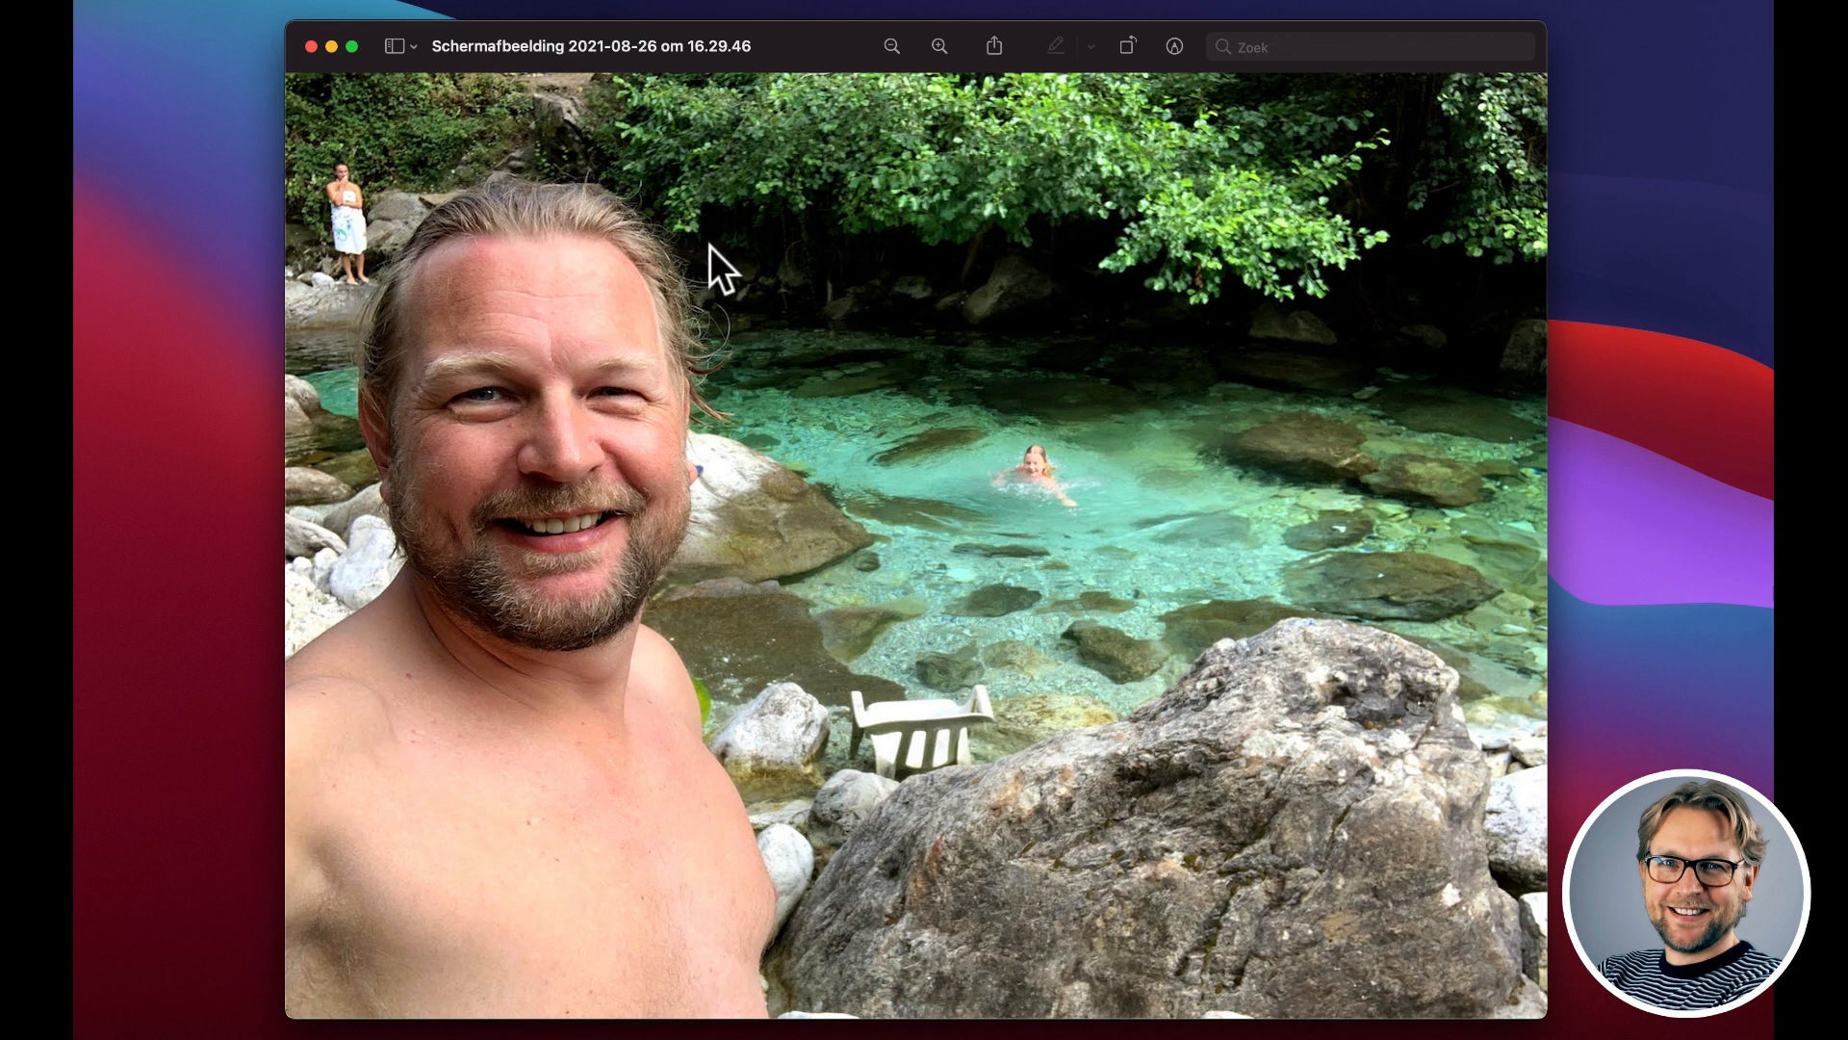
pyautogui.moveTo(394, 213)
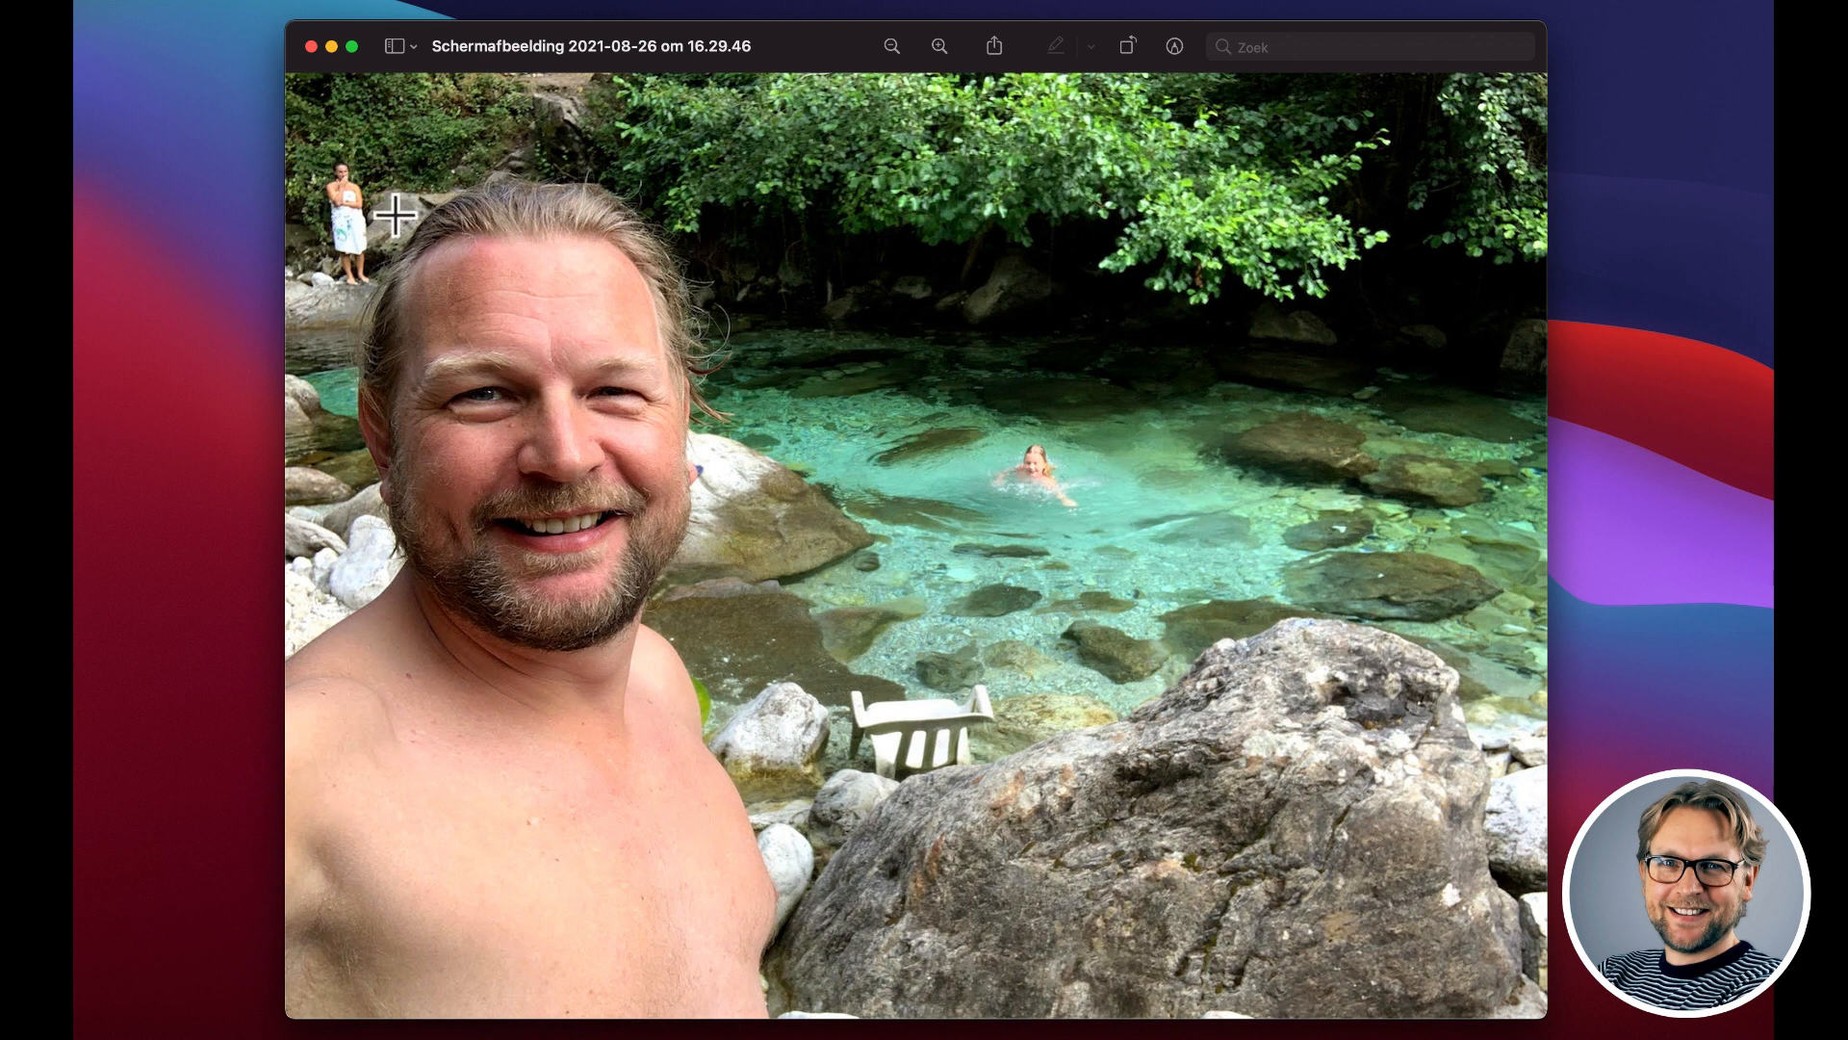
pyautogui.moveTo(1059, 450)
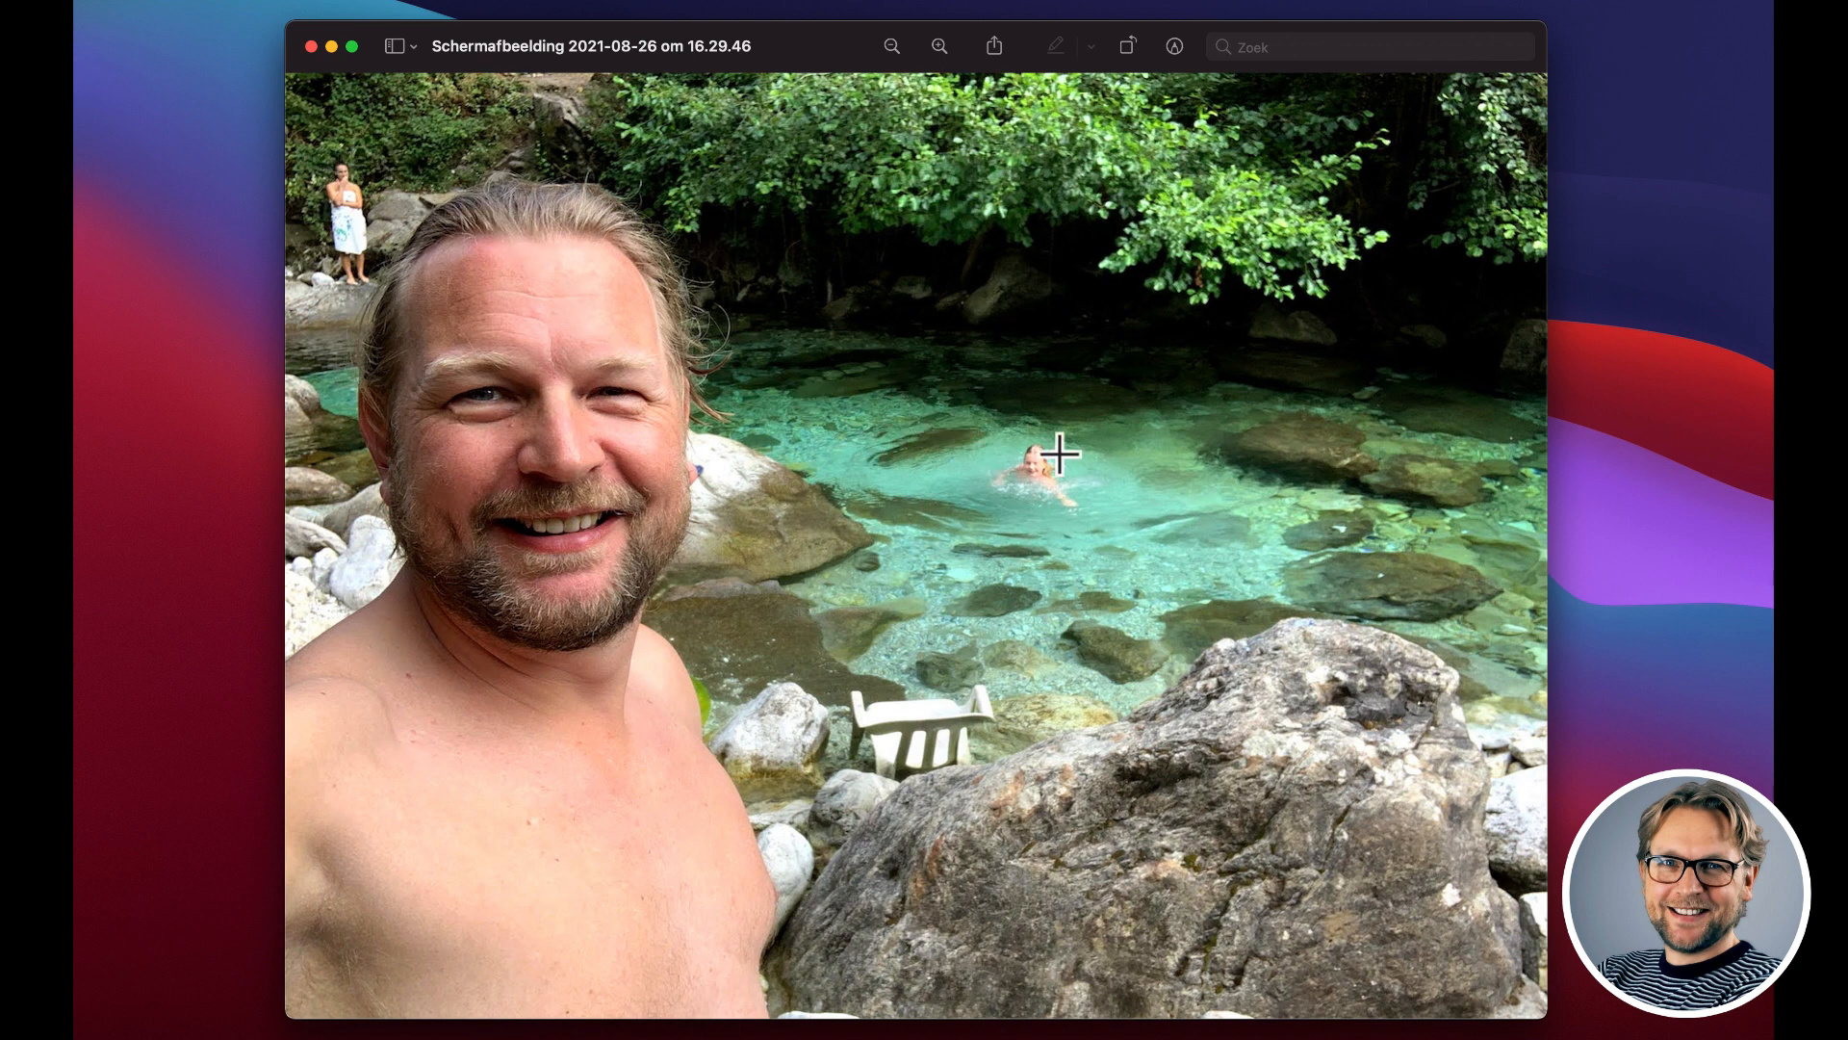
pyautogui.moveTo(816, 491)
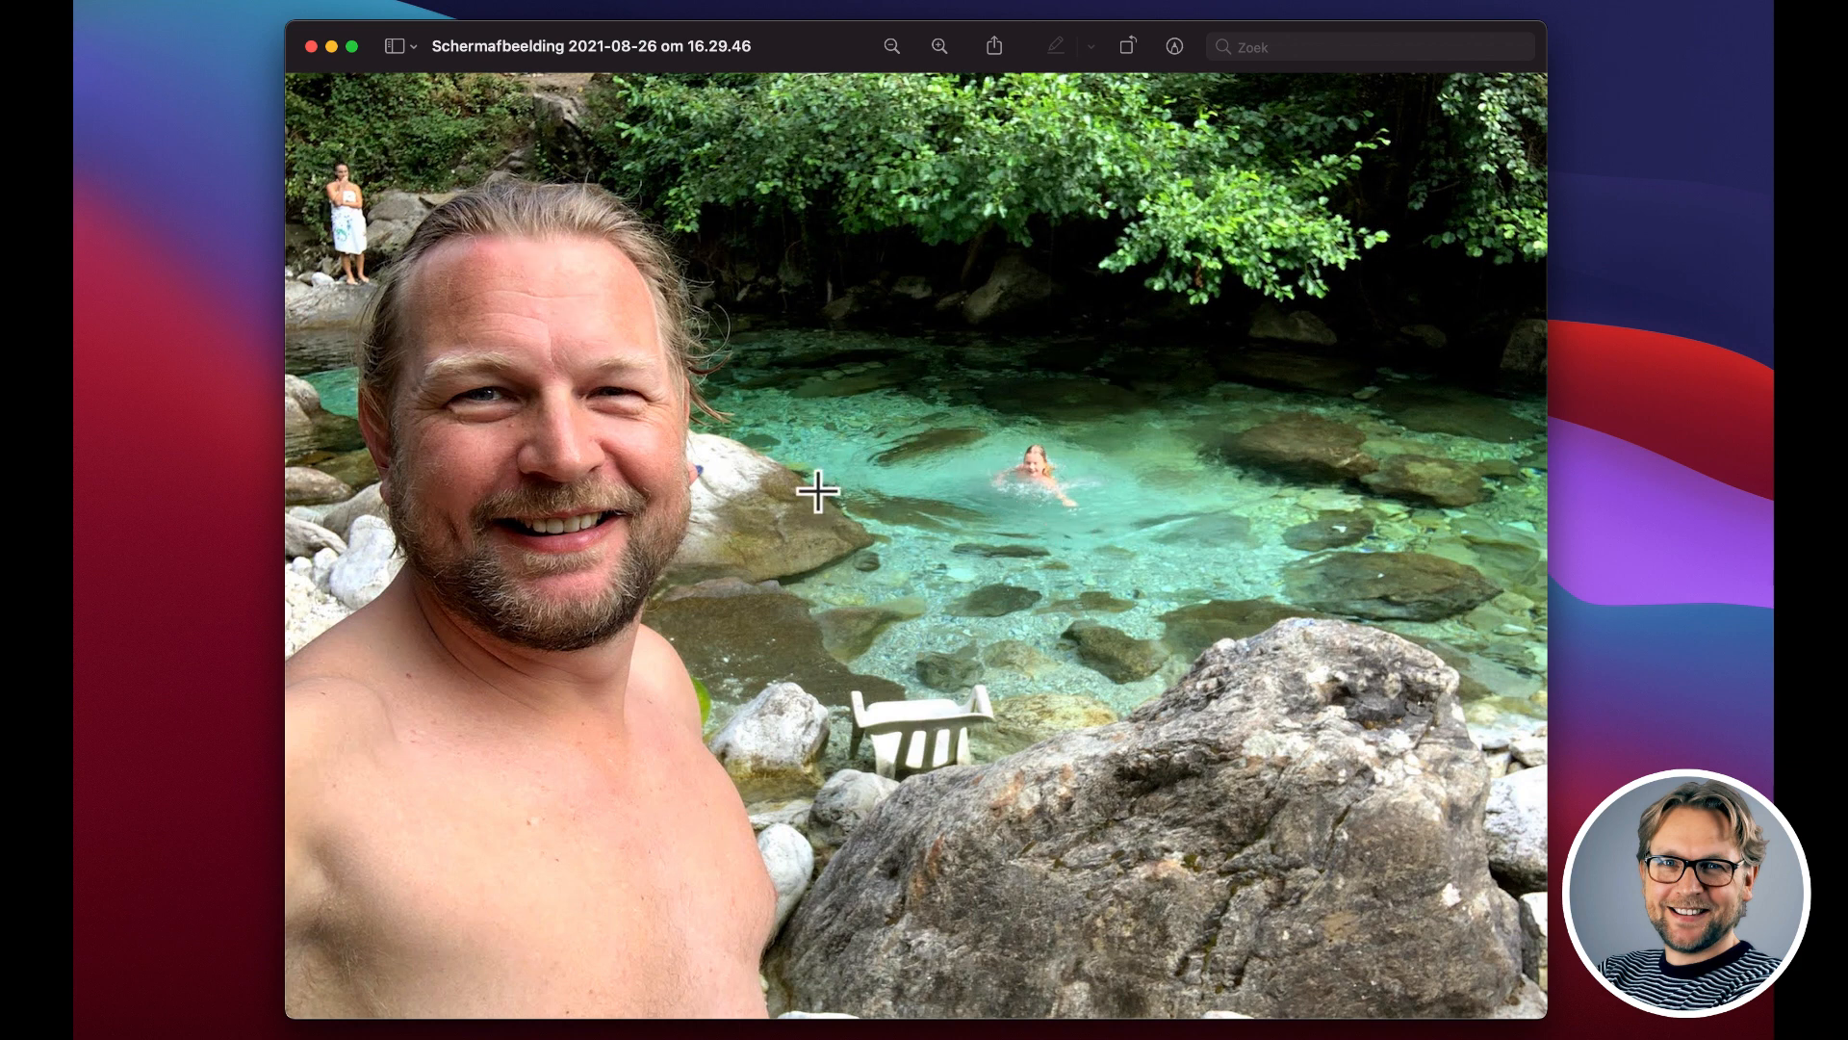
pyautogui.moveTo(398, 129)
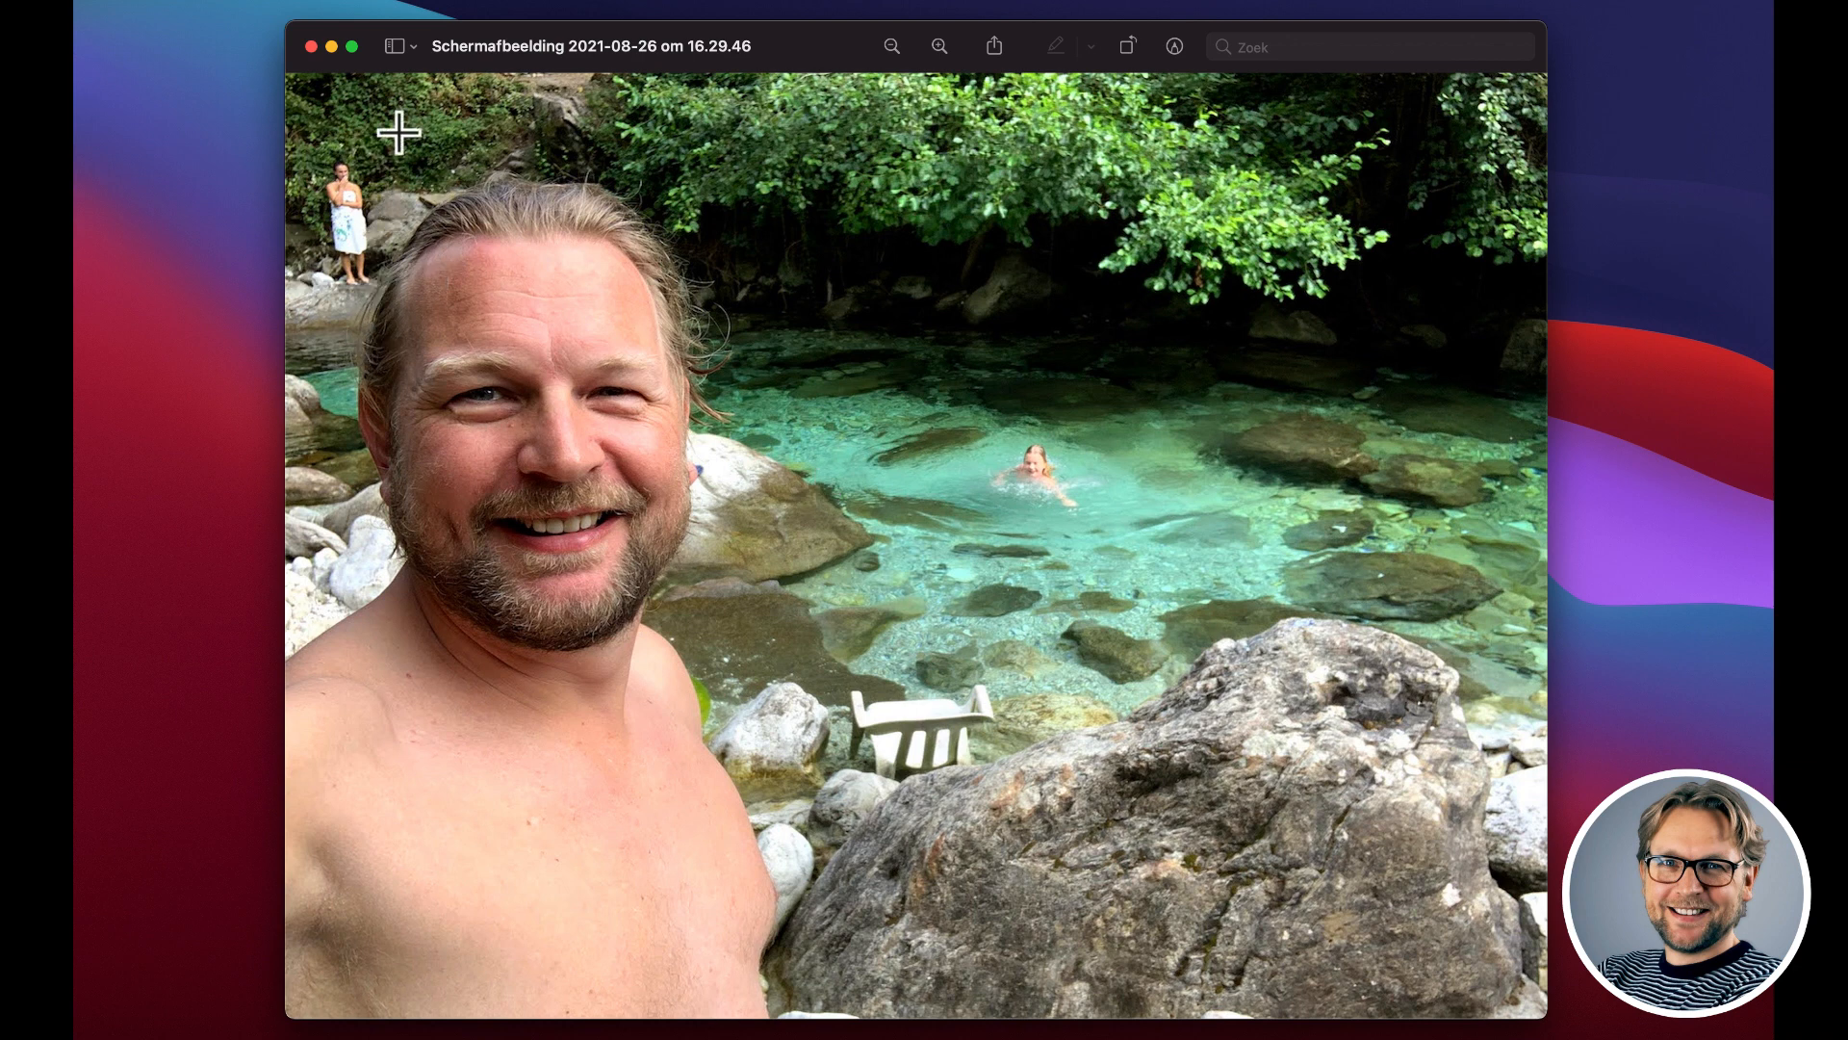
pyautogui.moveTo(354, 200)
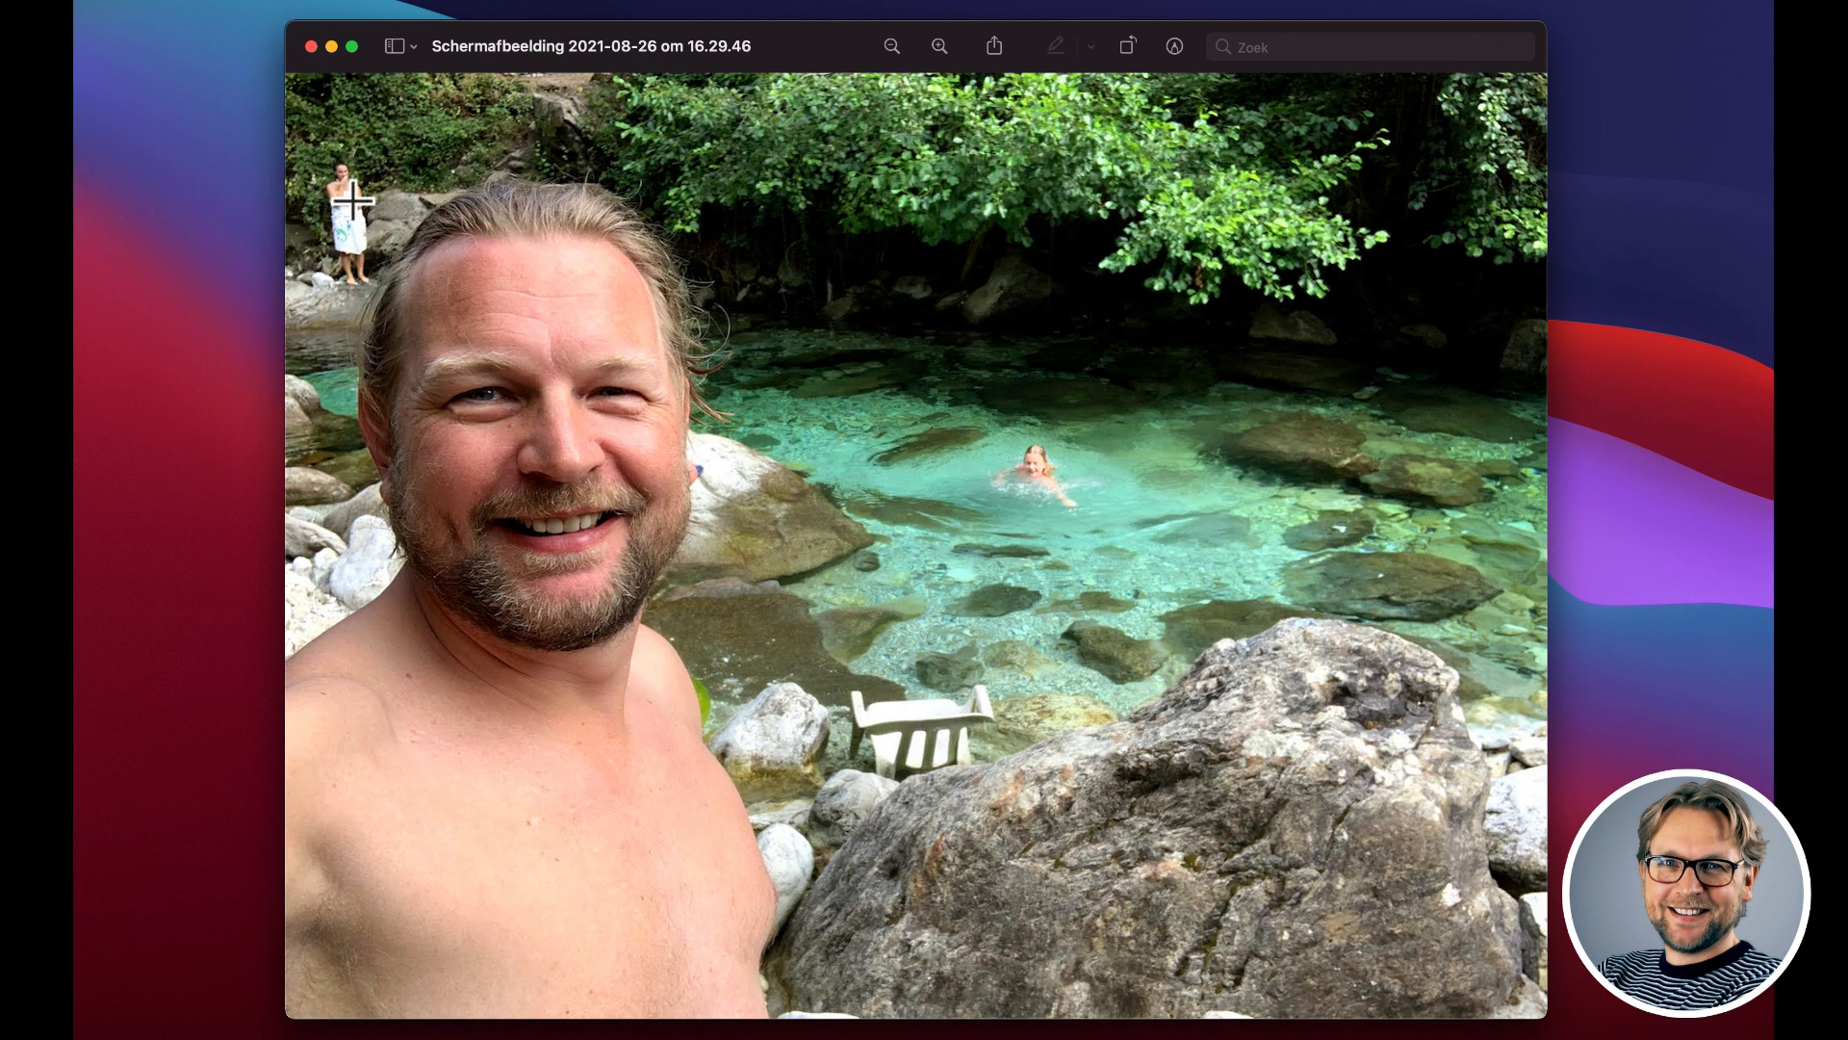
pyautogui.moveTo(366, 200)
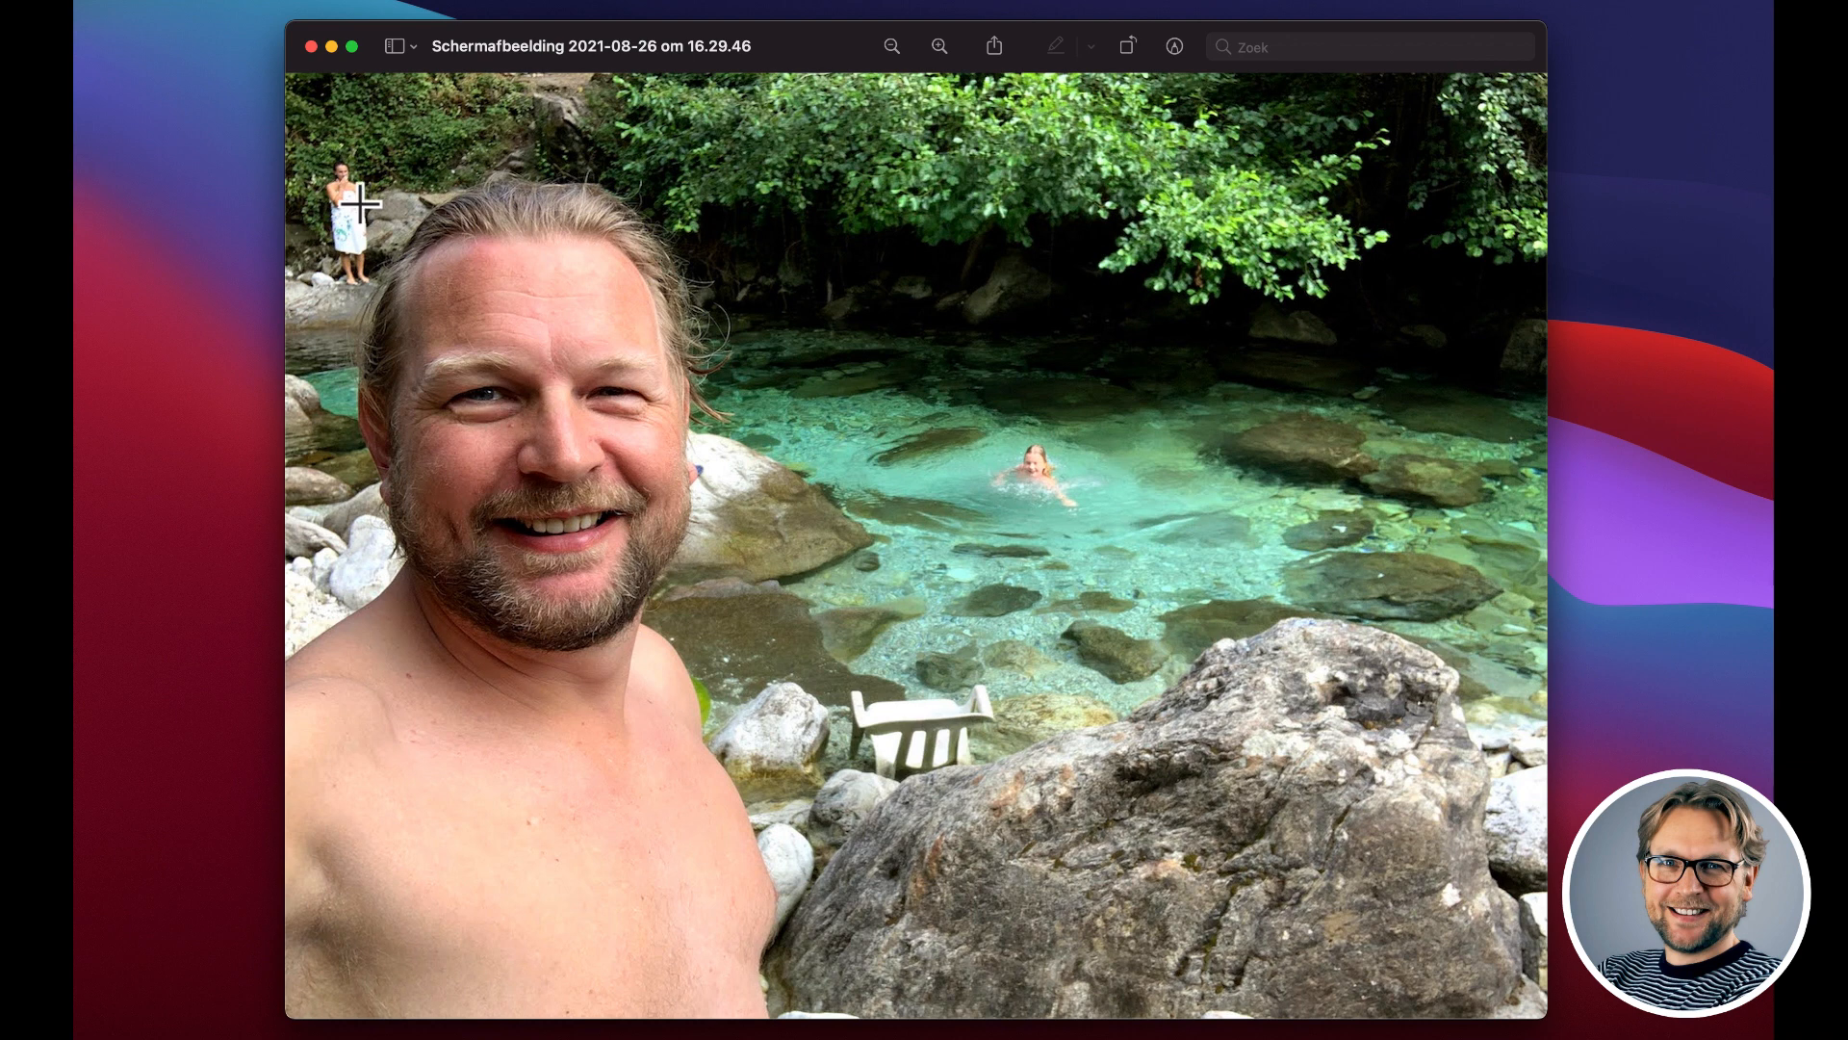
pyautogui.moveTo(269, 188)
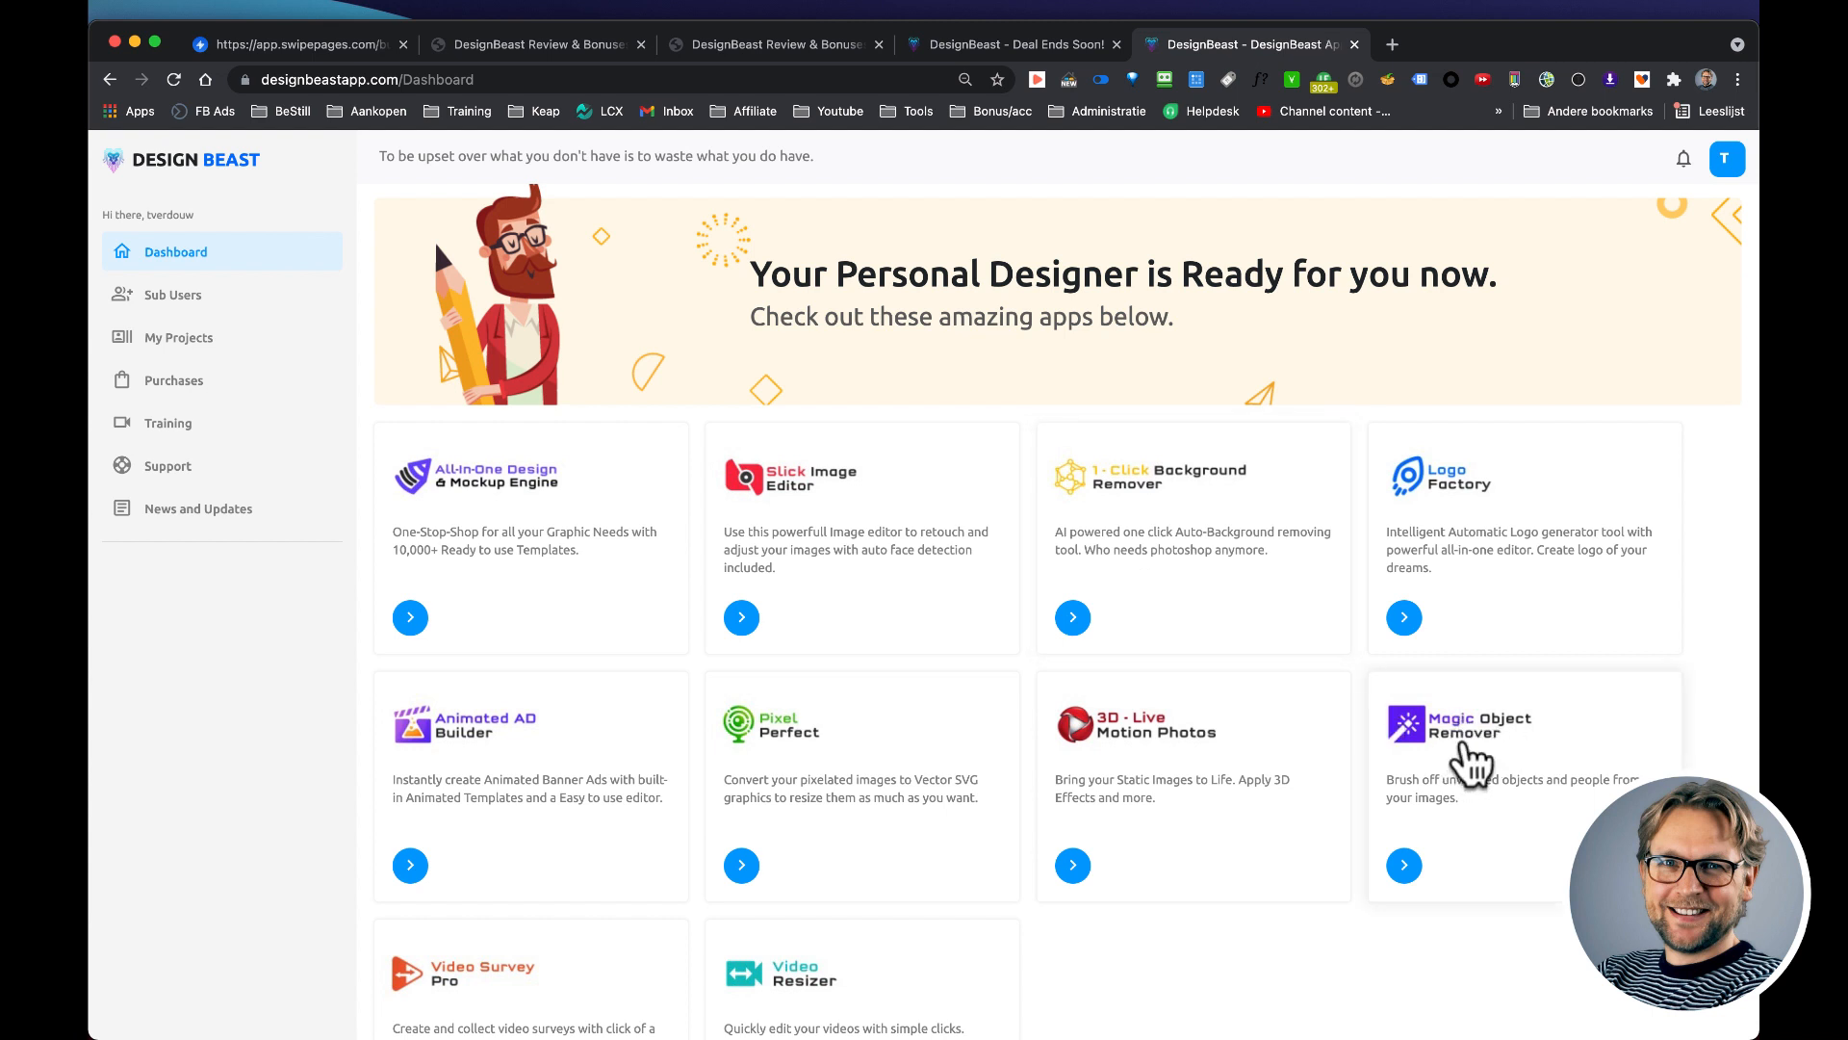
# - Launch the Magic Object Remover tool from its dashboard card
pyautogui.click(1404, 864)
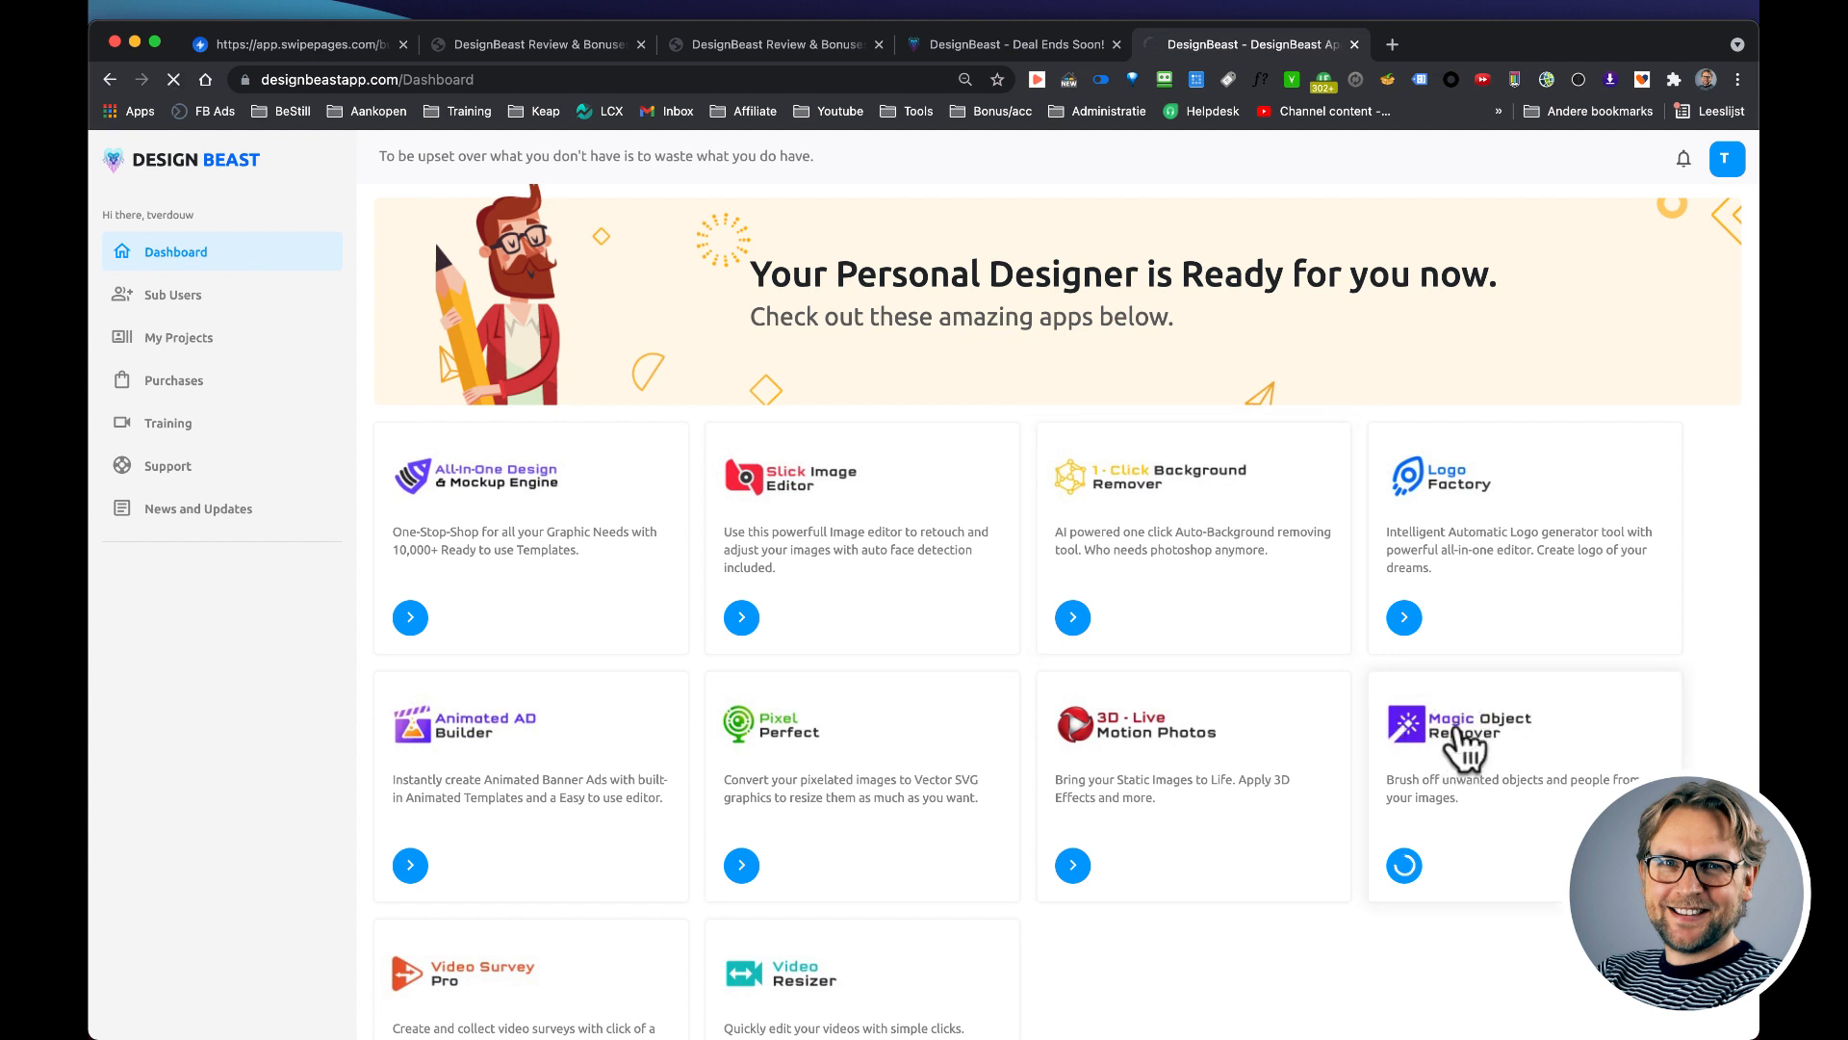
pyautogui.click(1404, 865)
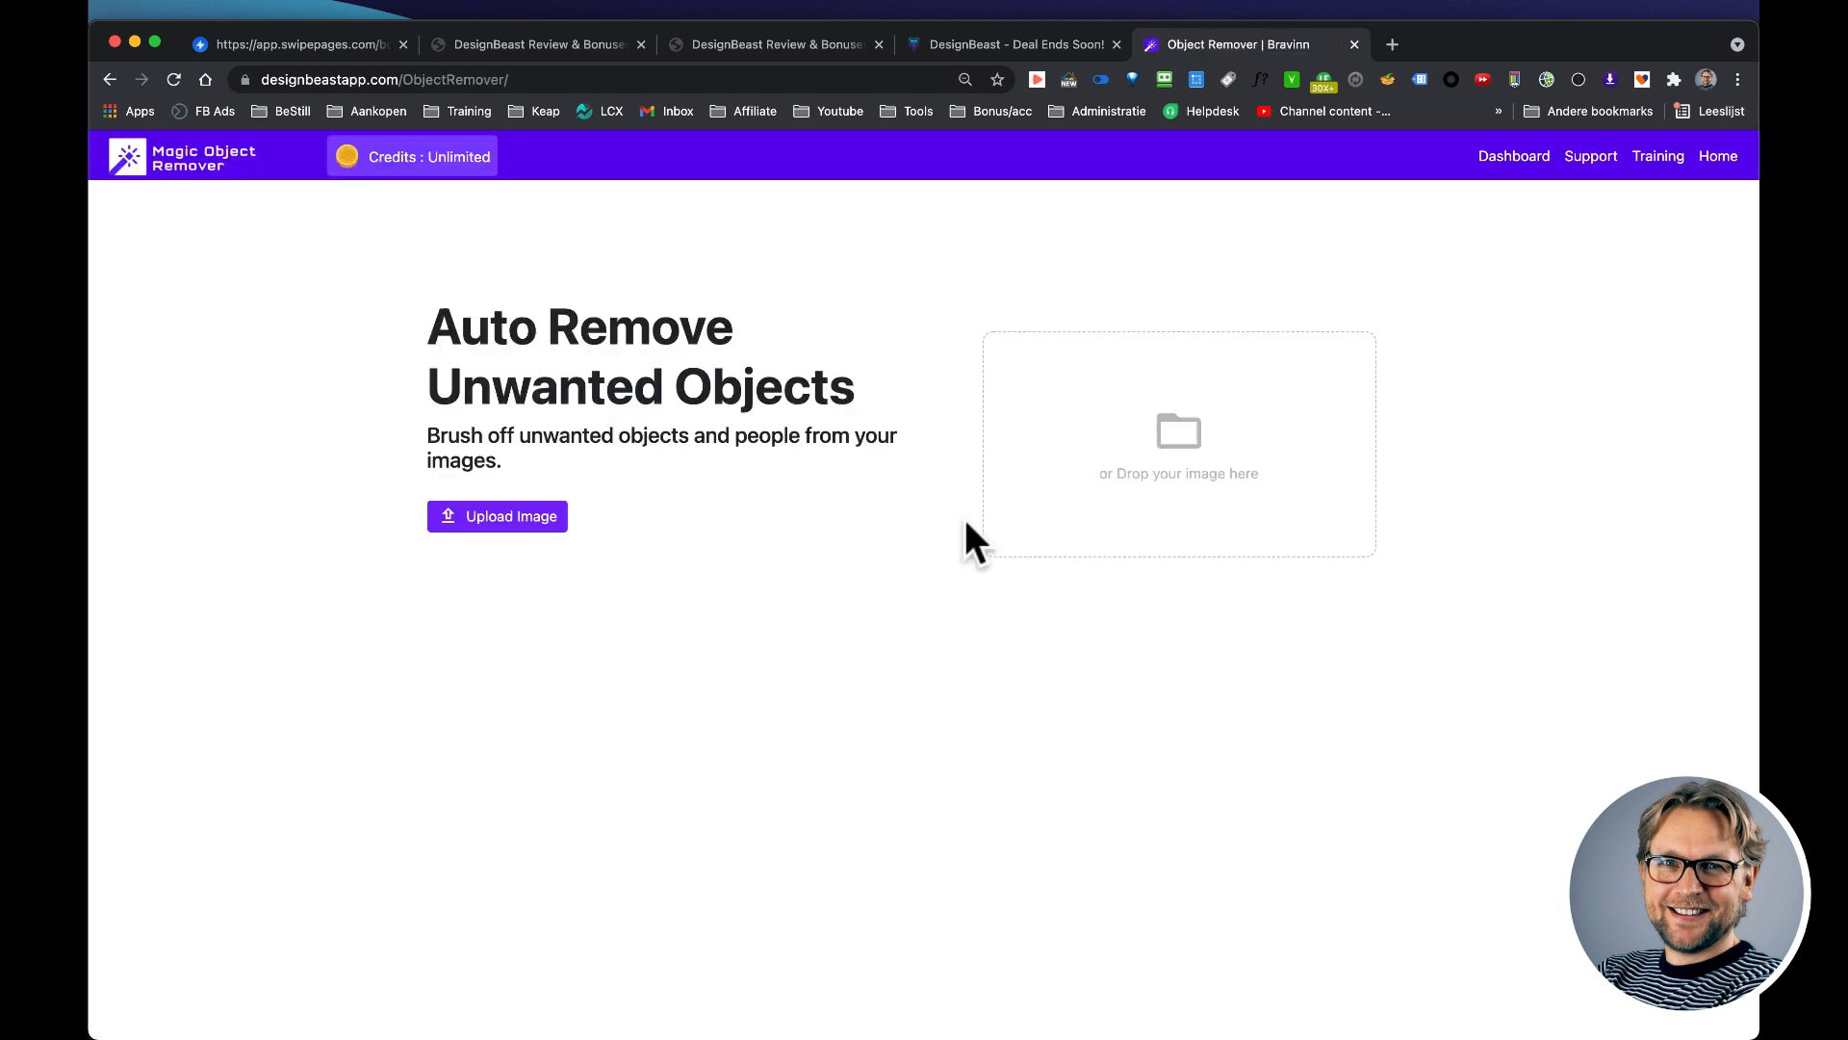
pyautogui.moveTo(754, 548)
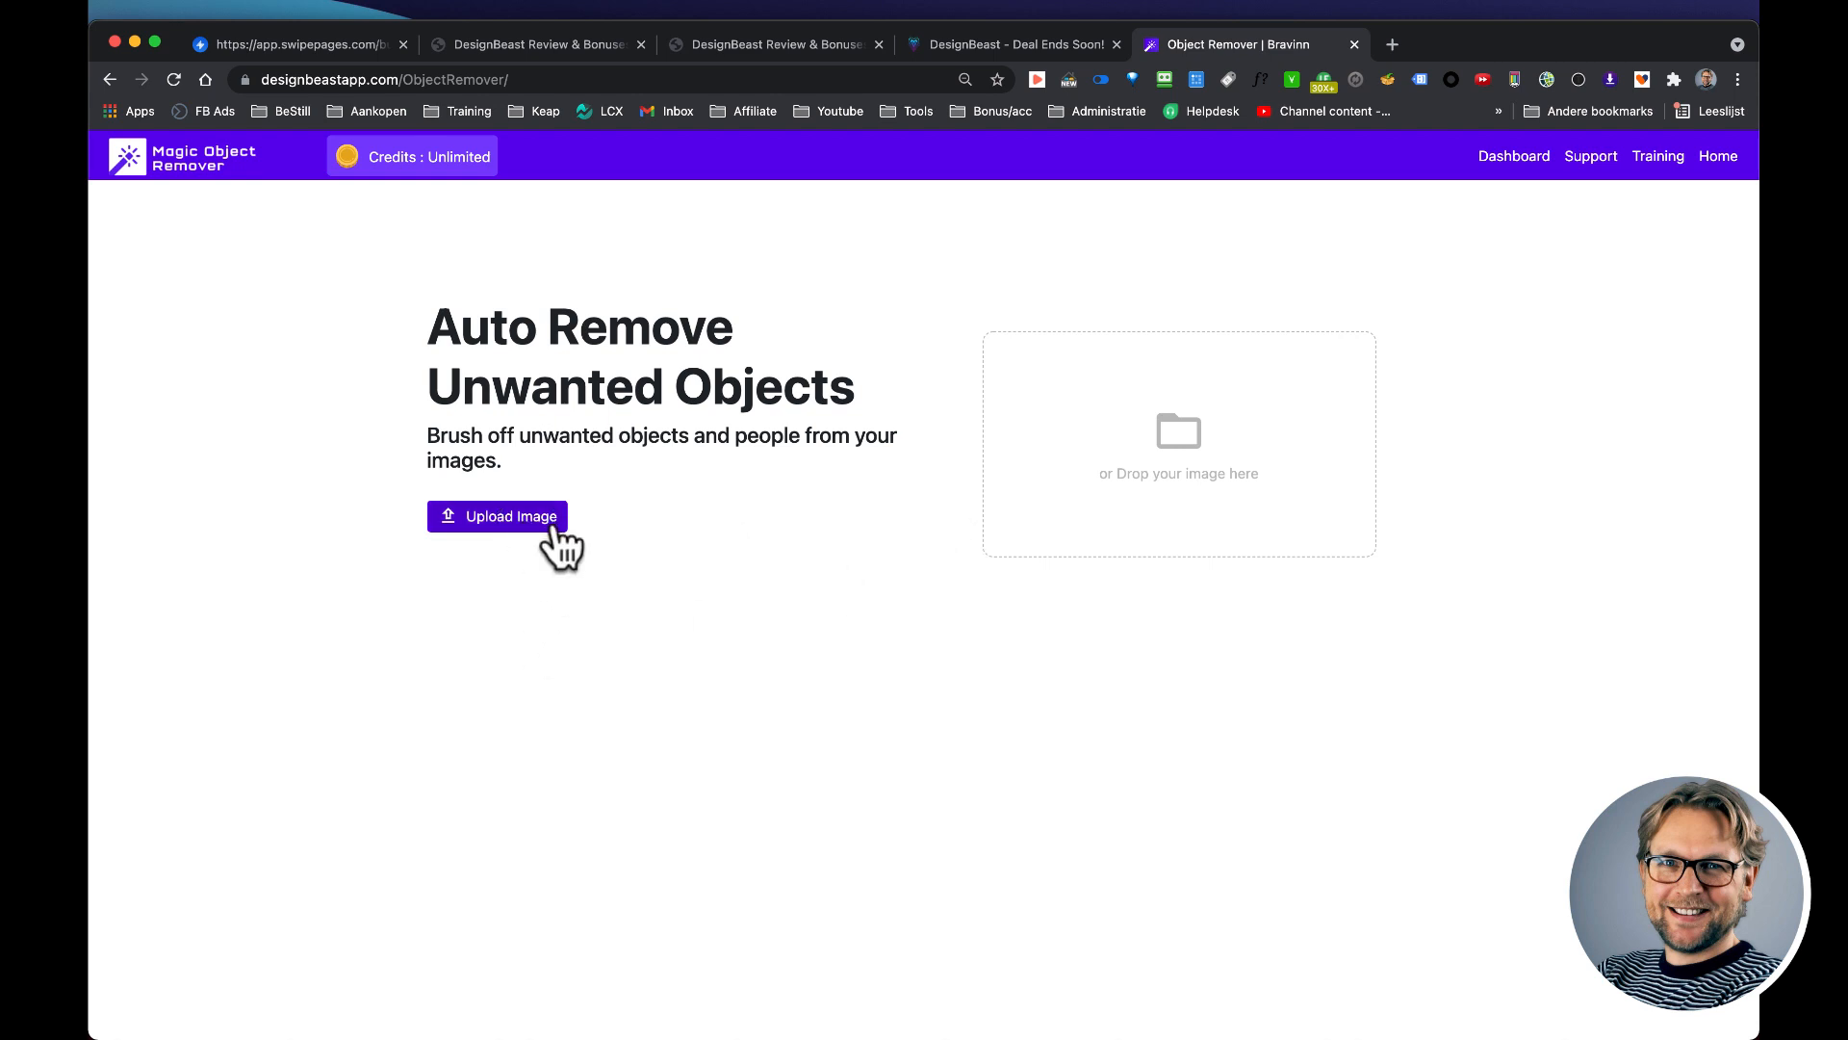
# - Upload the 'Schermafbeelding 2021-08-26 om 16.29.46' selfie from Downloads into the editor
pyautogui.click(496, 516)
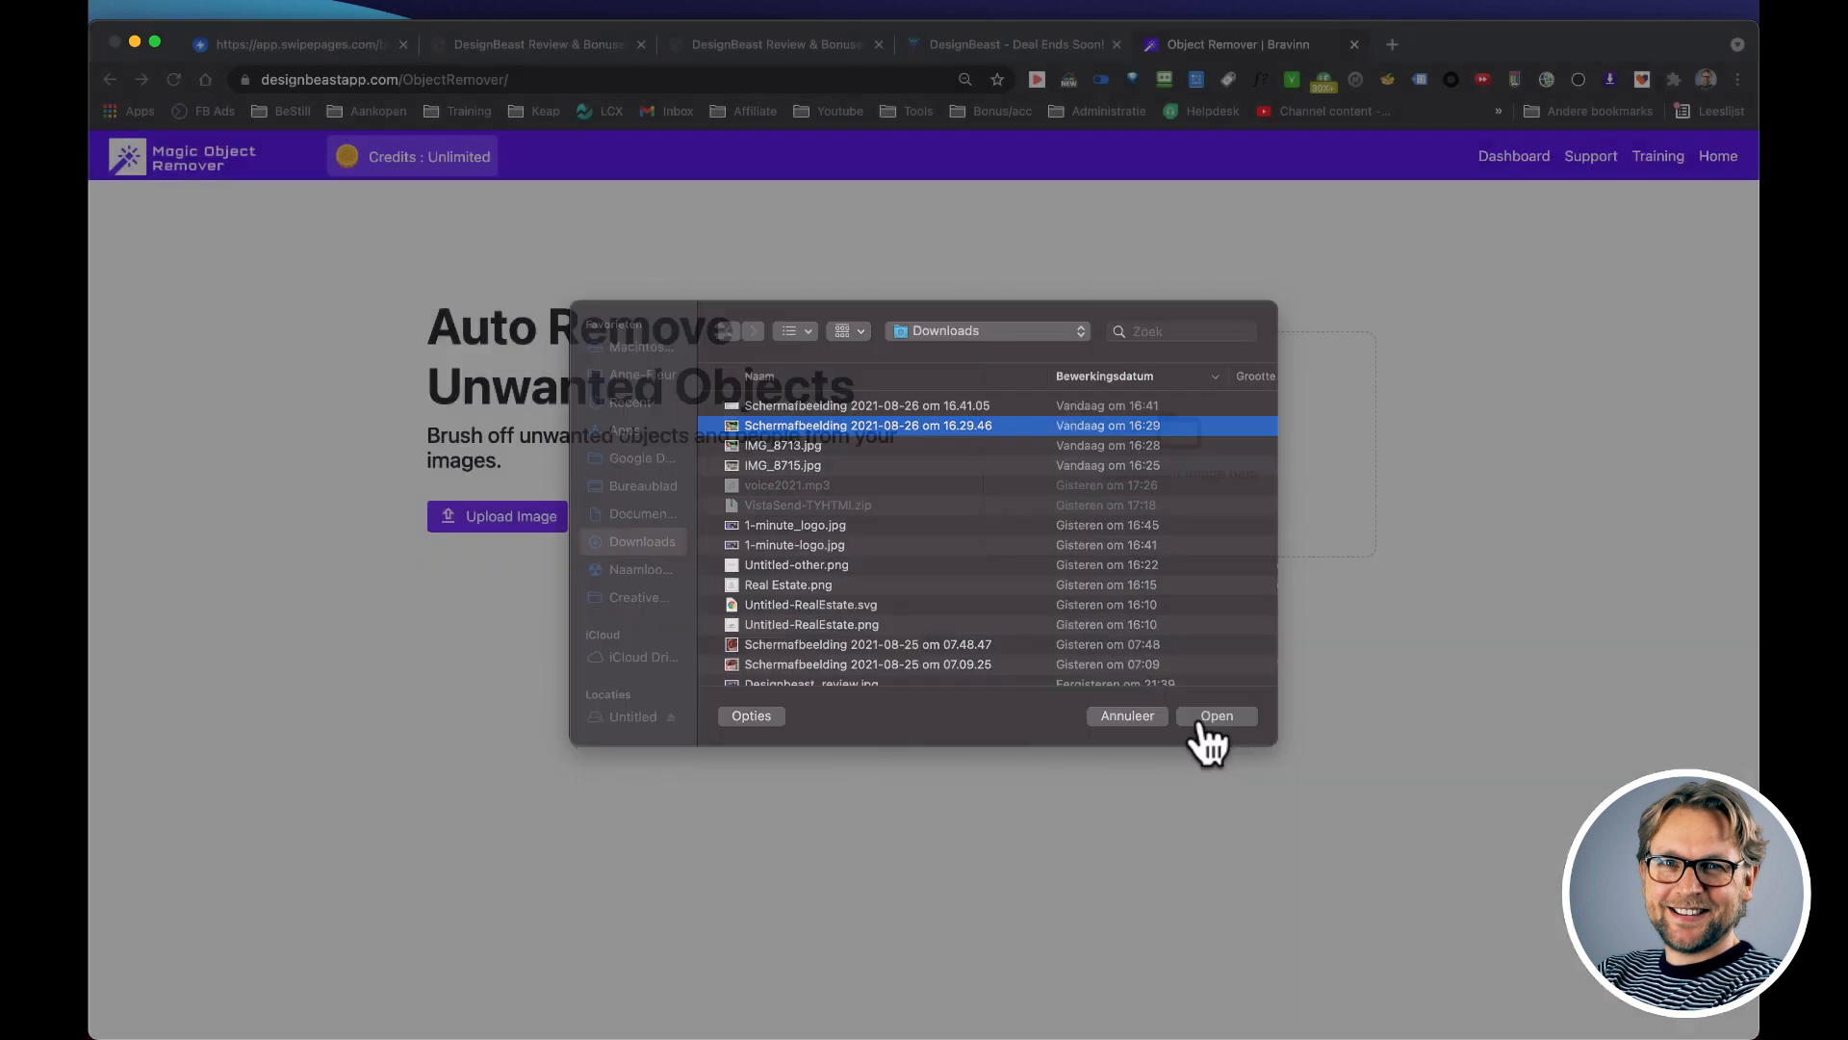
pyautogui.click(1214, 716)
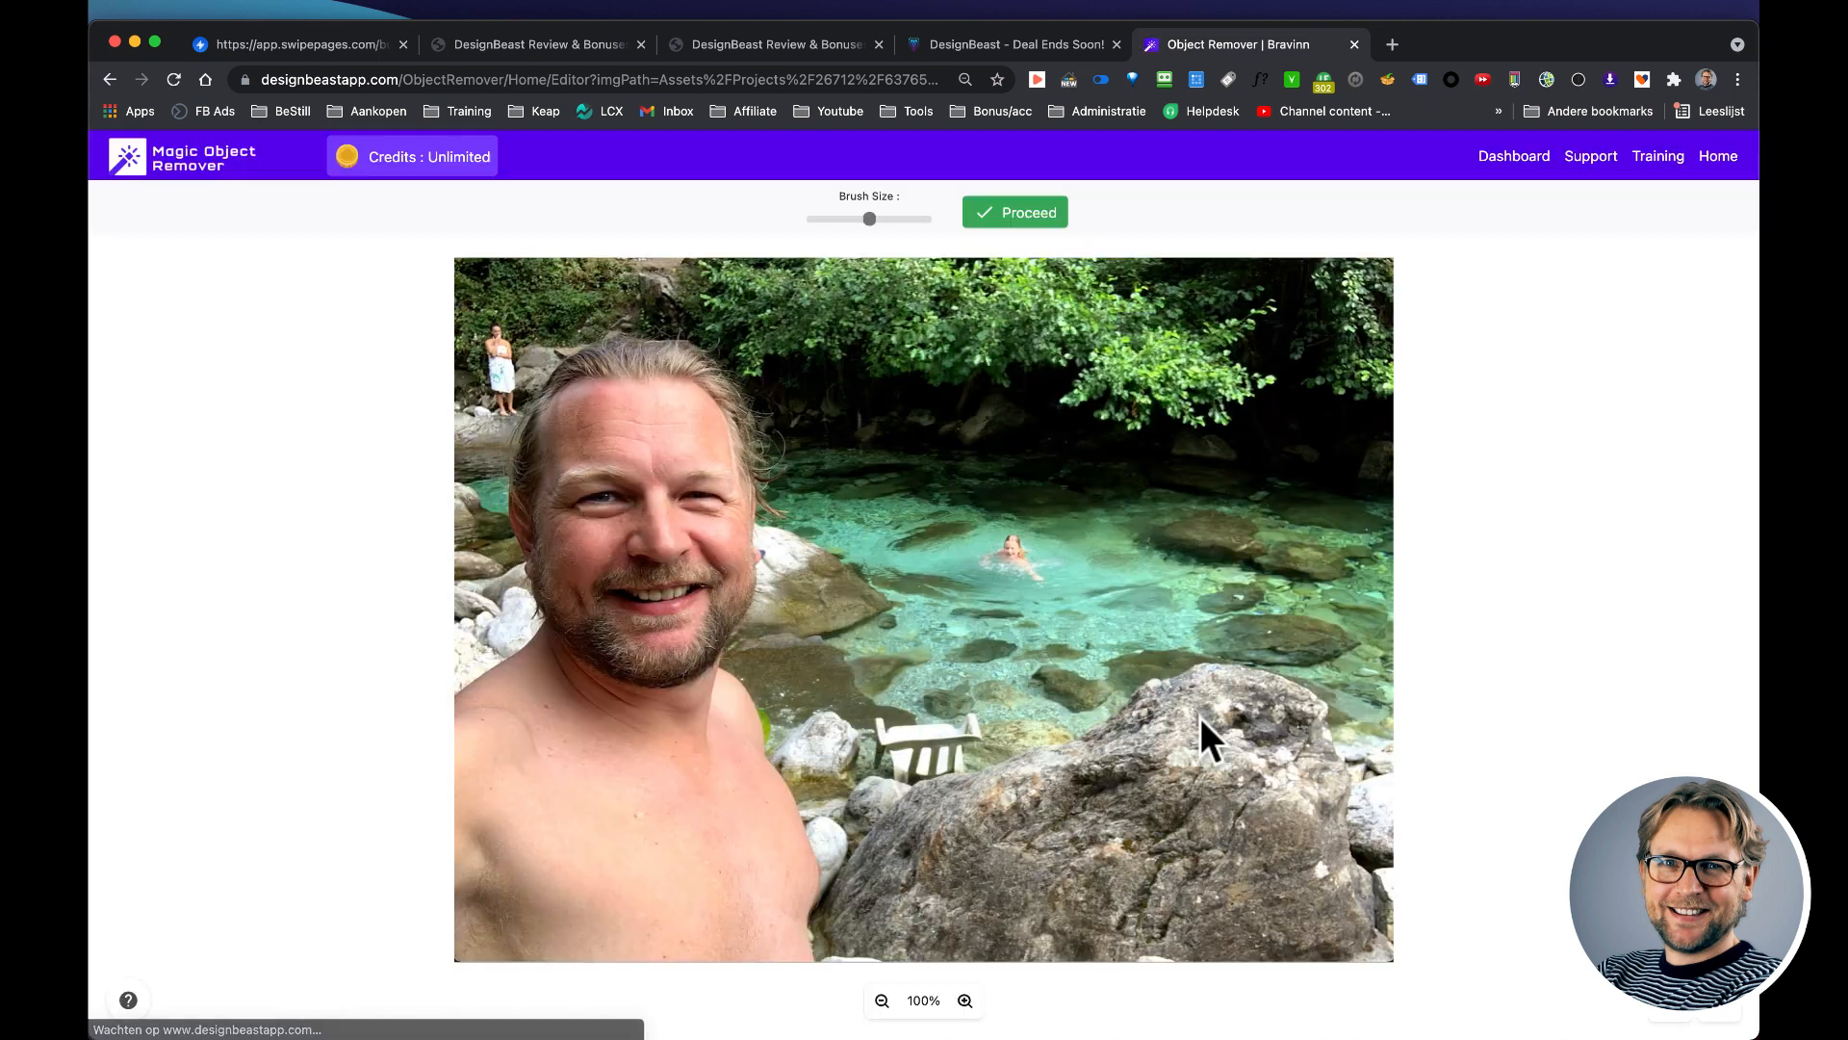
pyautogui.moveTo(433, 338)
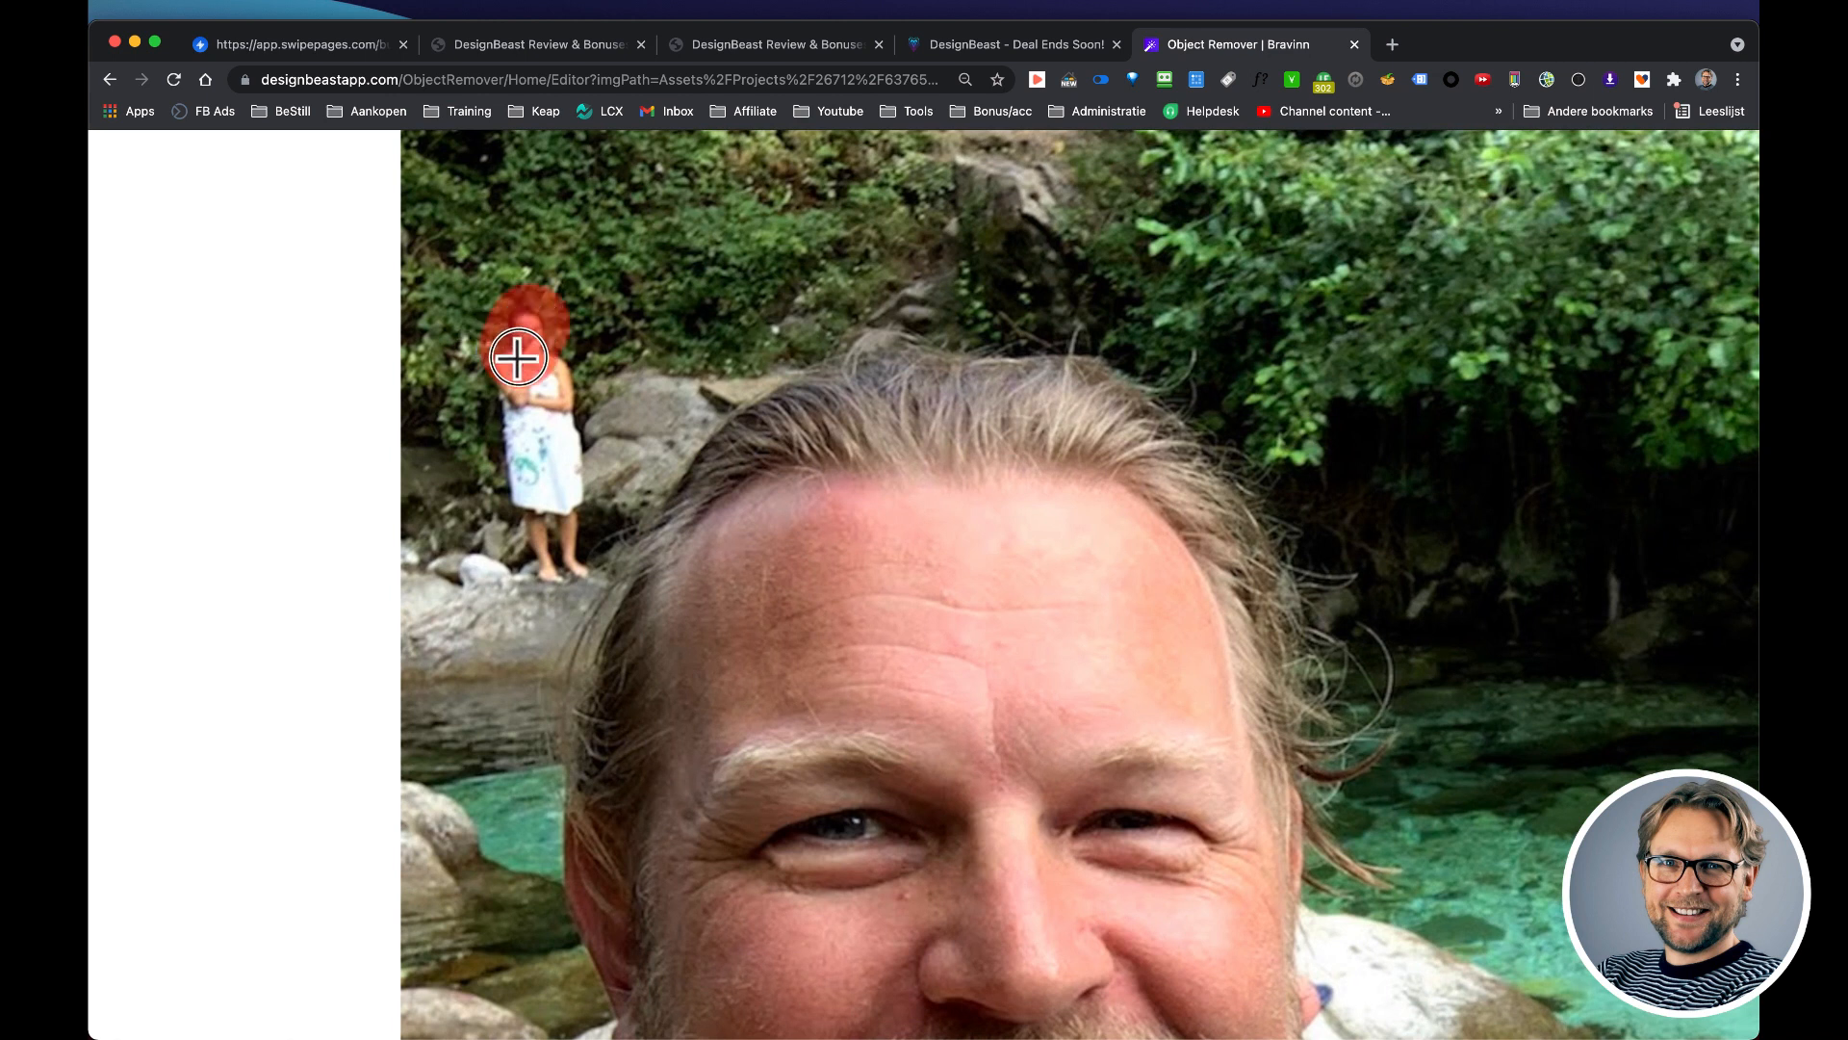
# - Brush over the standing person at the top left and process the removal via Proceed
pyautogui.moveTo(518, 356); pyautogui.dragTo(547, 427)
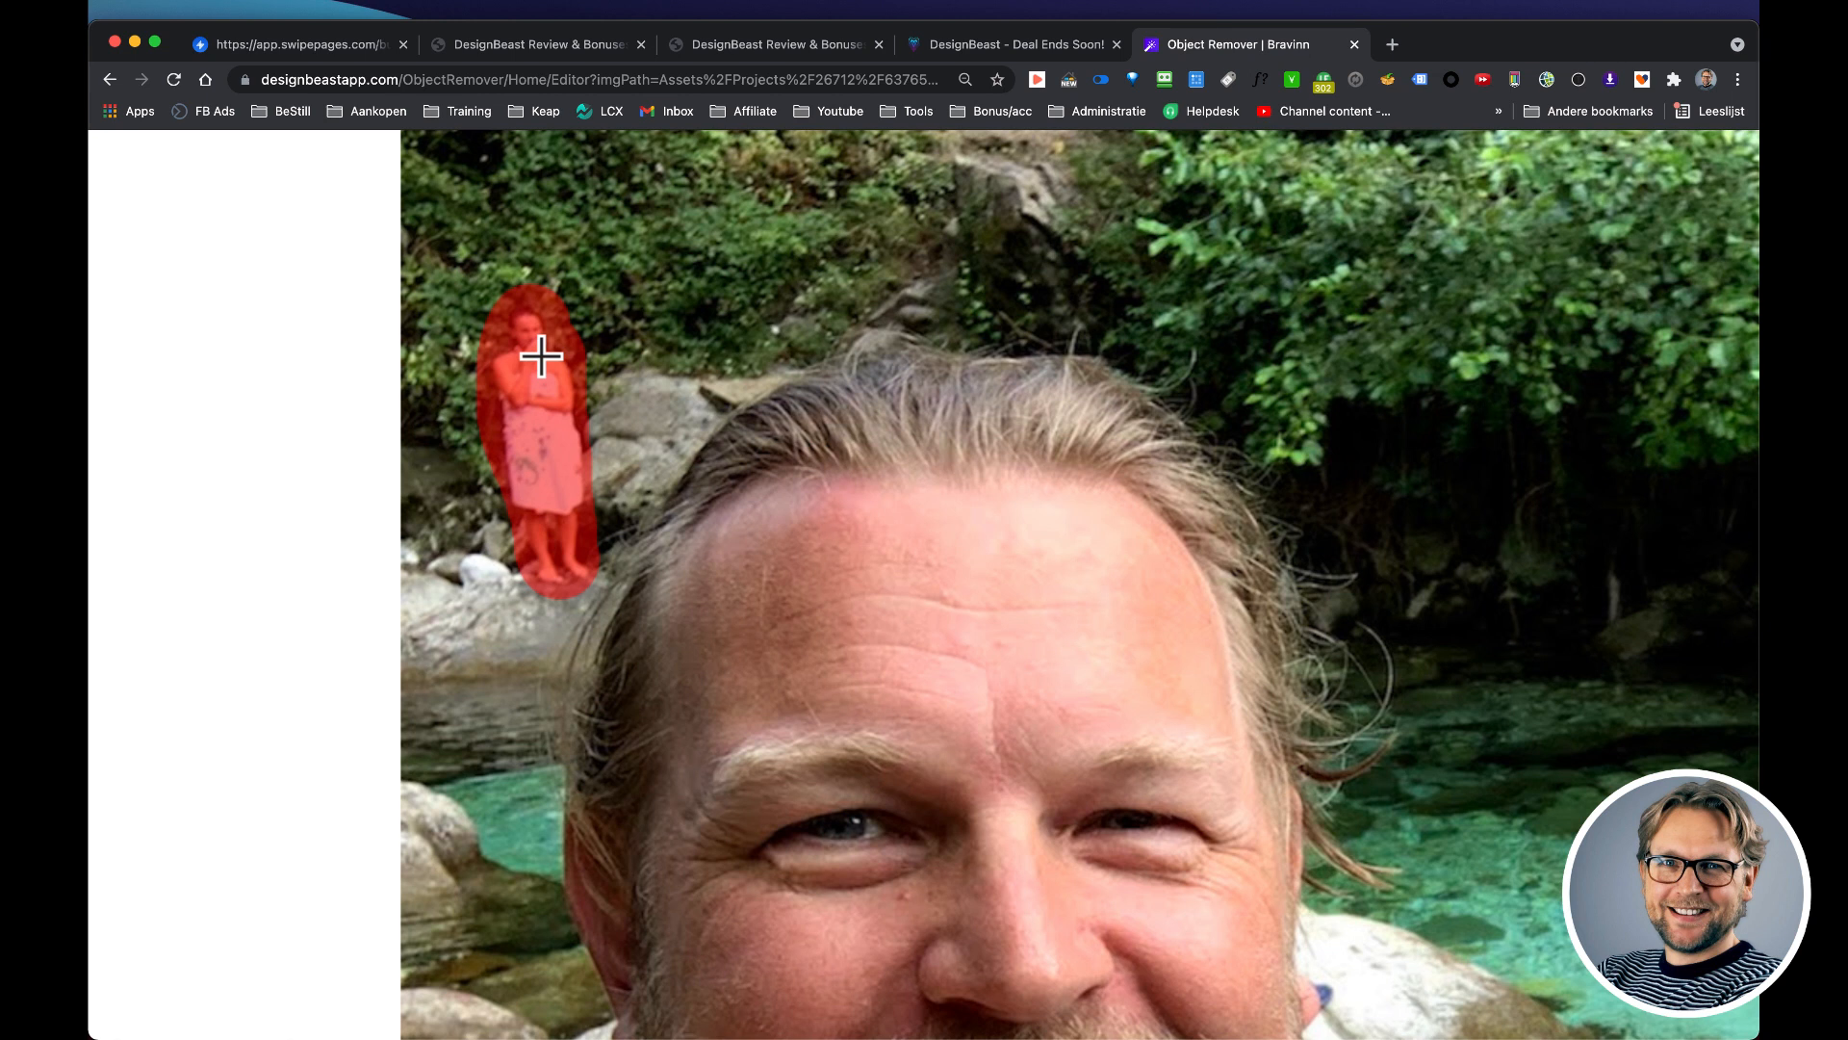
pyautogui.click(1015, 212)
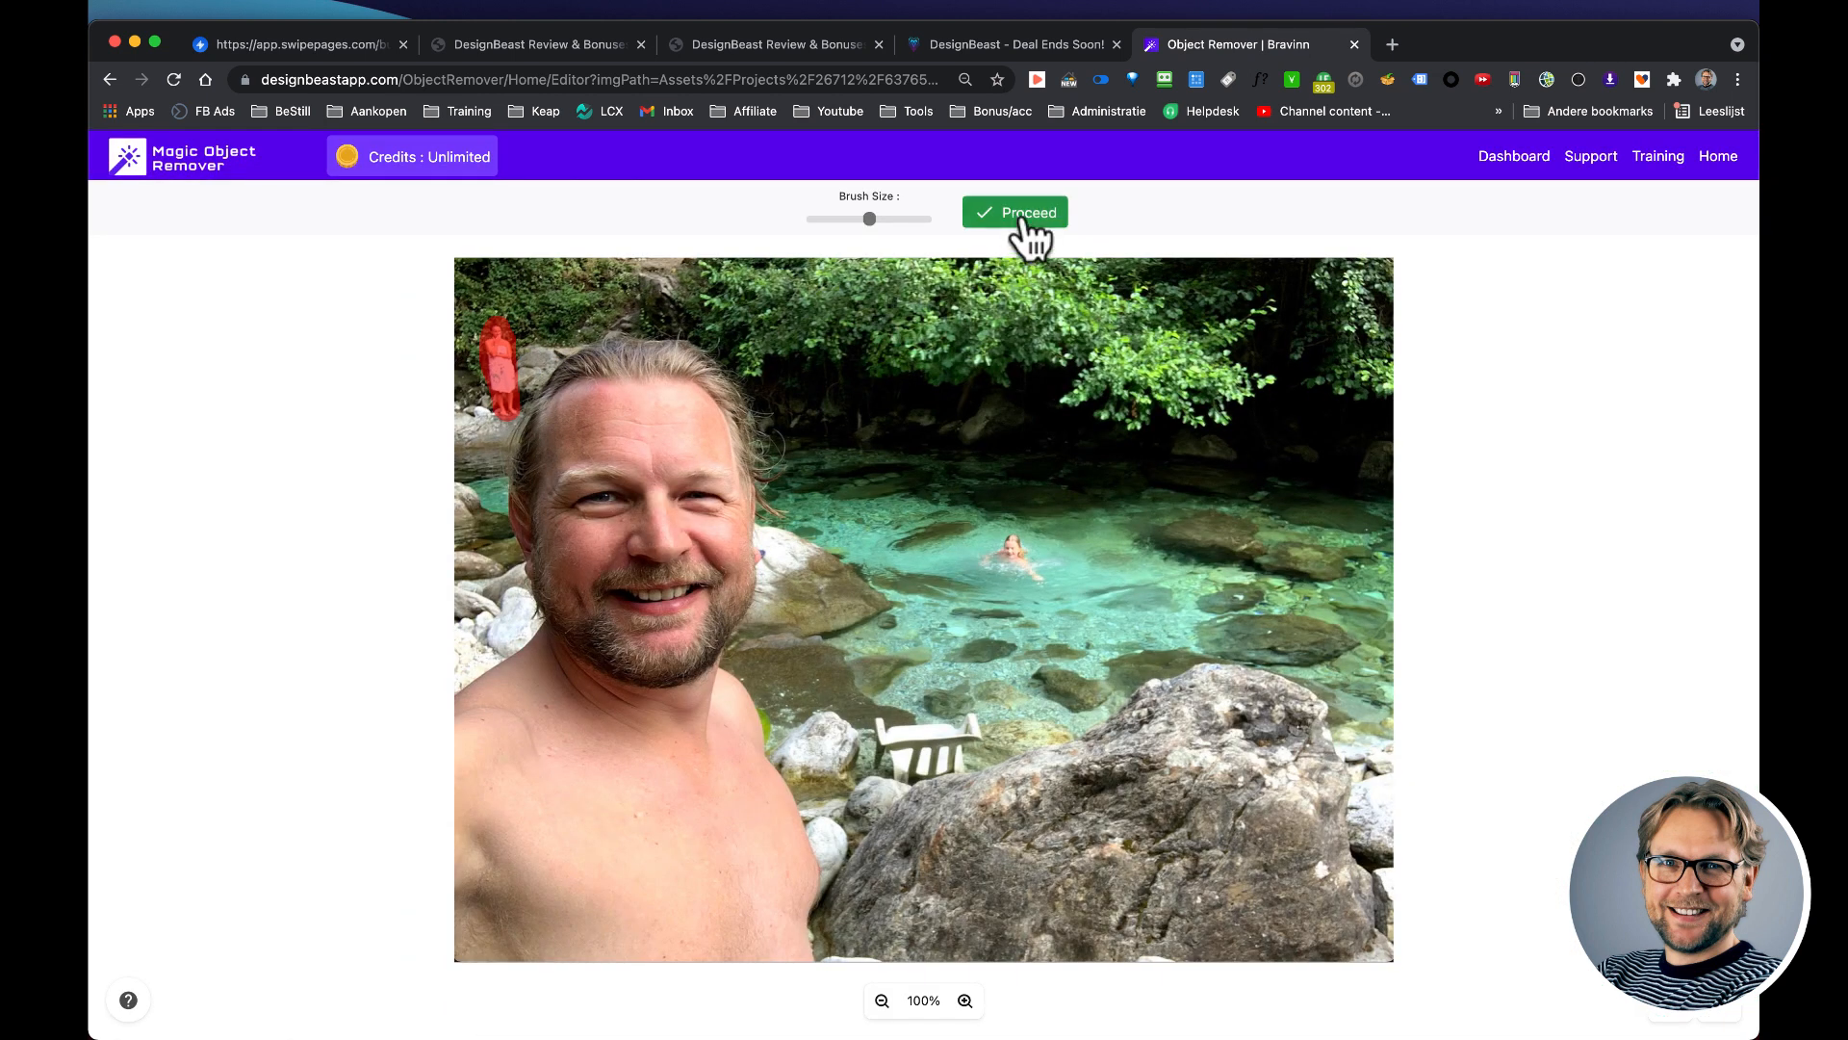
pyautogui.click(1015, 212)
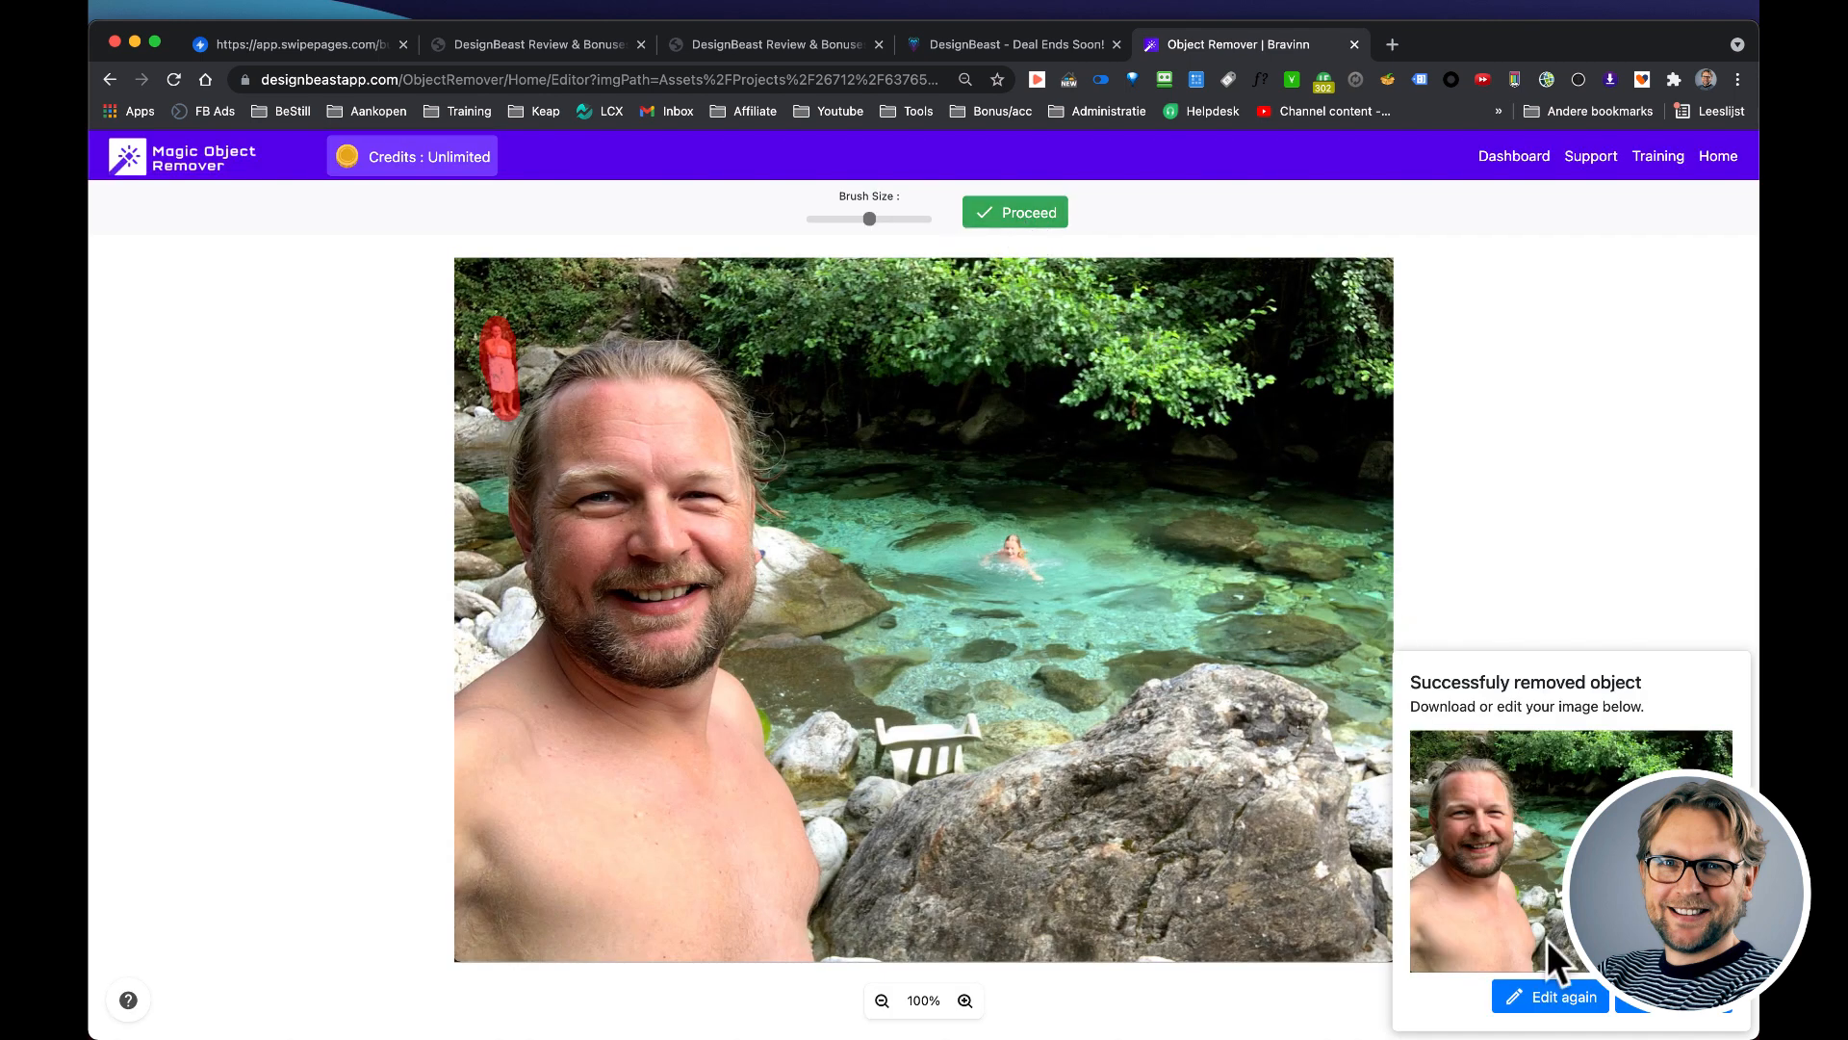
pyautogui.click(1561, 996)
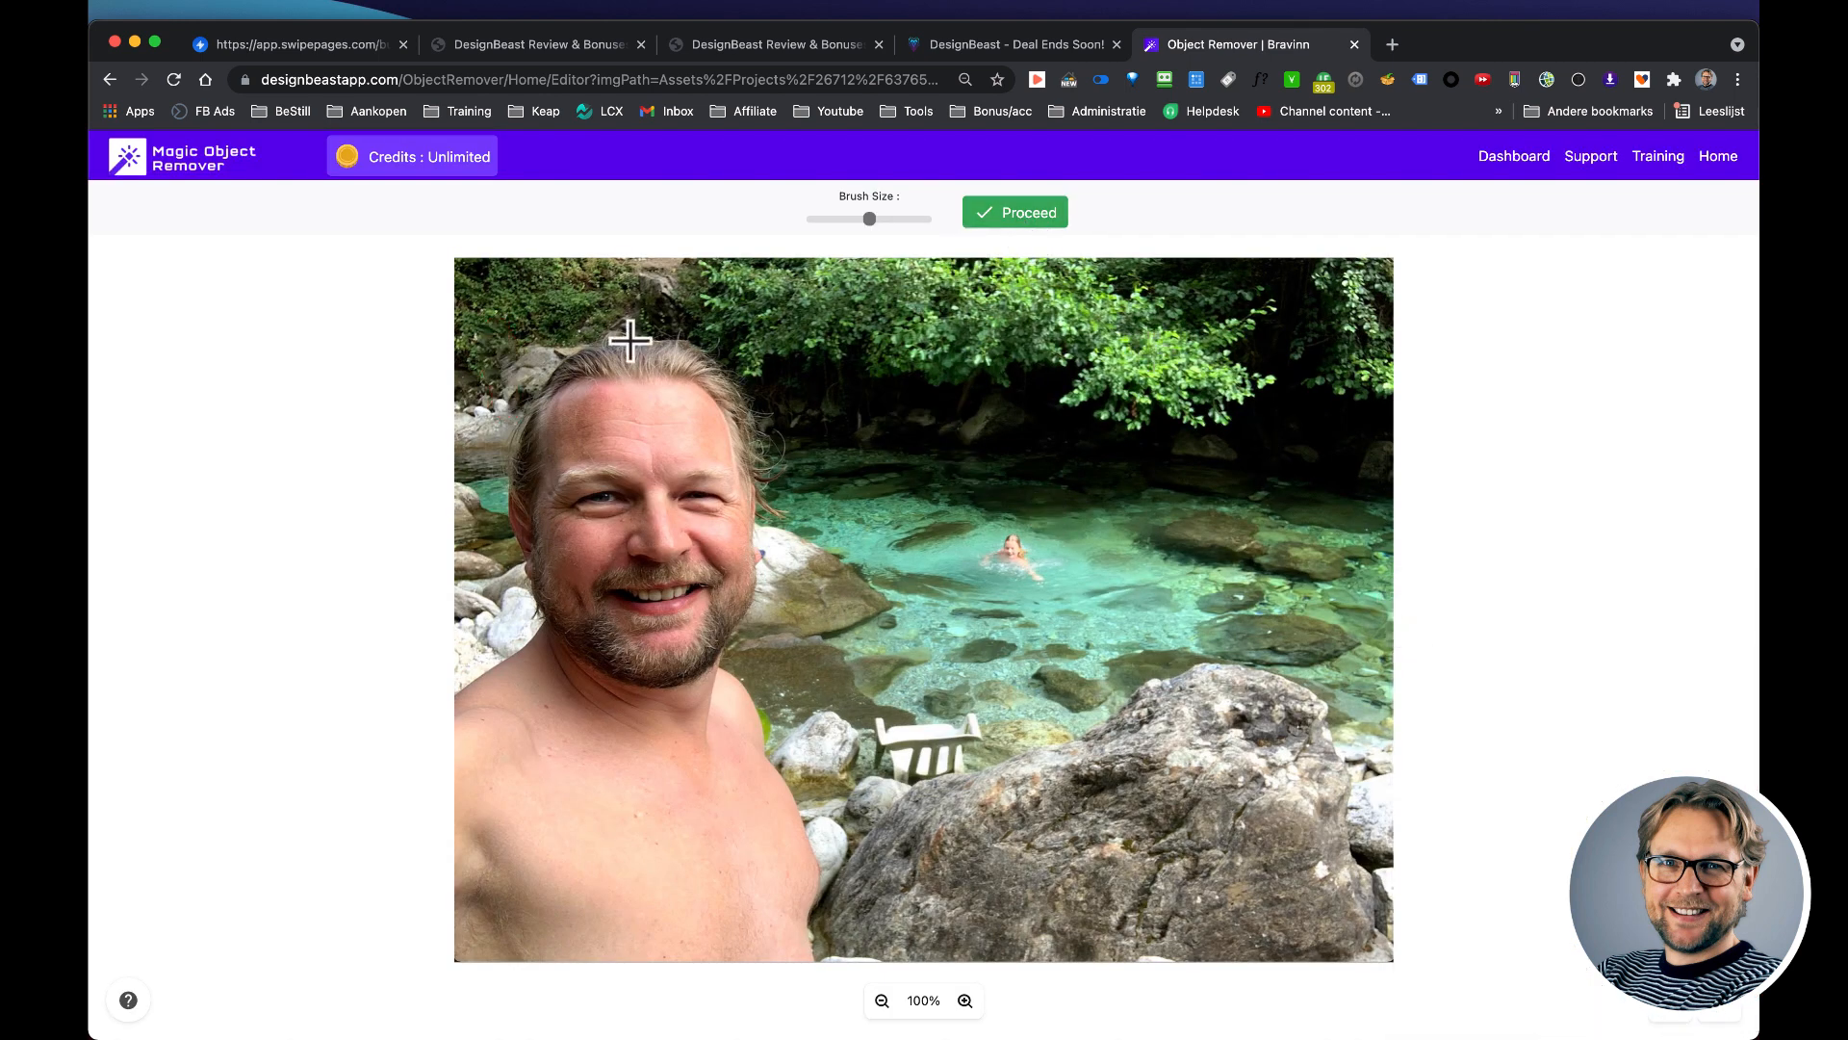
pyautogui.moveTo(489, 379)
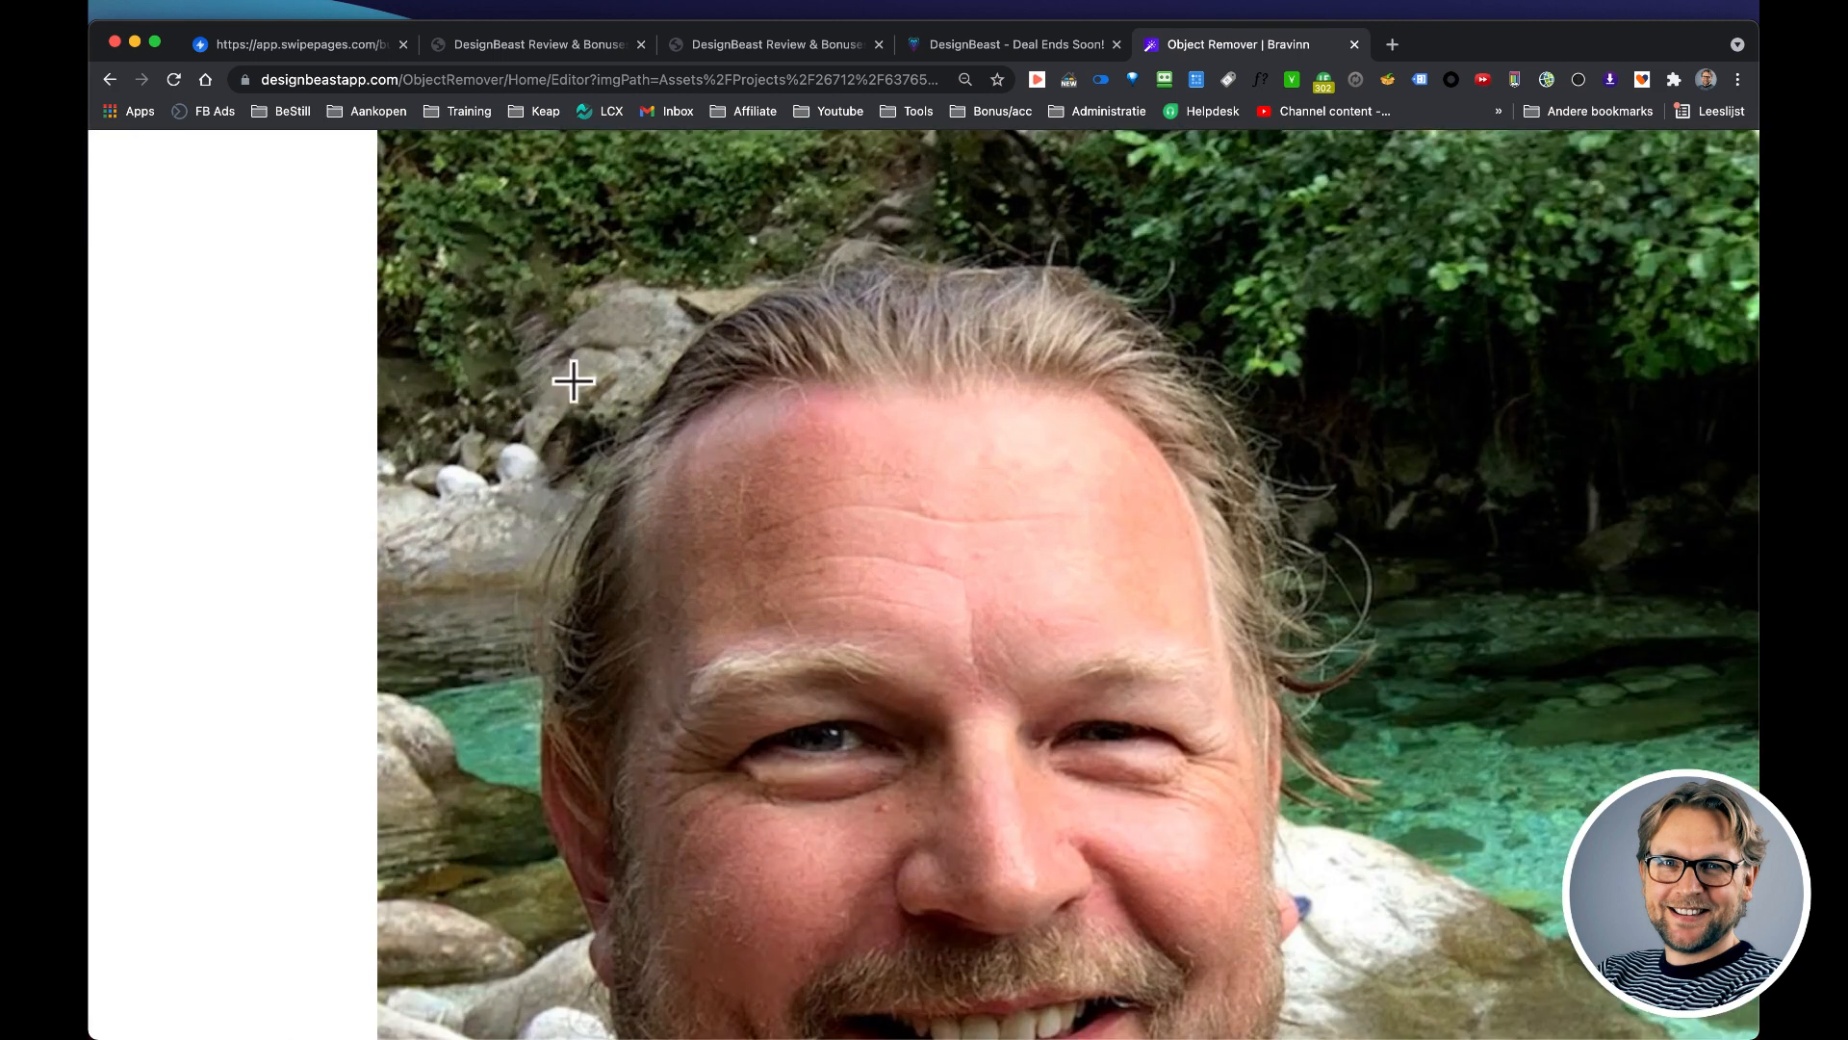
pyautogui.moveTo(586, 393)
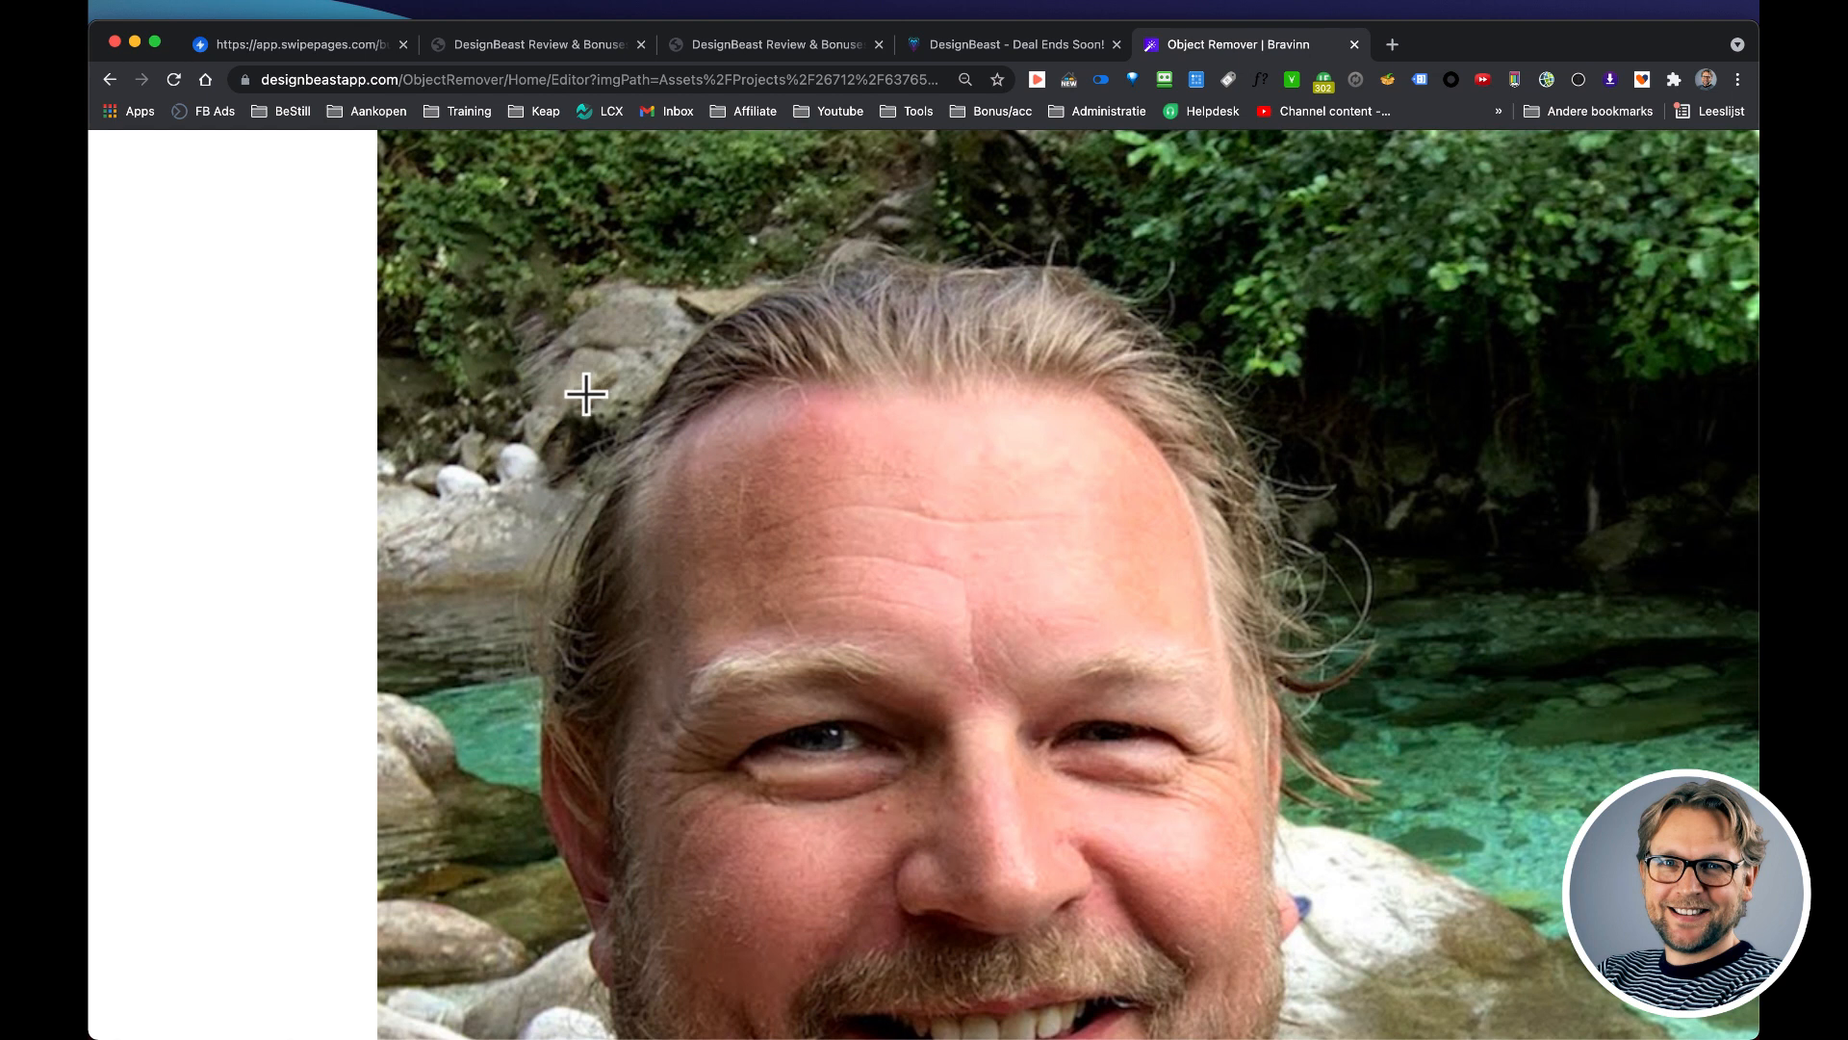
pyautogui.moveTo(604, 329)
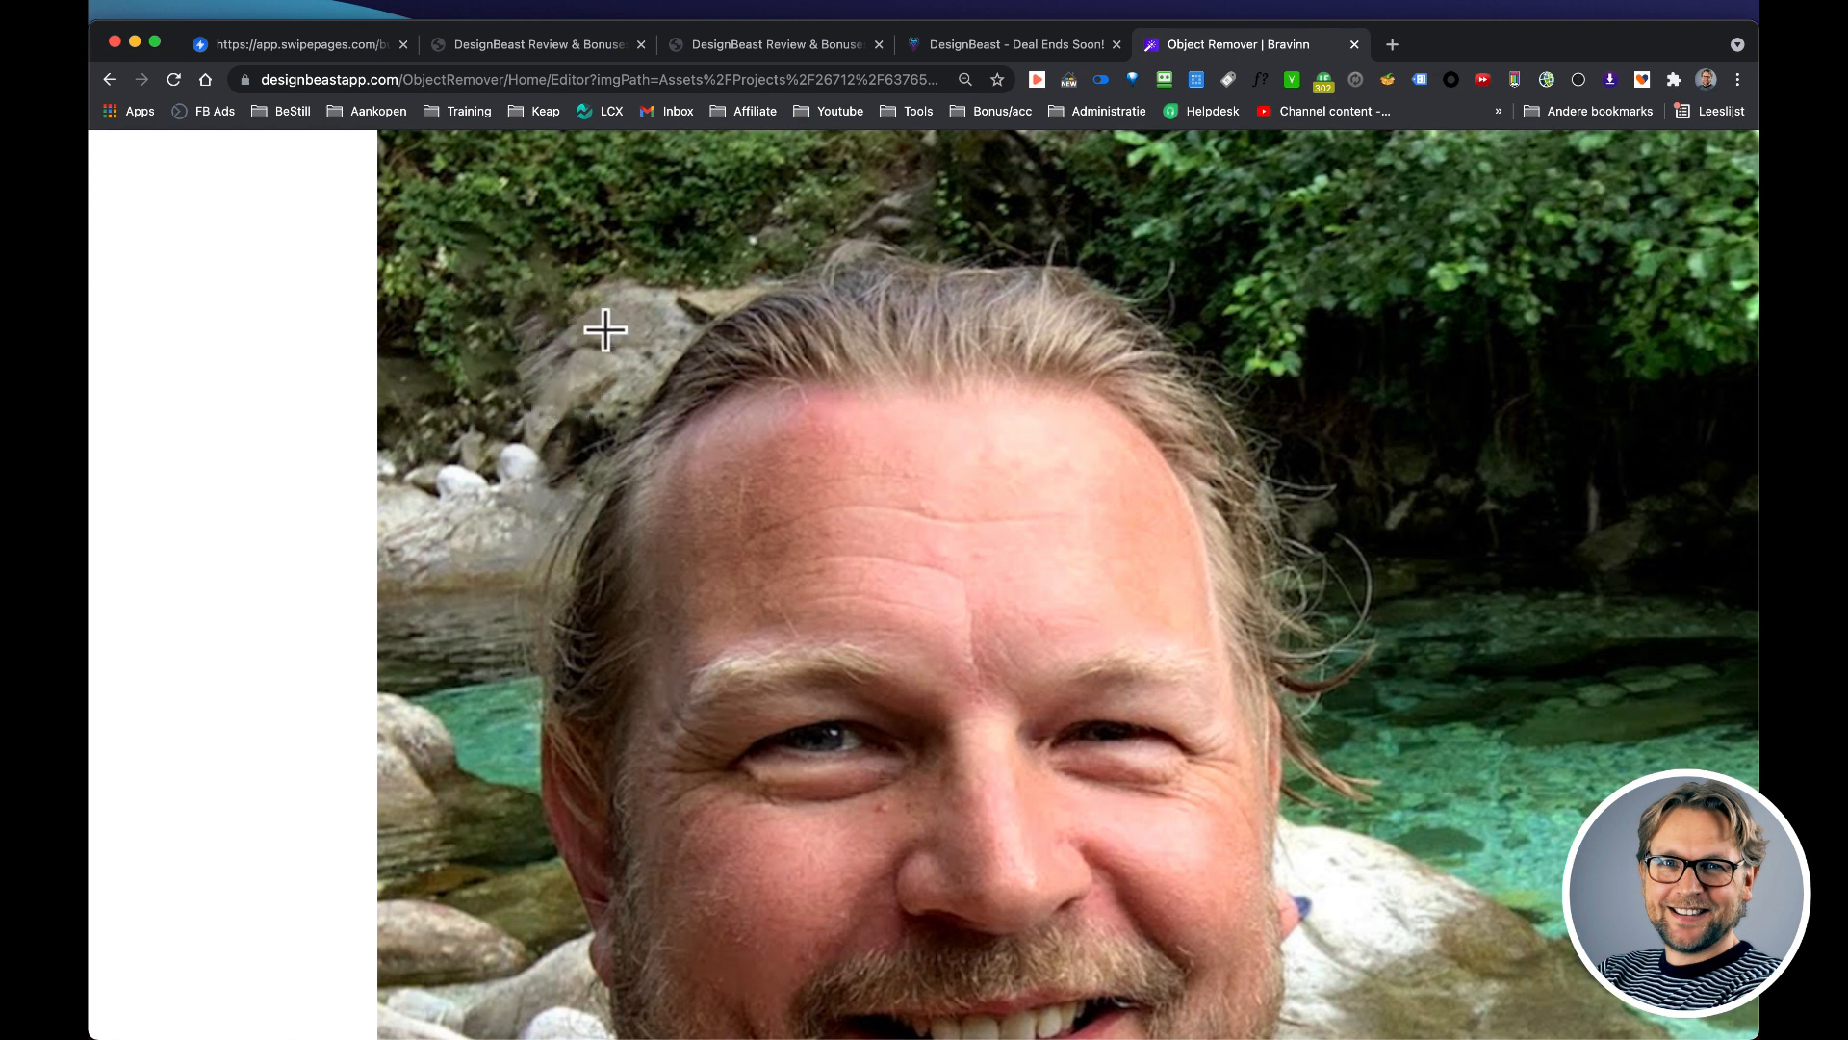
pyautogui.moveTo(647, 192)
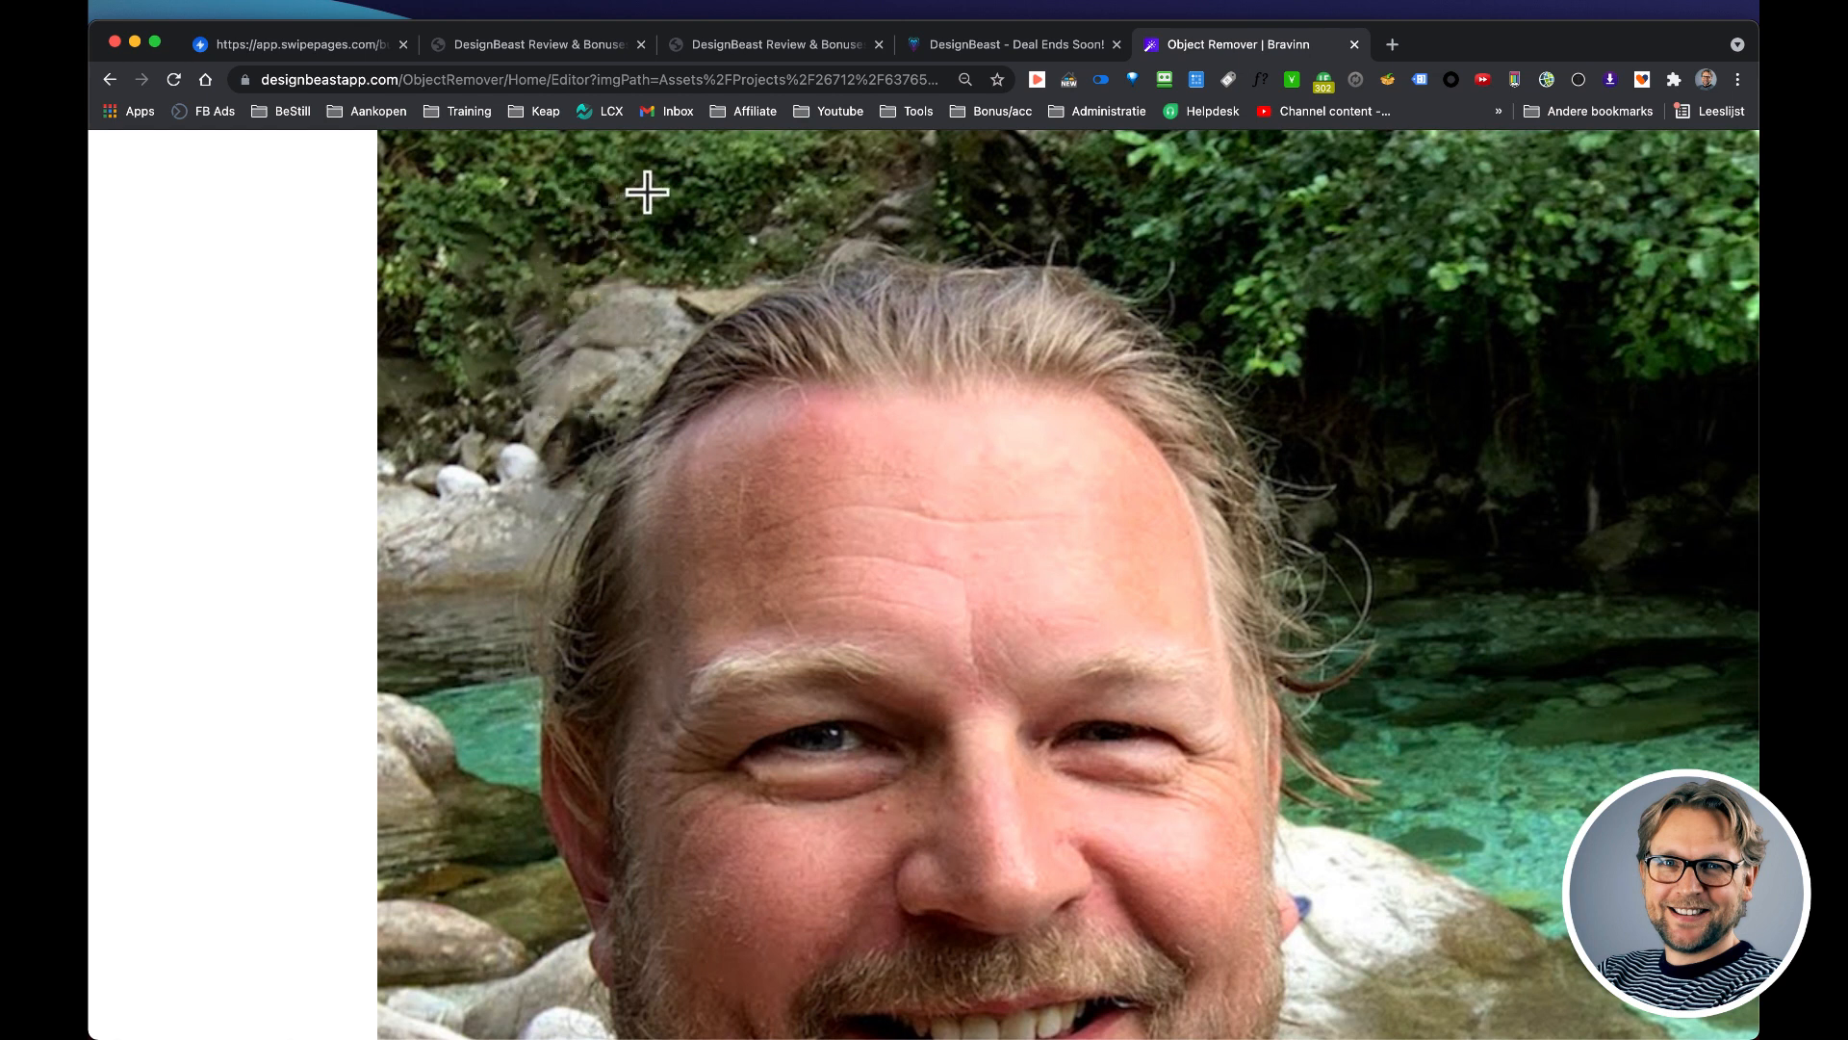
pyautogui.moveTo(421, 248)
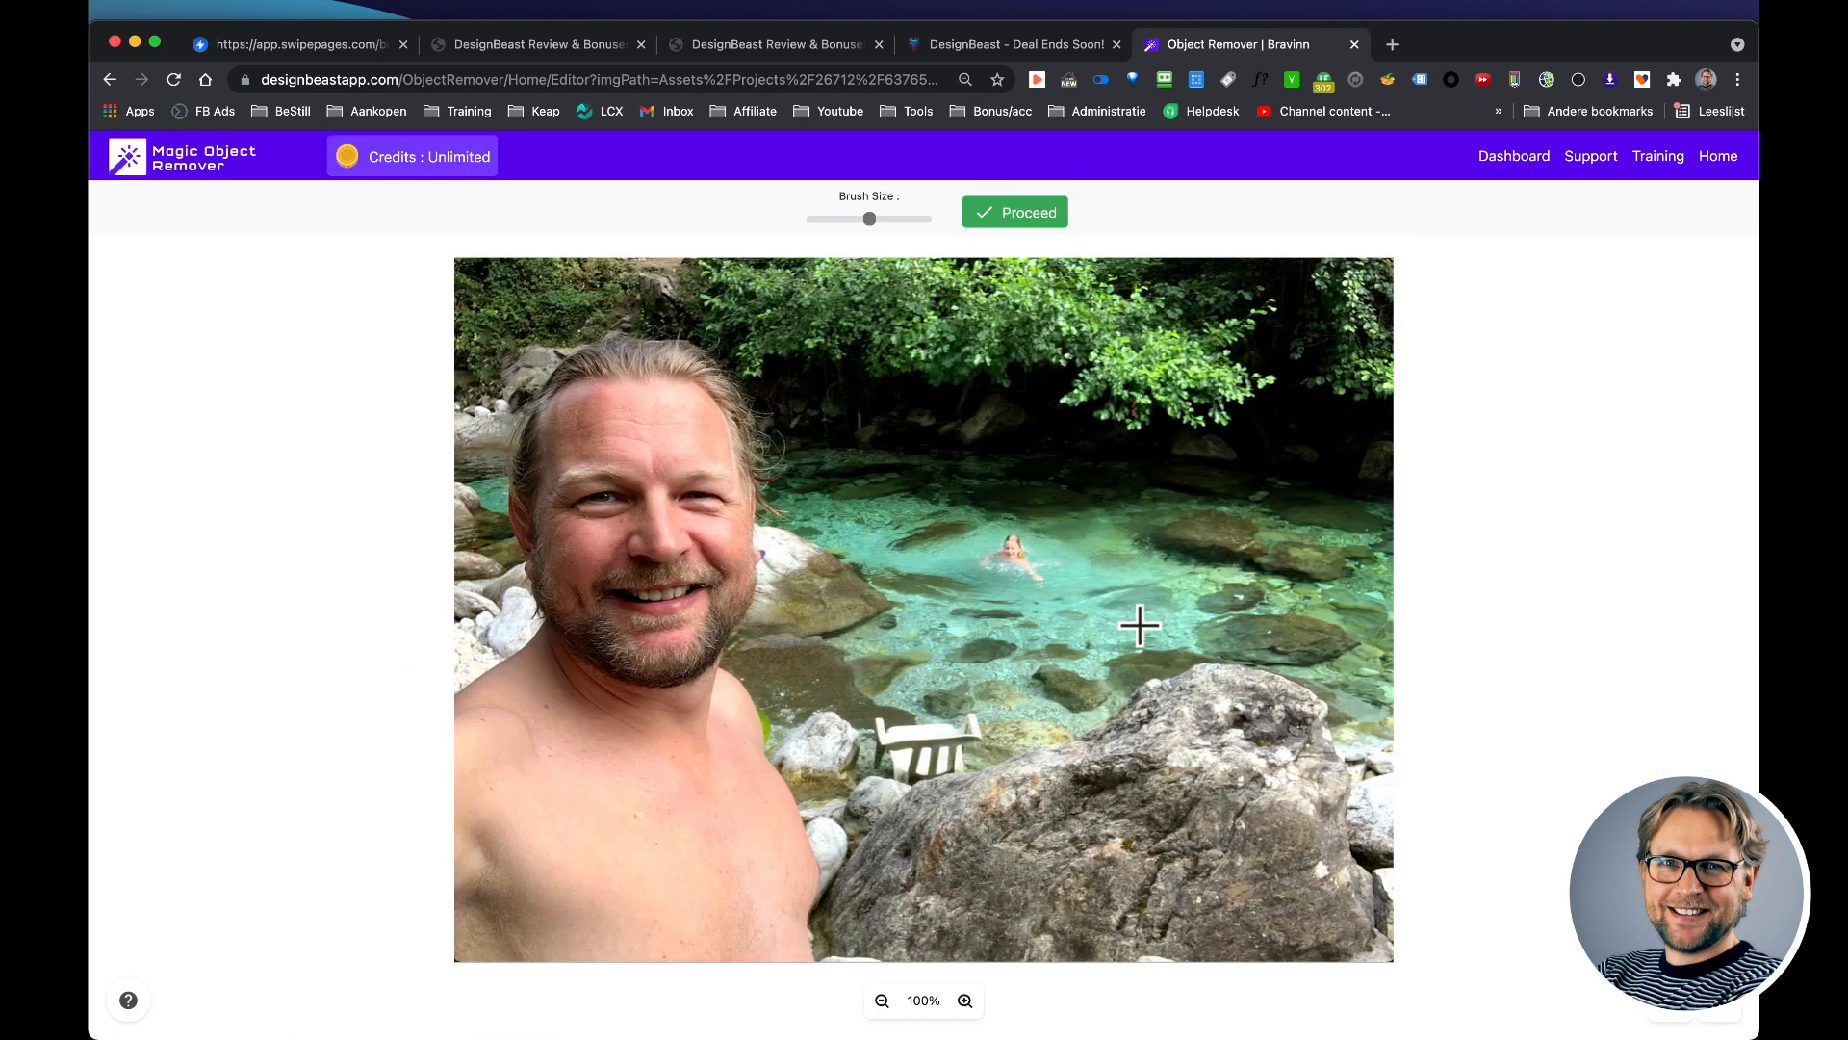
pyautogui.moveTo(924, 528)
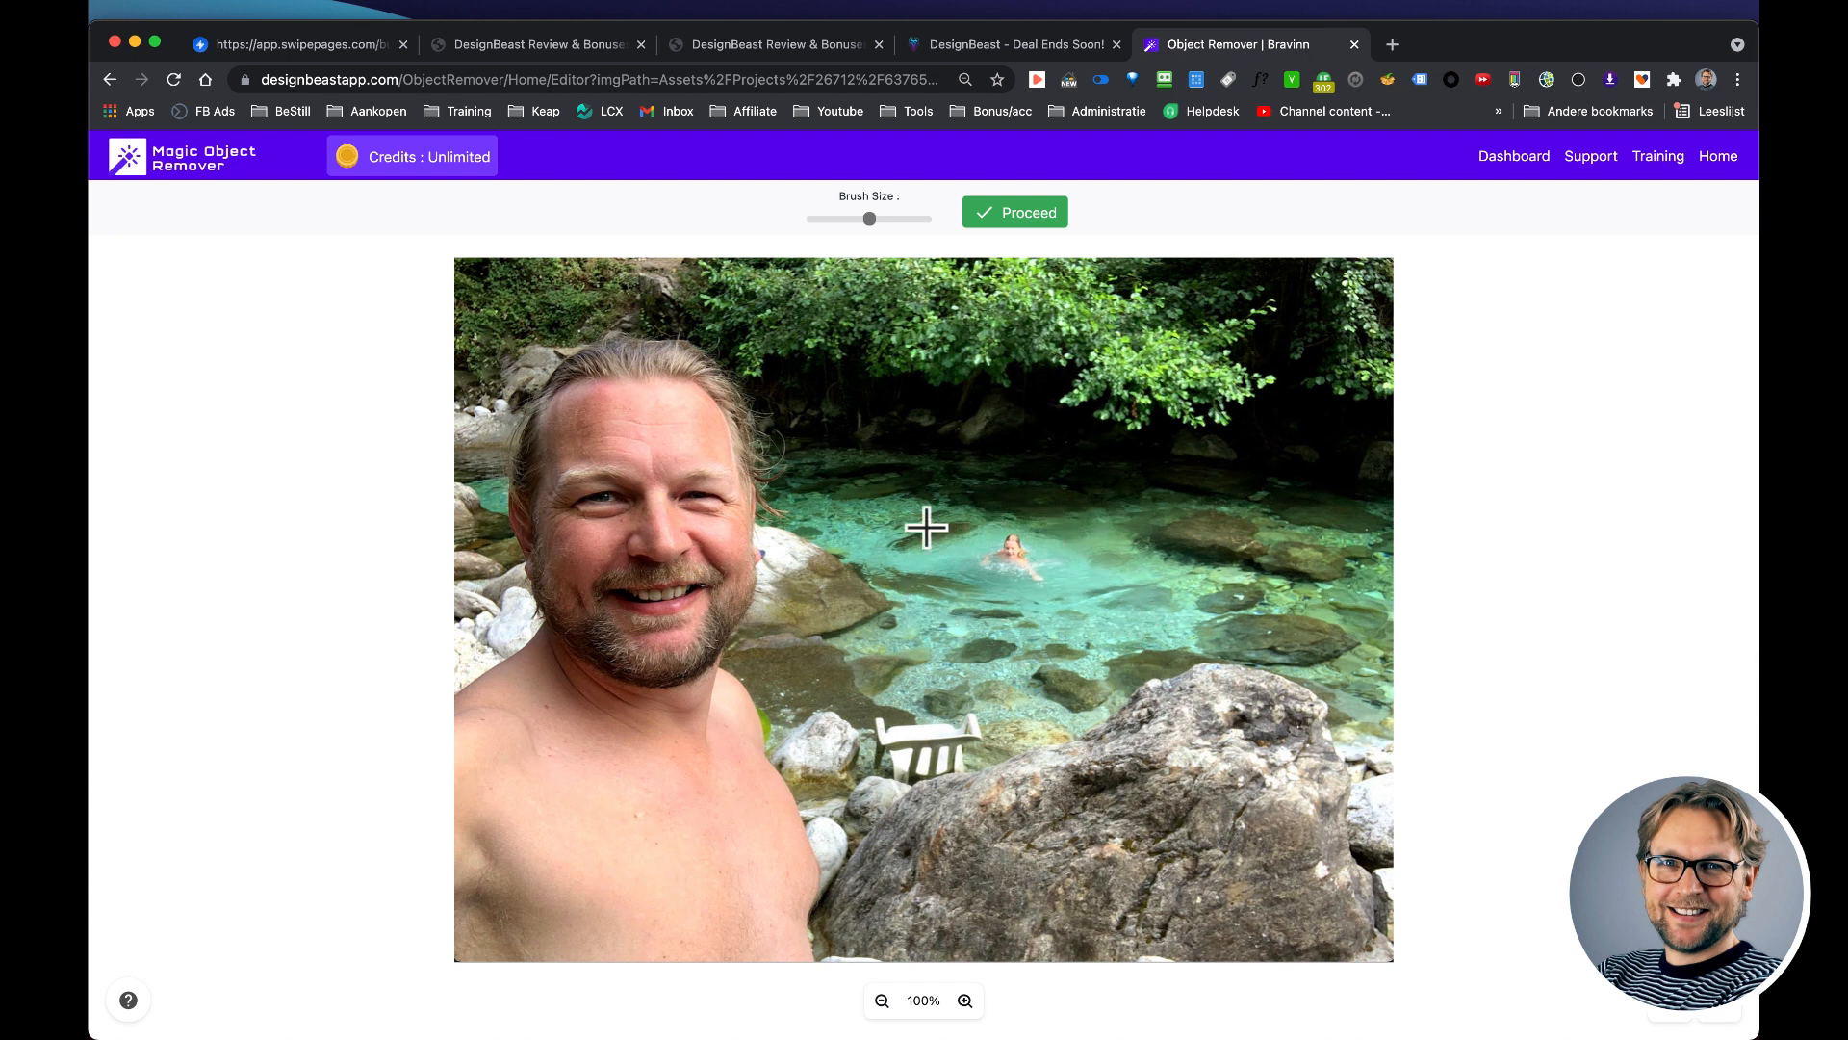
pyautogui.moveTo(493, 318)
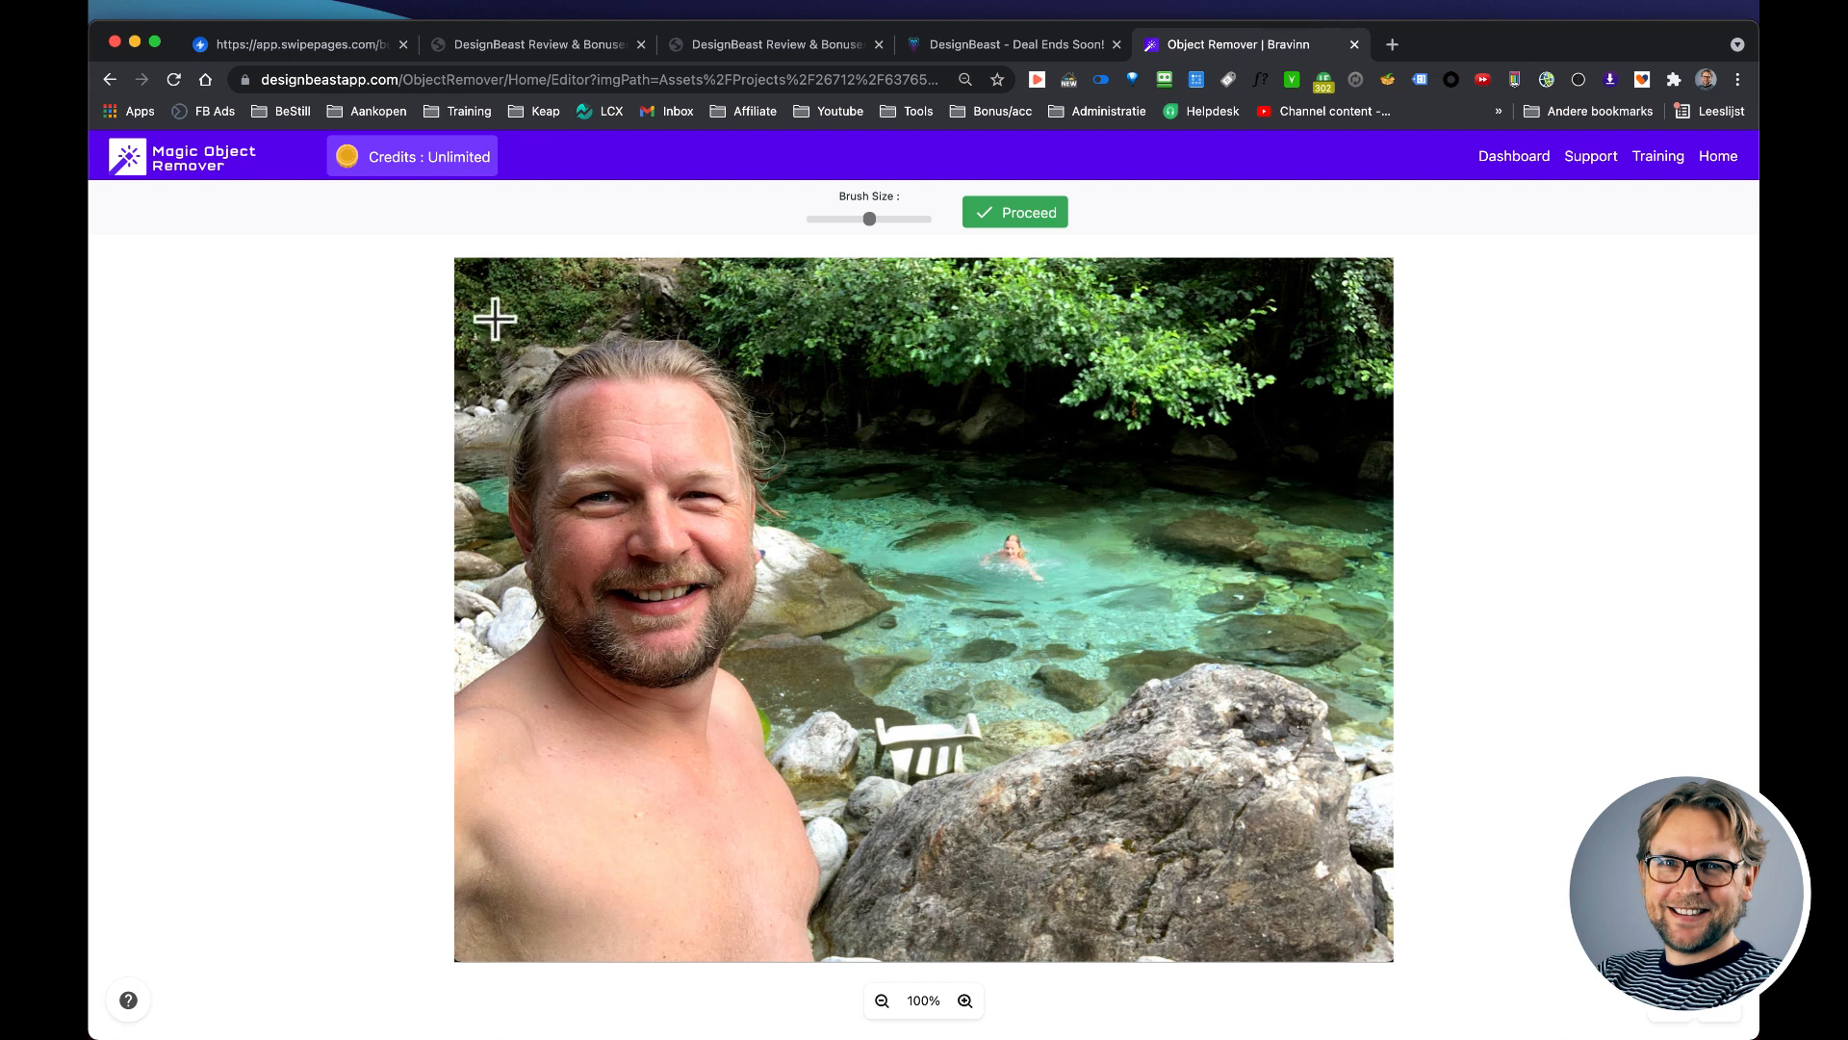
pyautogui.moveTo(1166, 450)
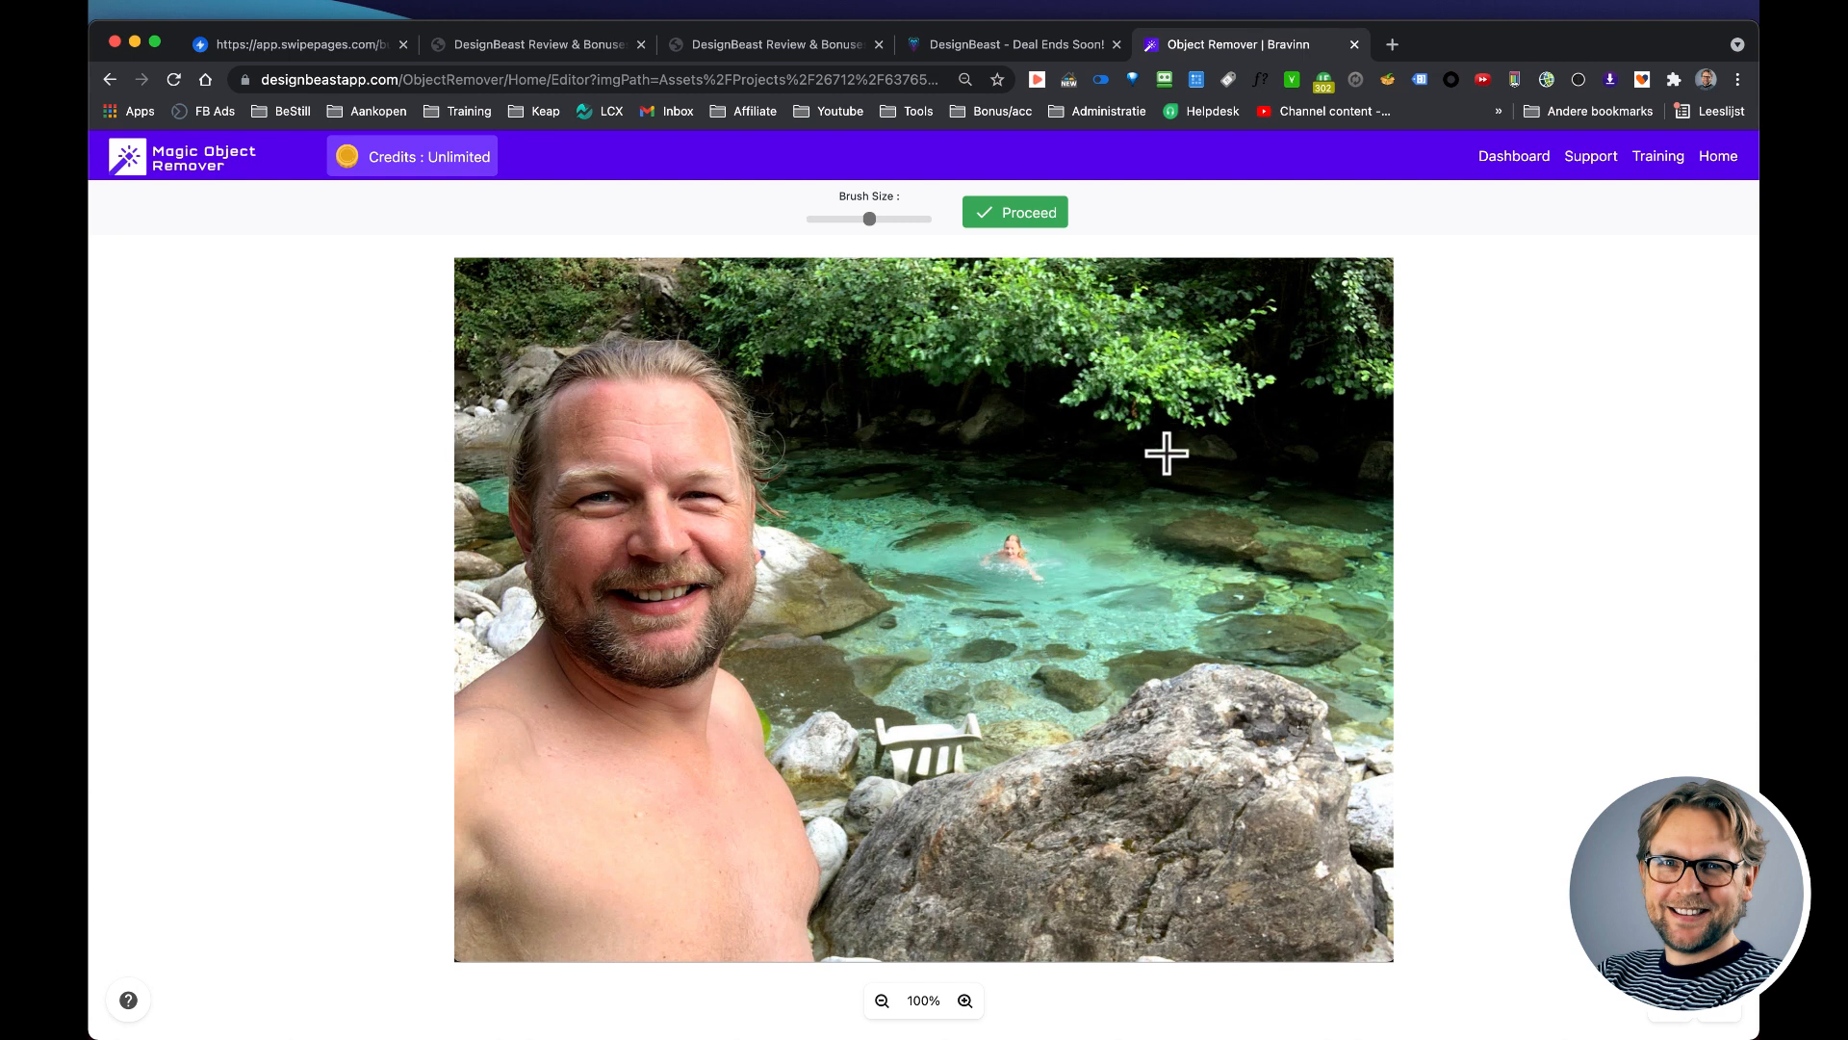
pyautogui.moveTo(912, 450)
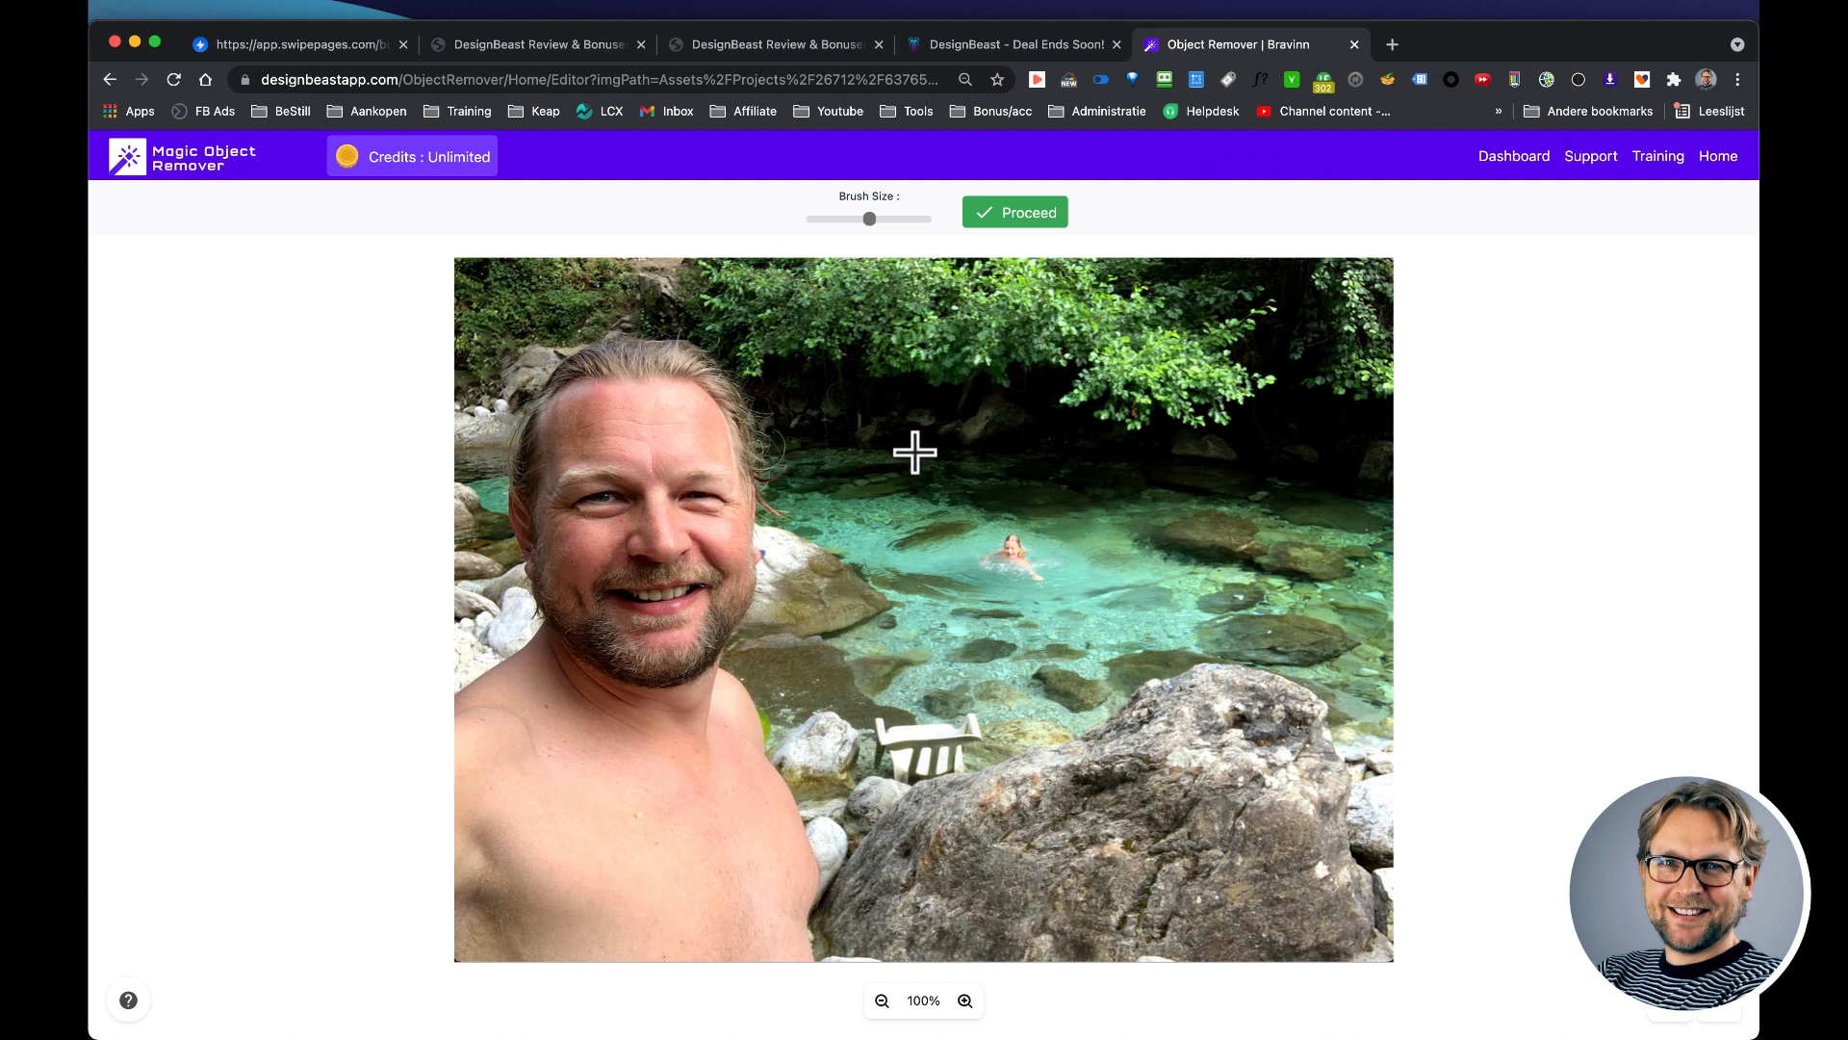
pyautogui.moveTo(1162, 582)
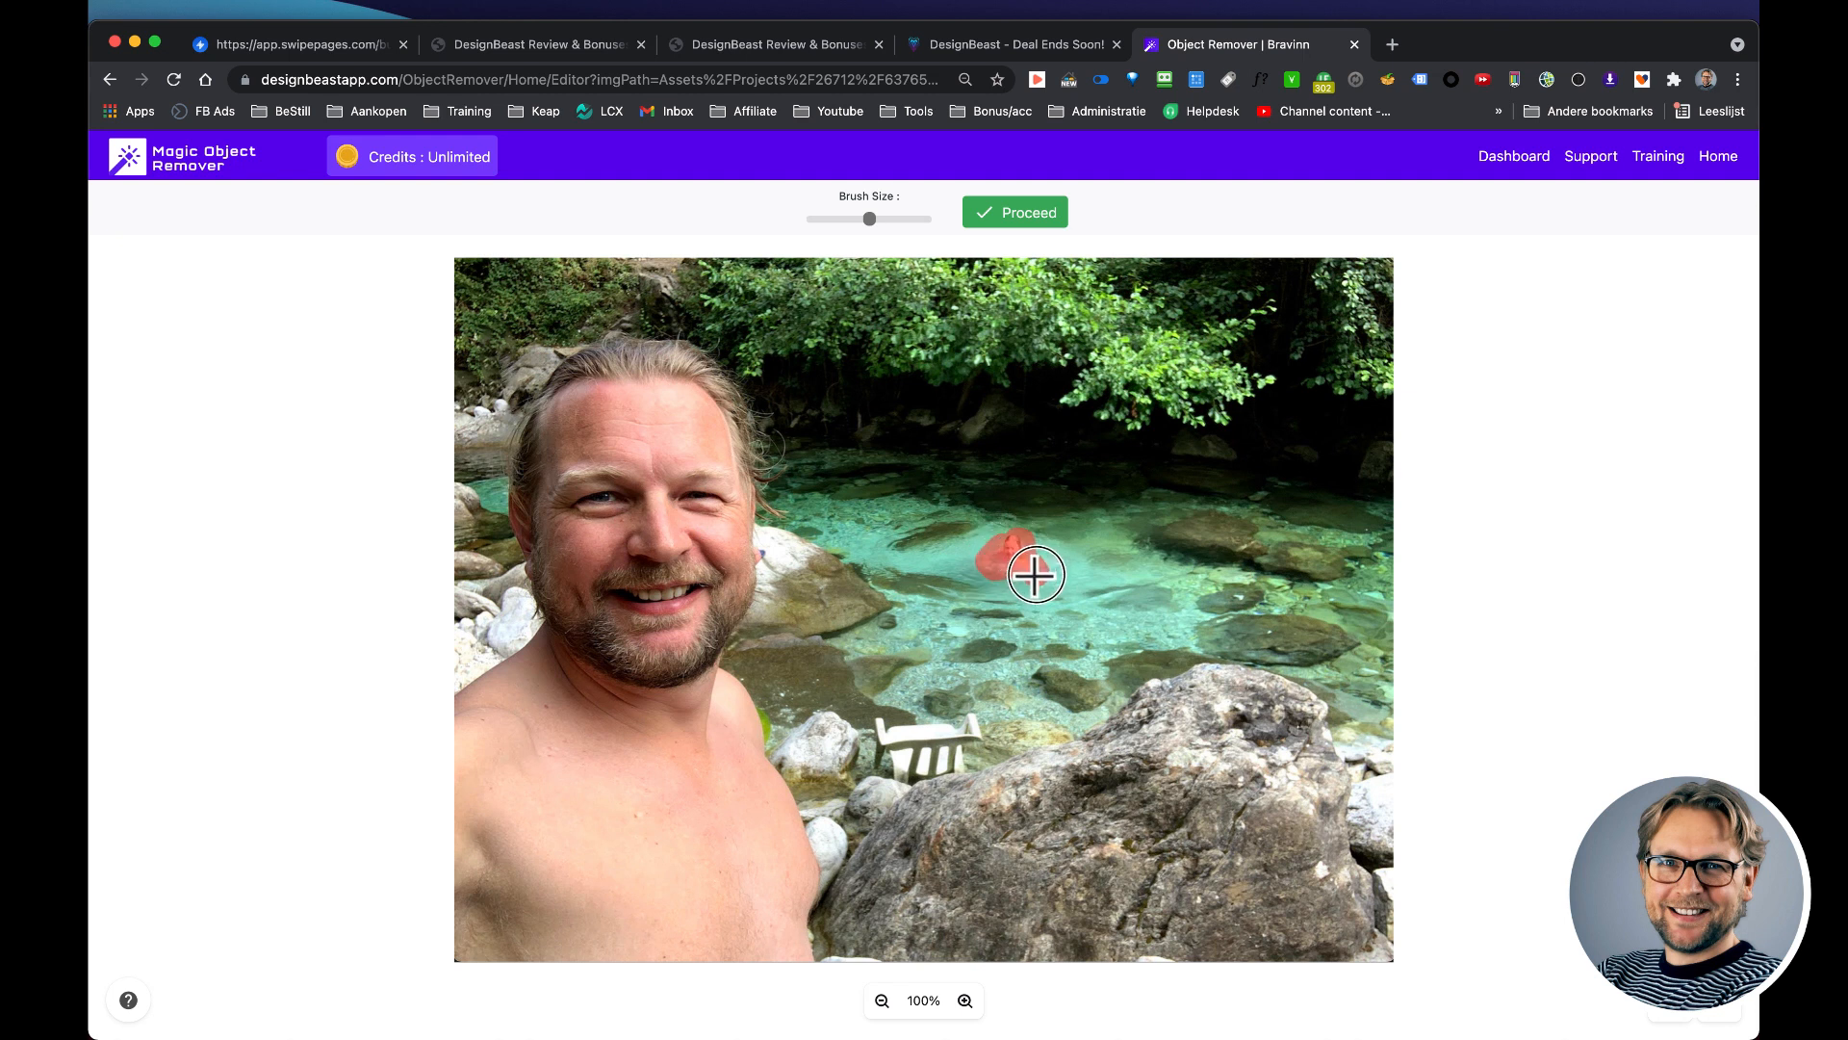
# - Process the brushed swimmer's removal and return to editing the cleaned photo
pyautogui.click(1014, 212)
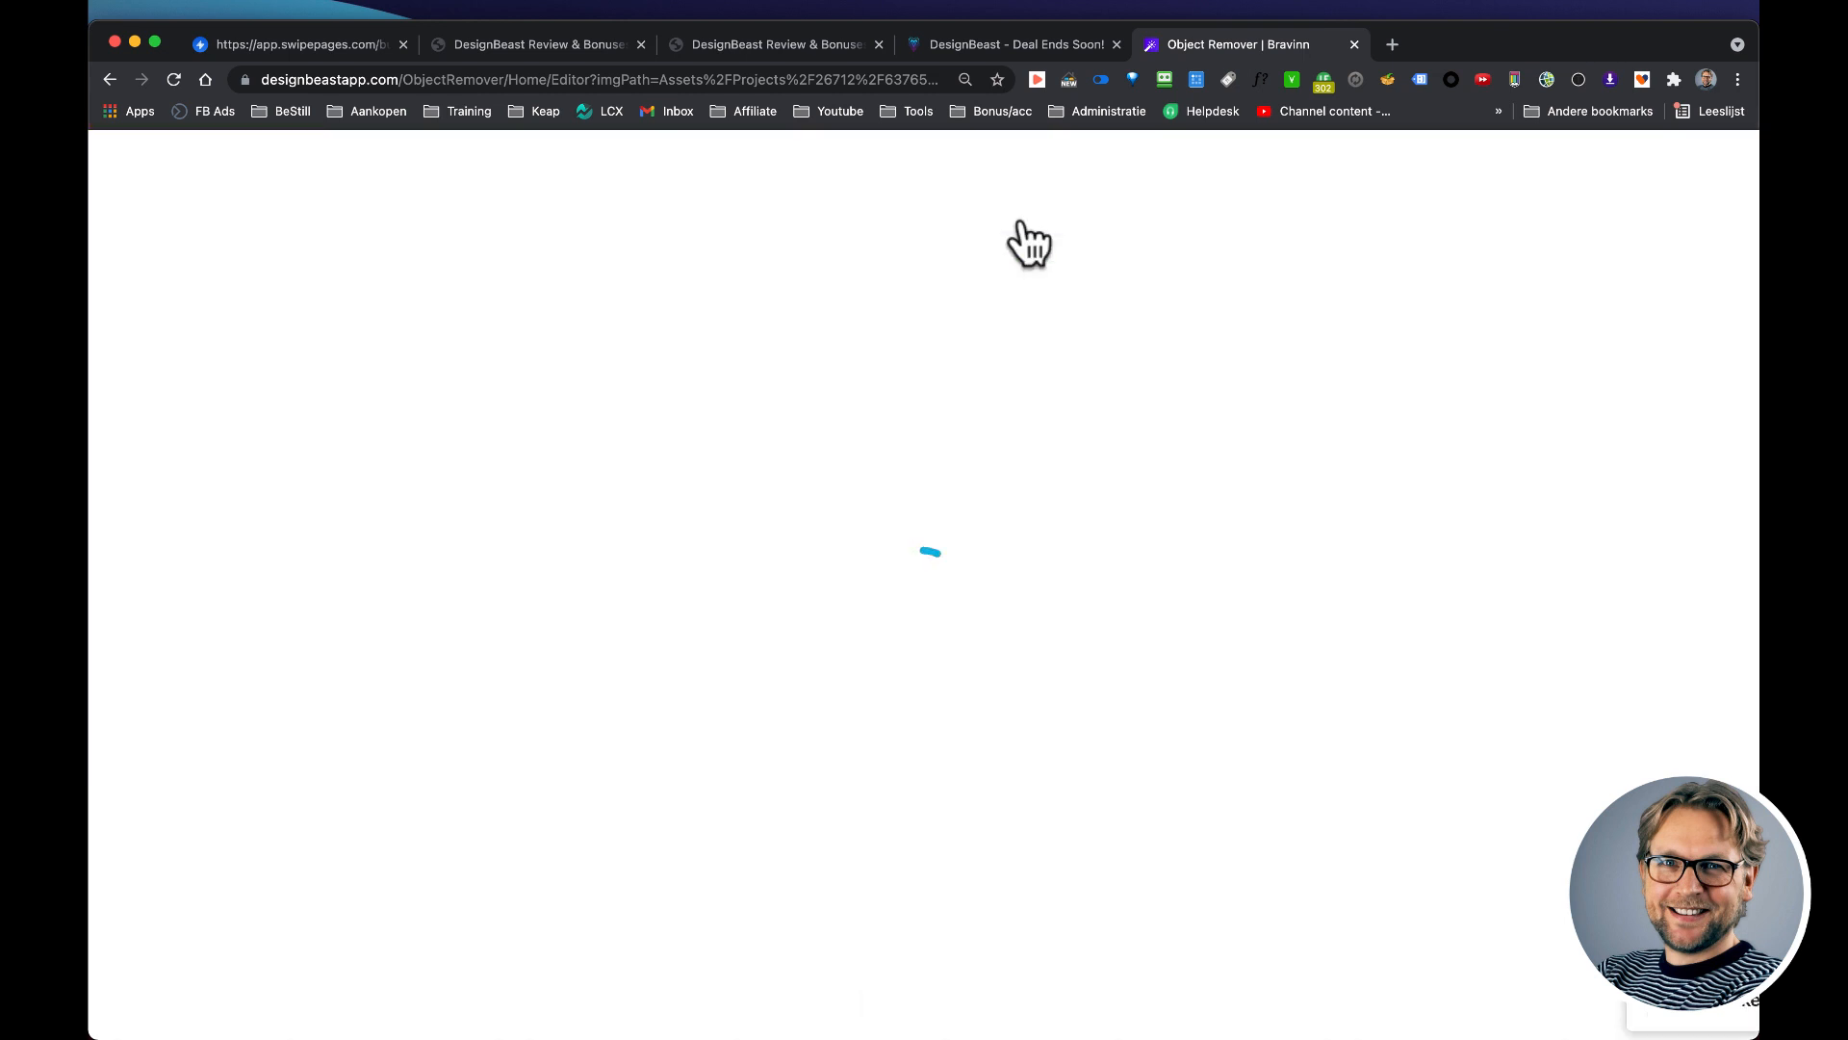
pyautogui.moveTo(1190, 477)
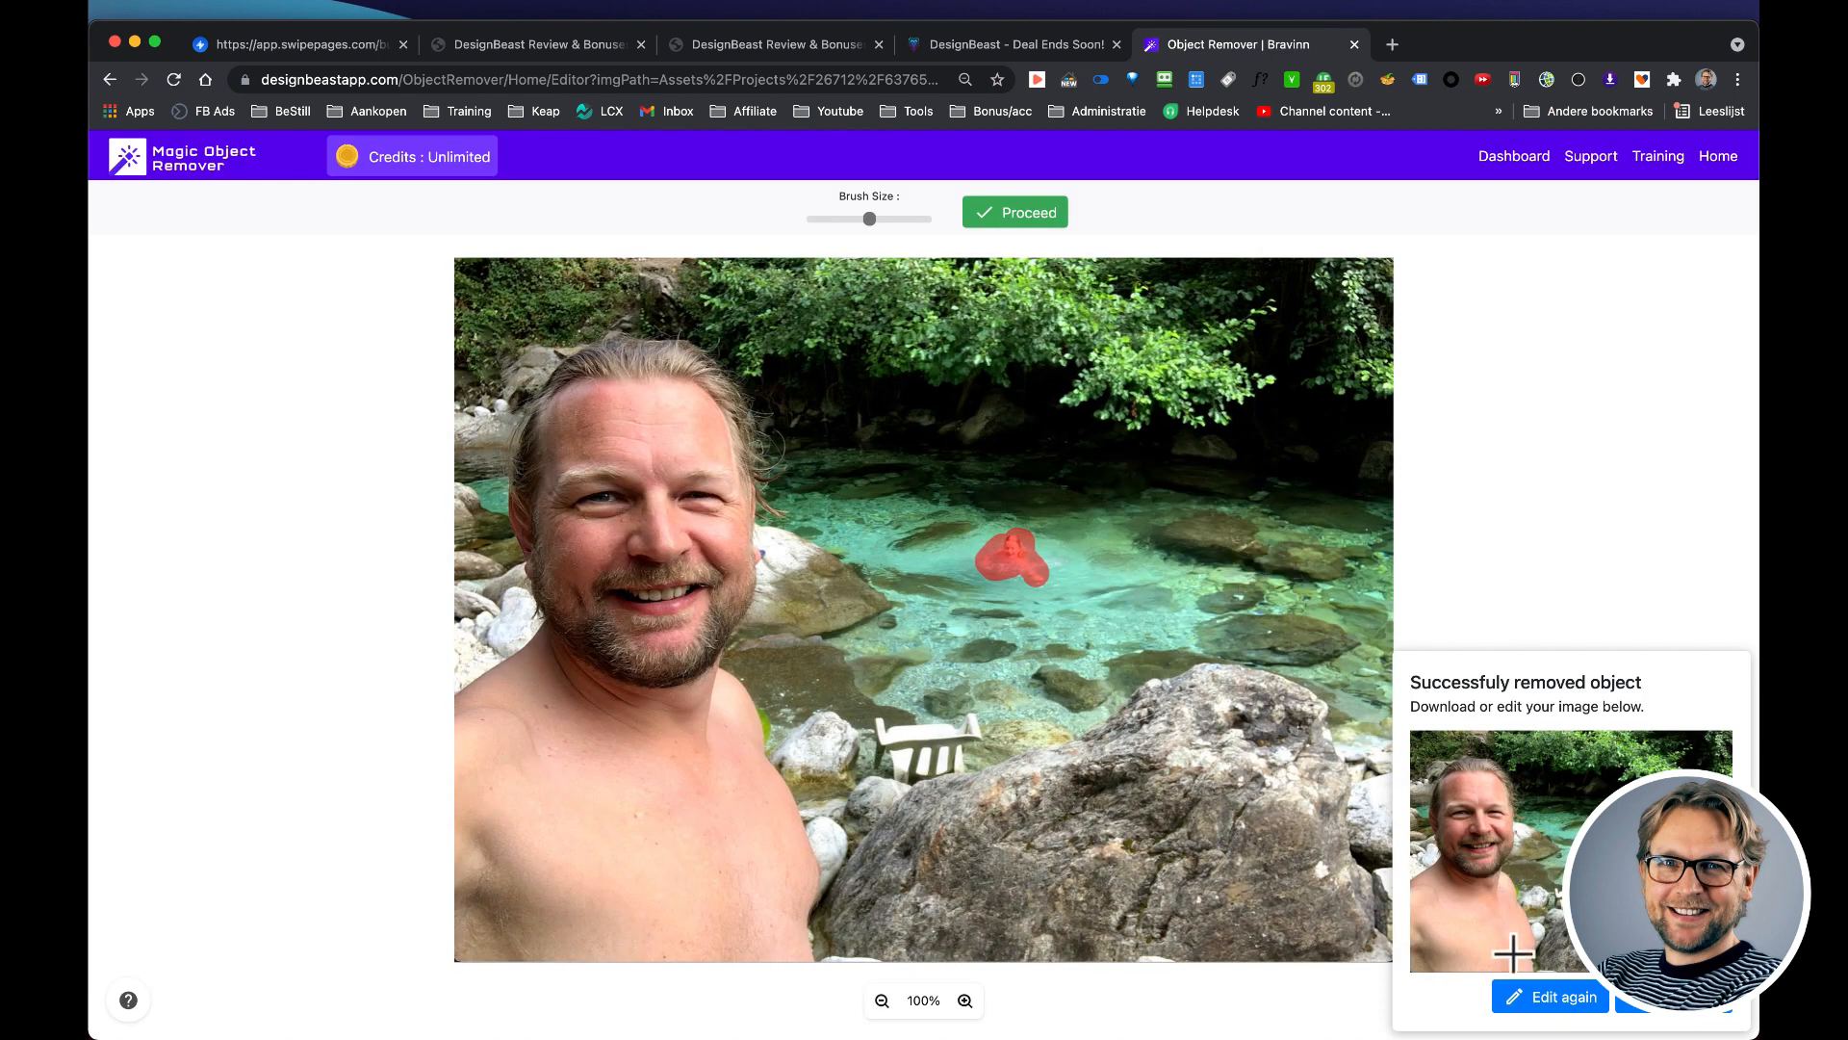
pyautogui.click(1562, 995)
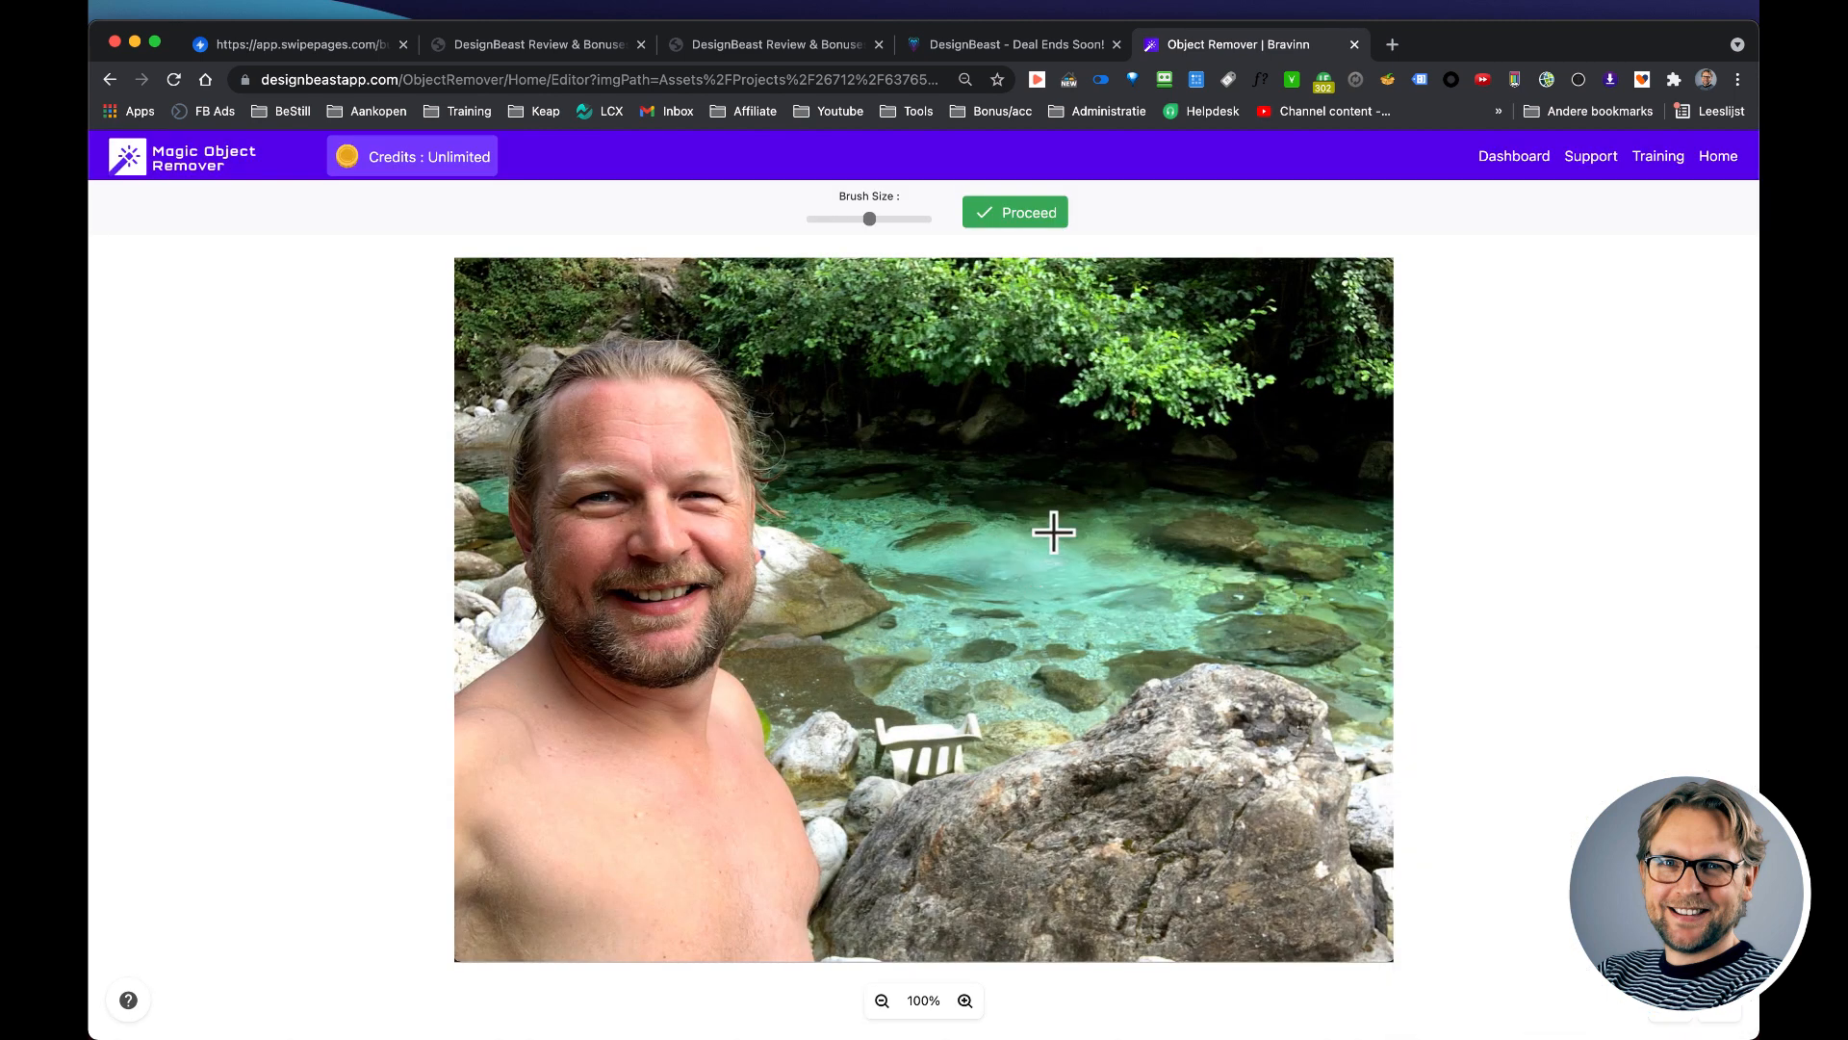
pyautogui.moveTo(1205, 747)
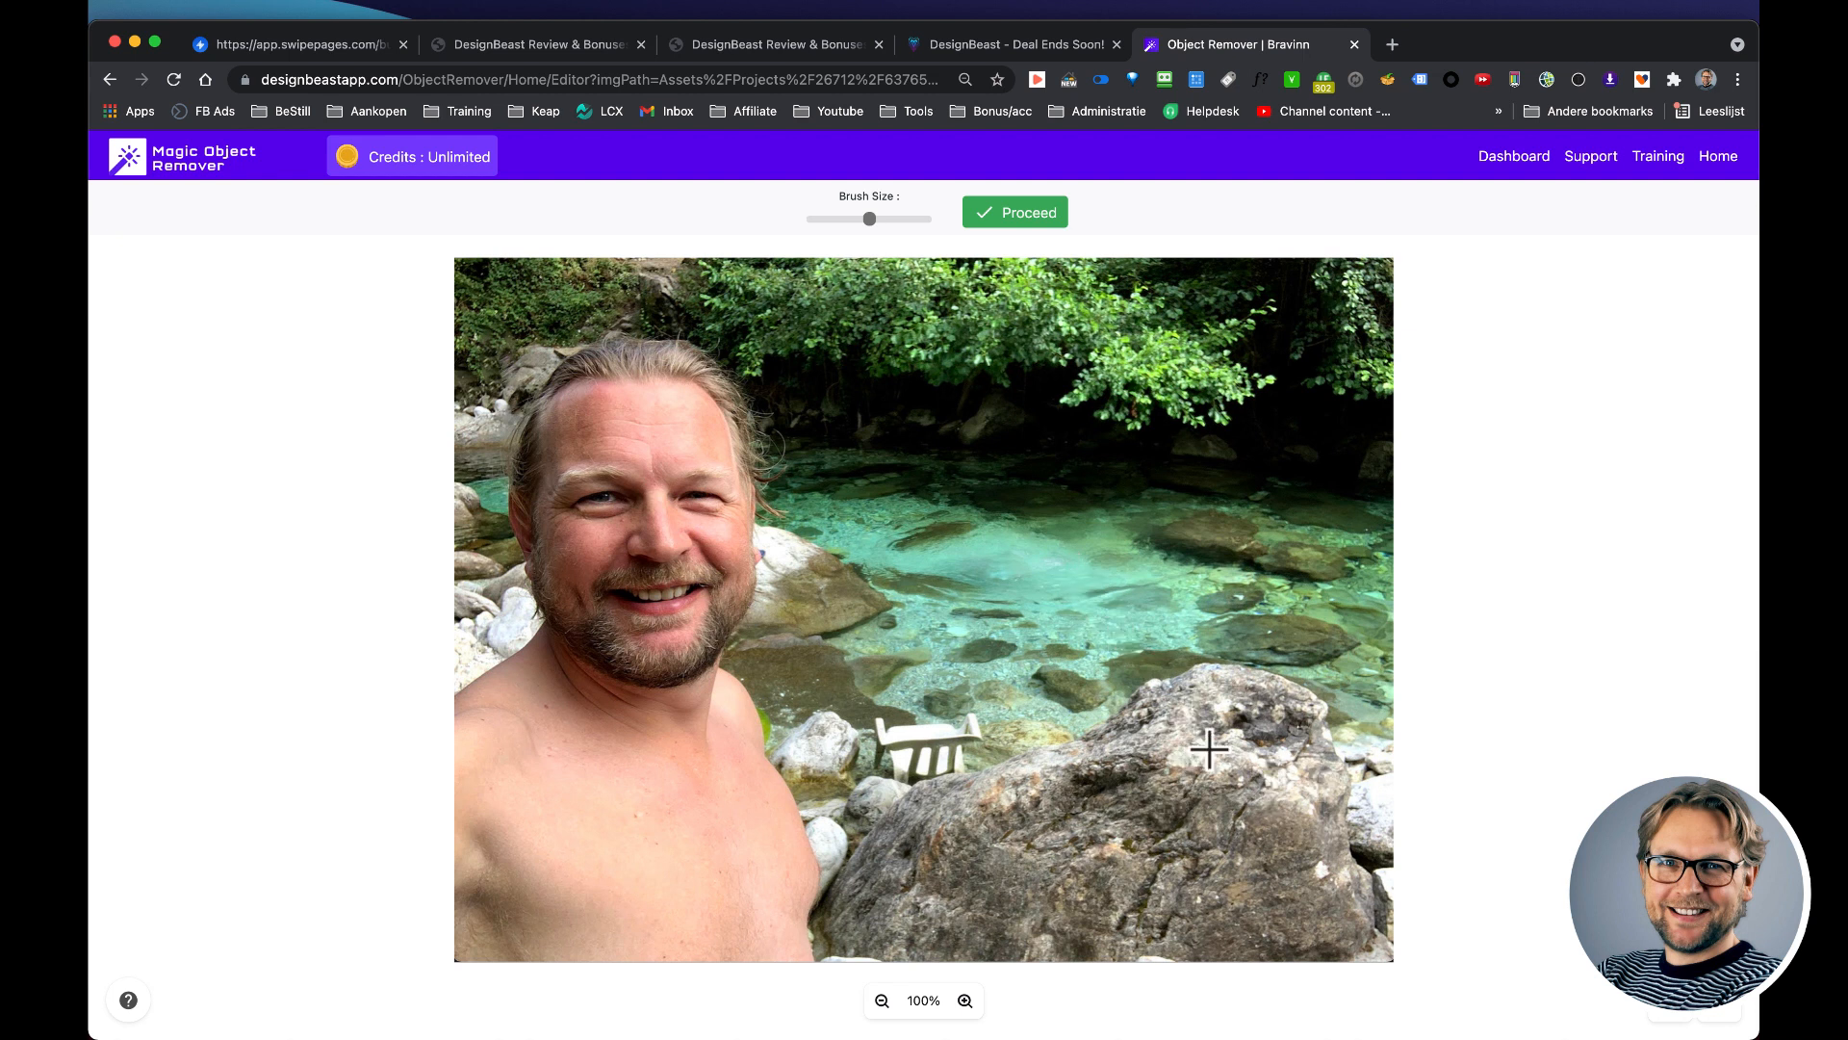
pyautogui.moveTo(1063, 300)
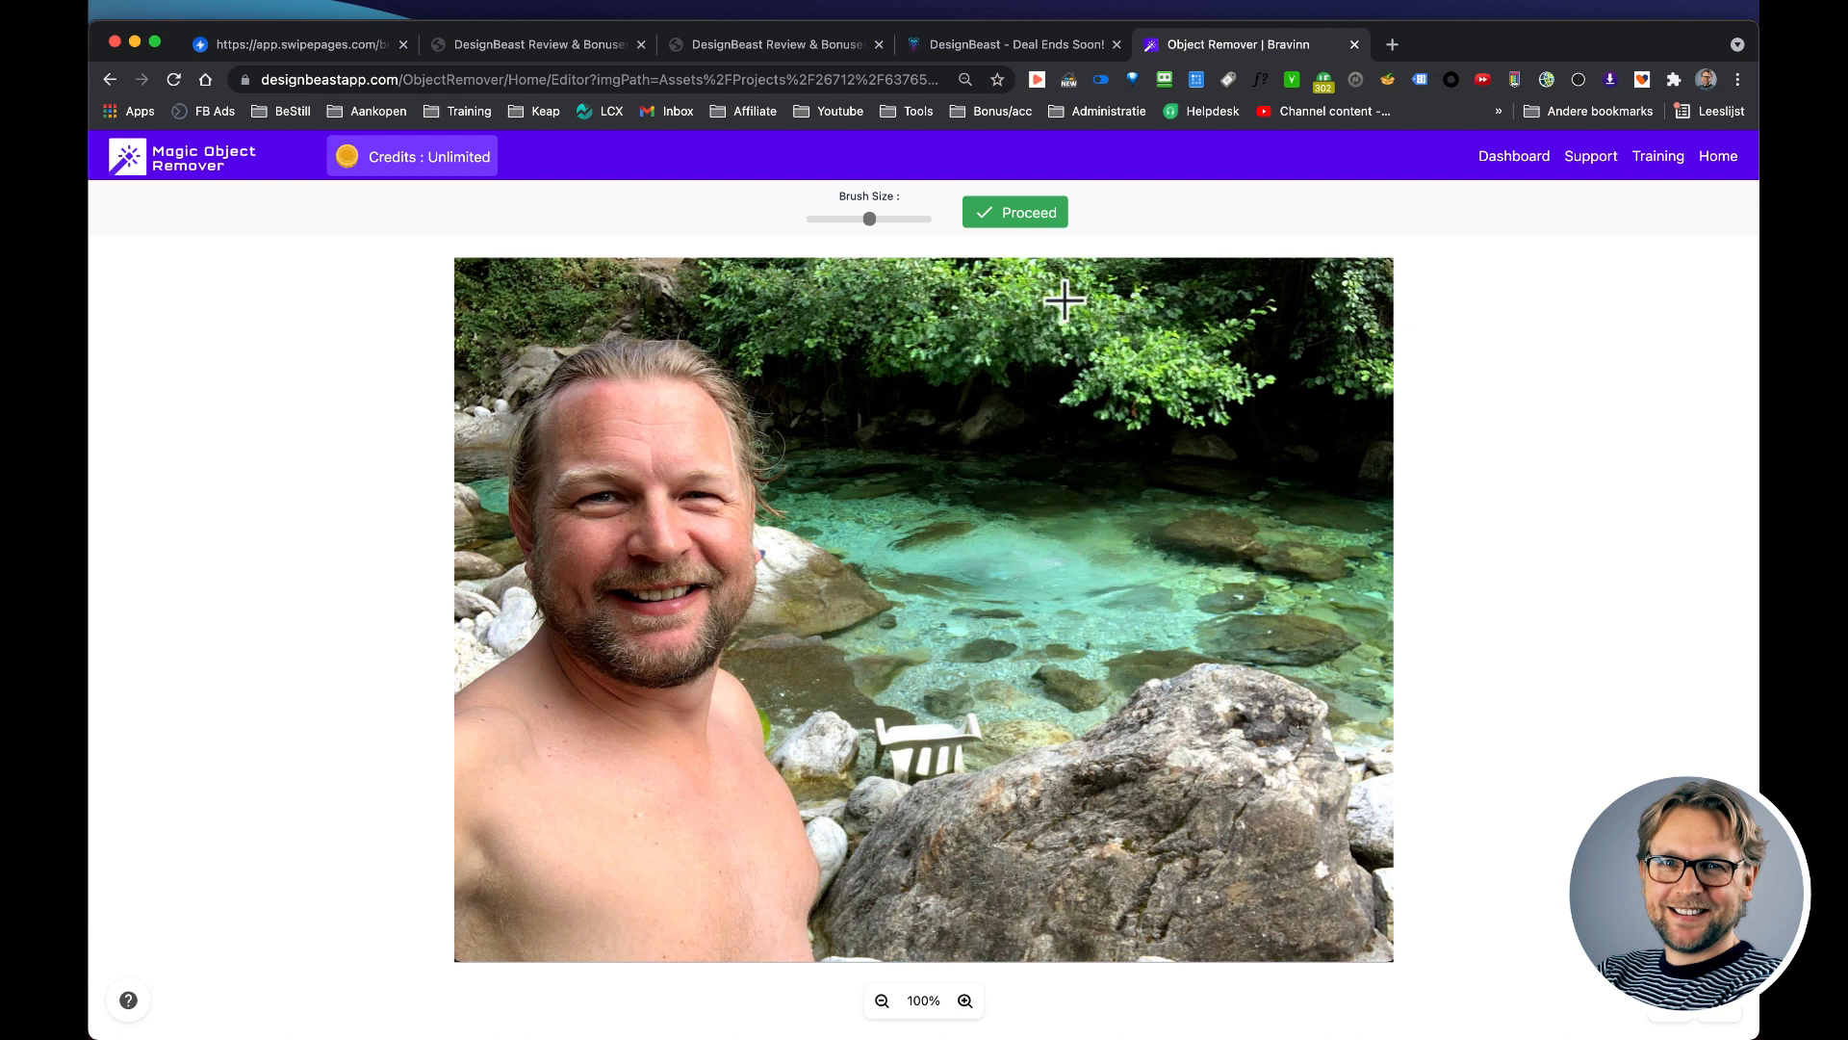
pyautogui.moveTo(812, 79)
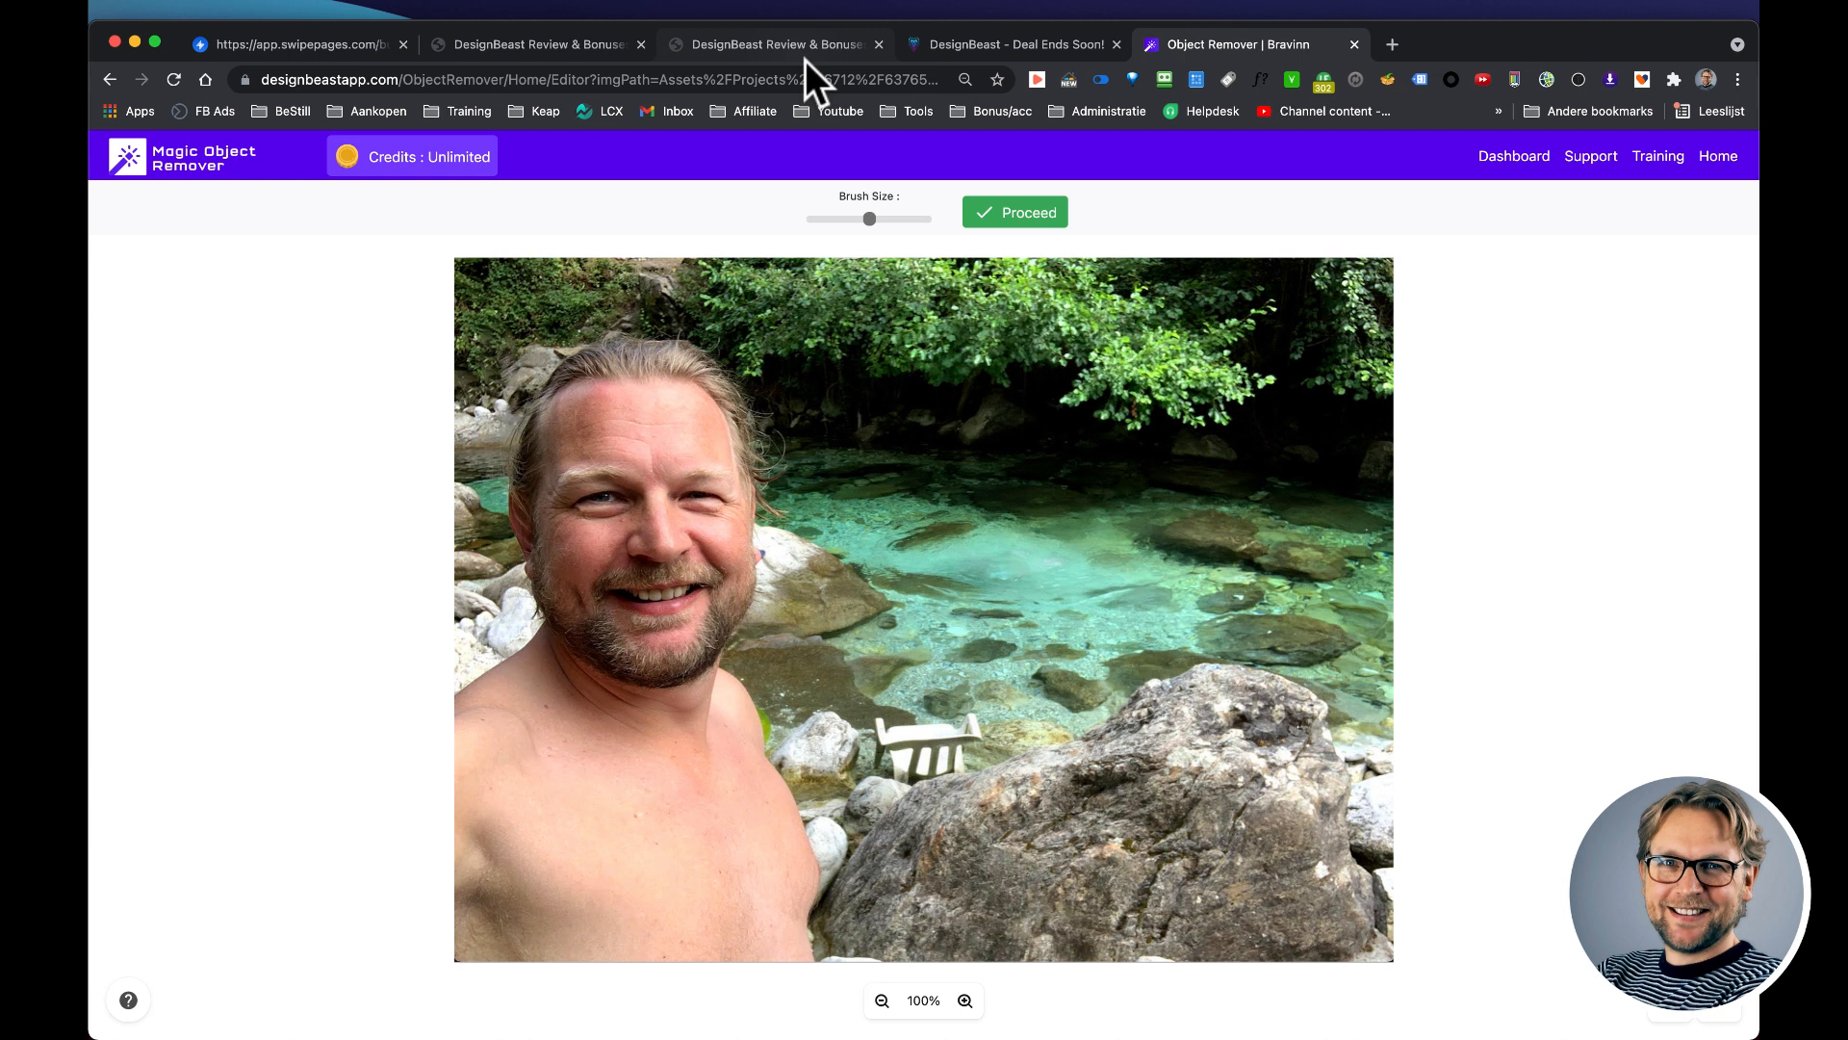
pyautogui.moveTo(554, 210)
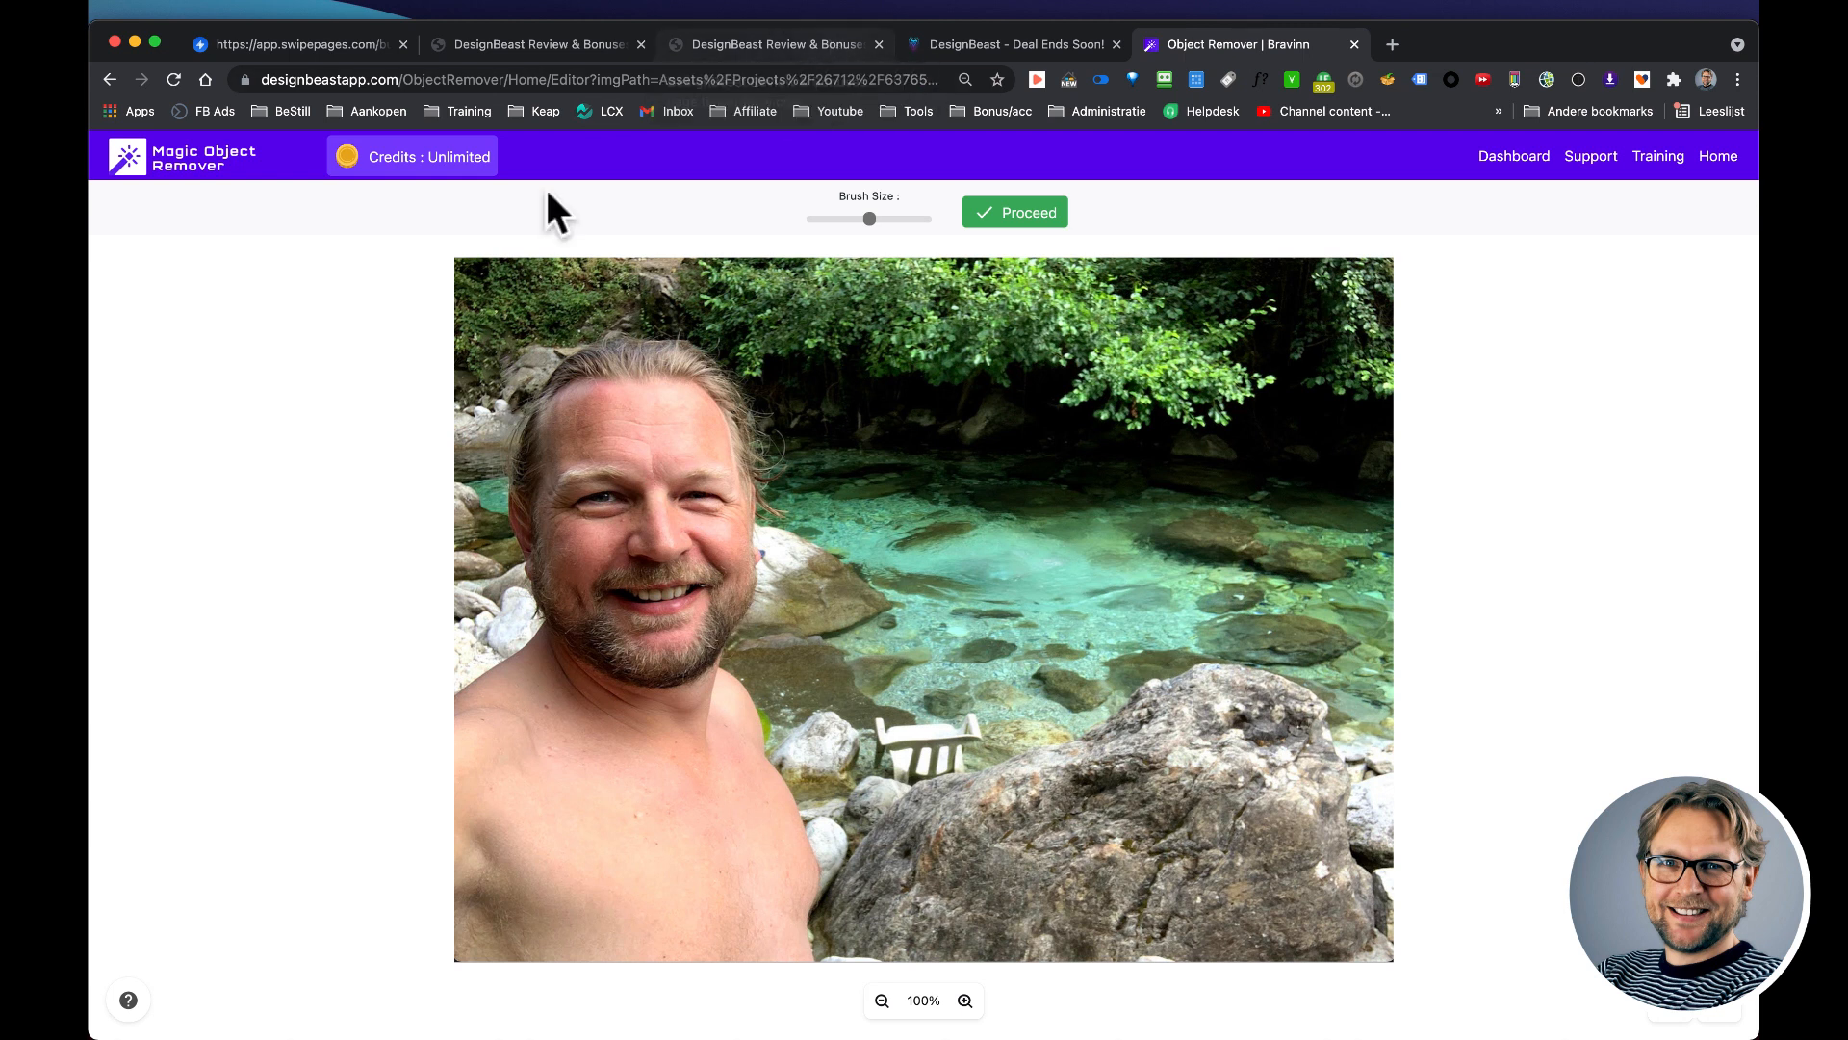
# - Leave the editor for the dashboard, then switch to the 'Deal Ends Soon!' pricing page
pyautogui.click(1513, 155)
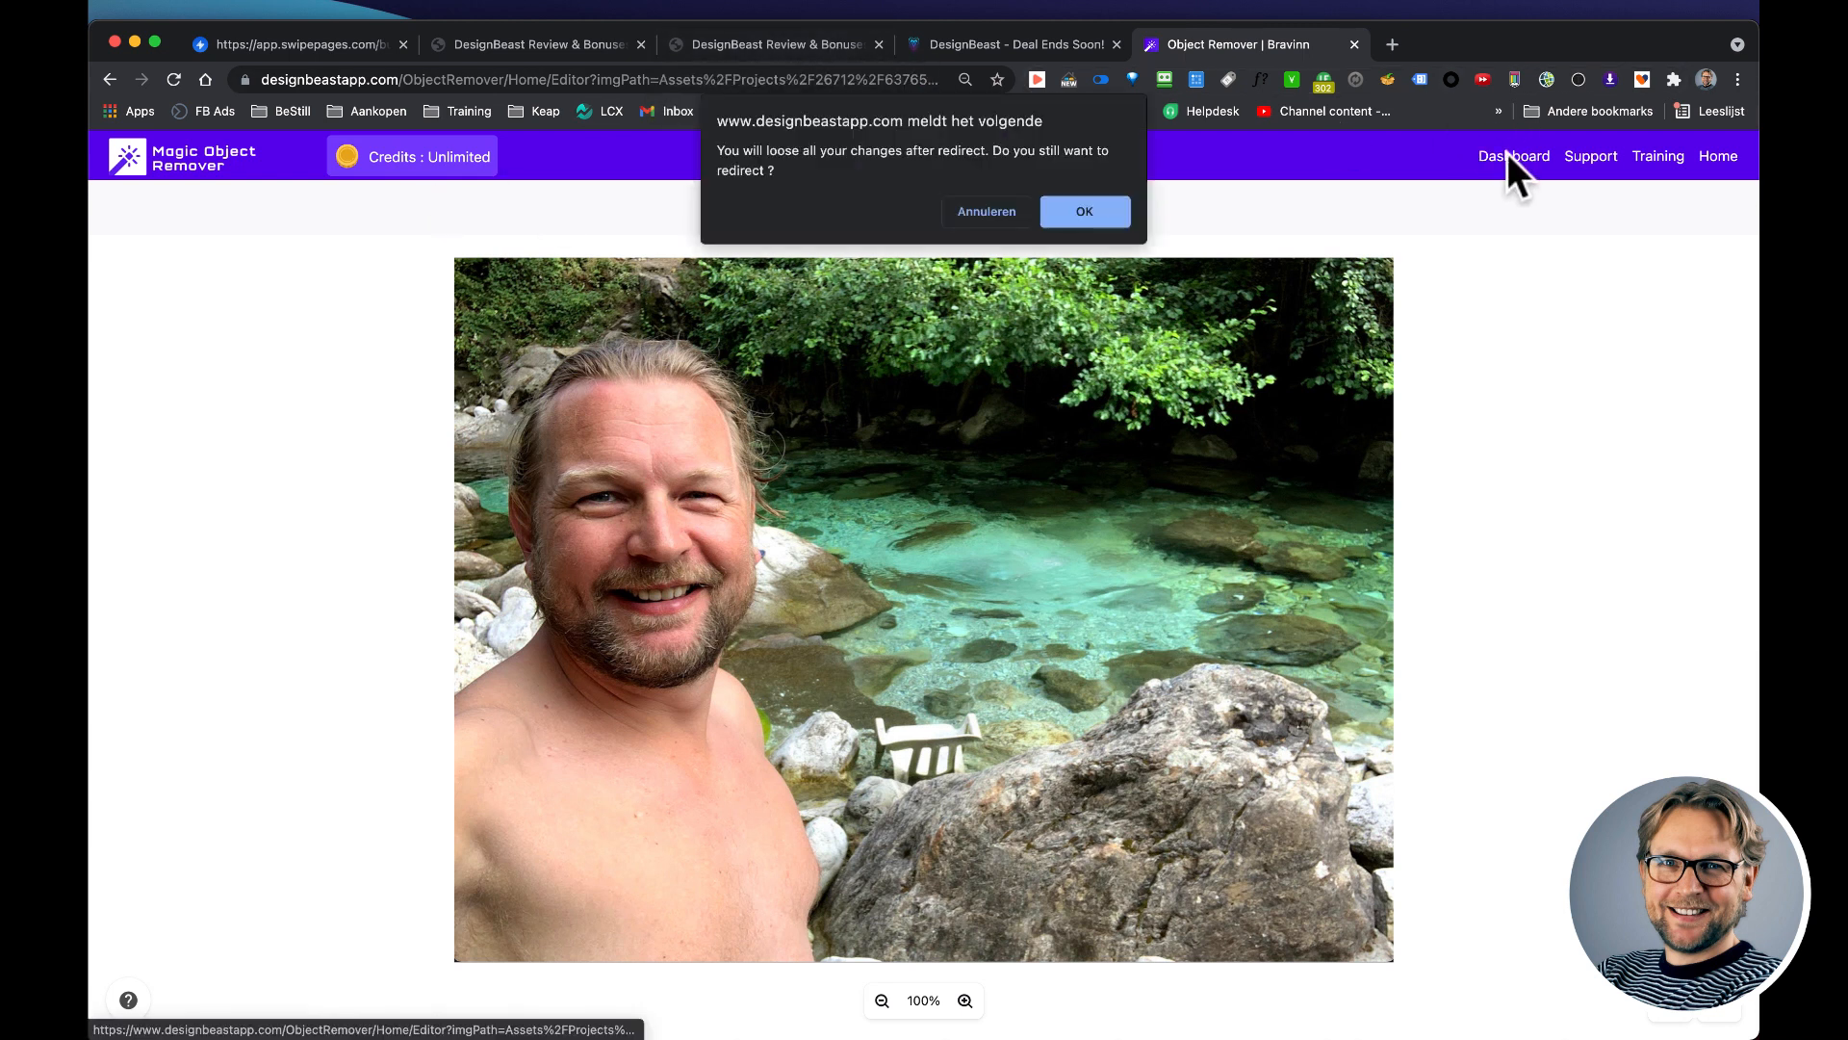
pyautogui.click(1081, 211)
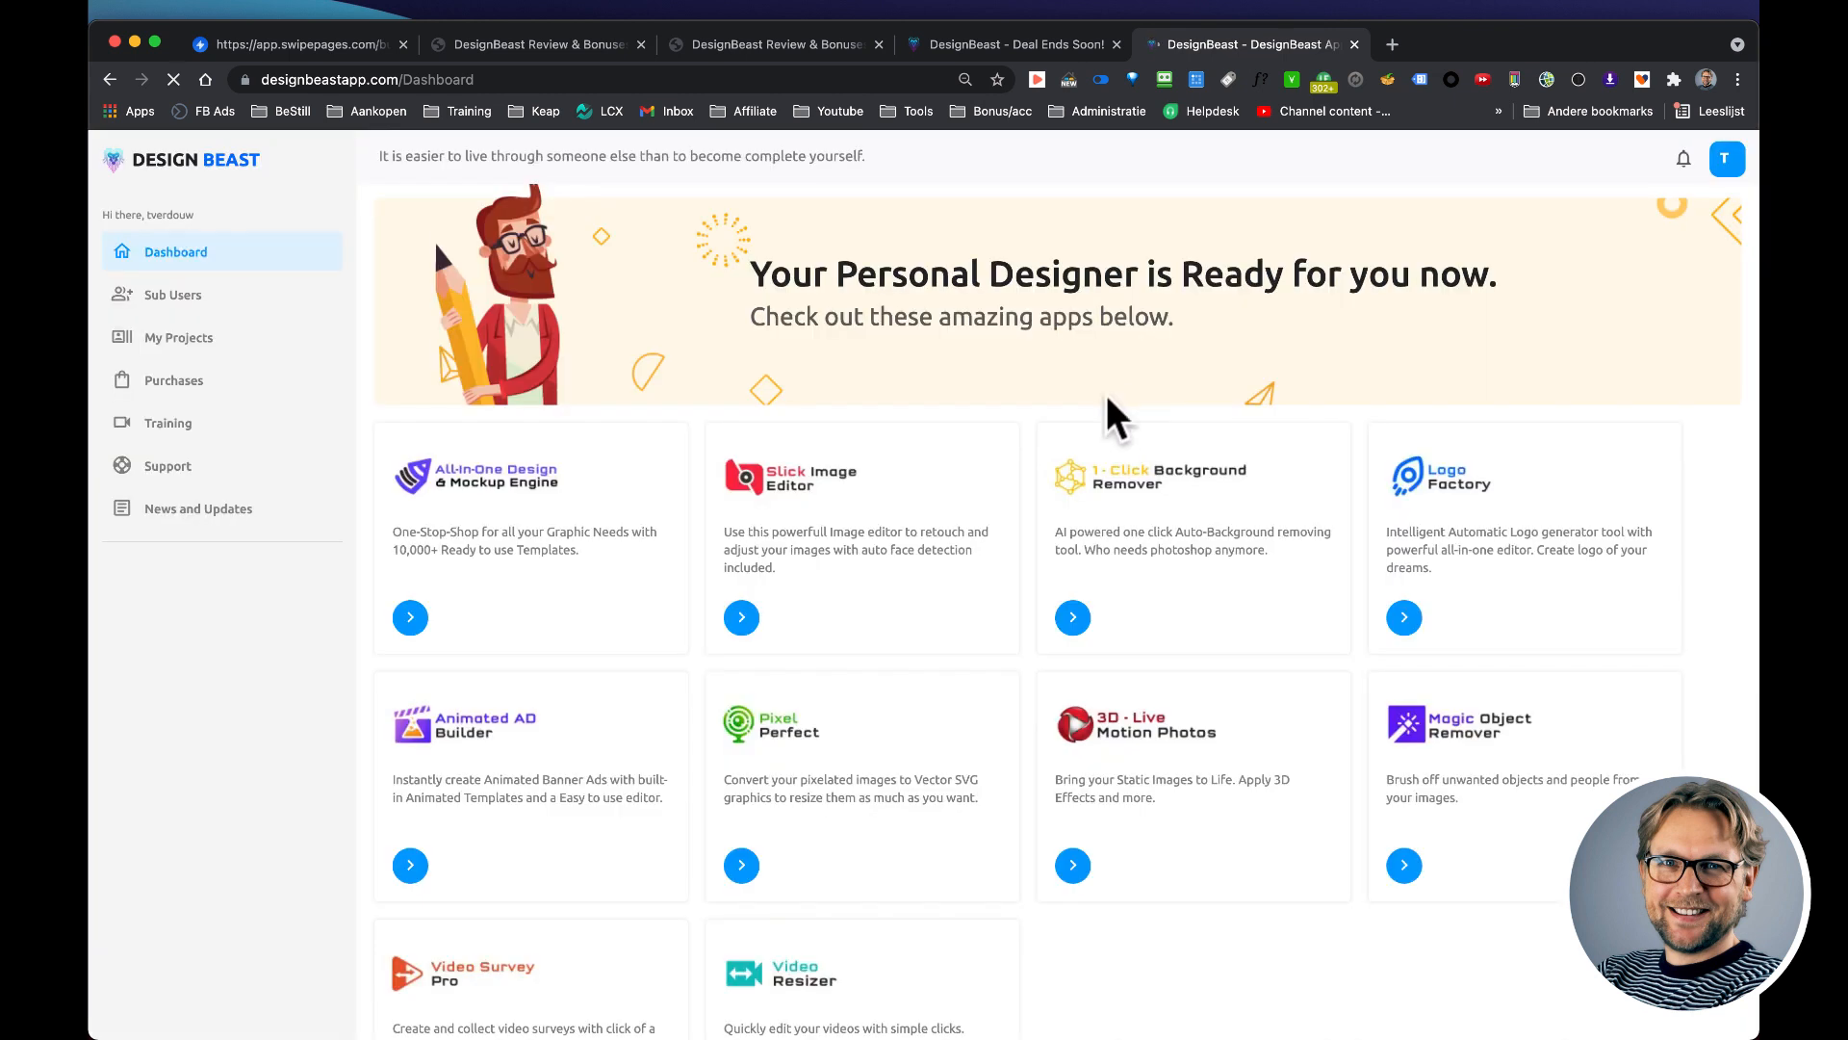
pyautogui.moveTo(1149, 772)
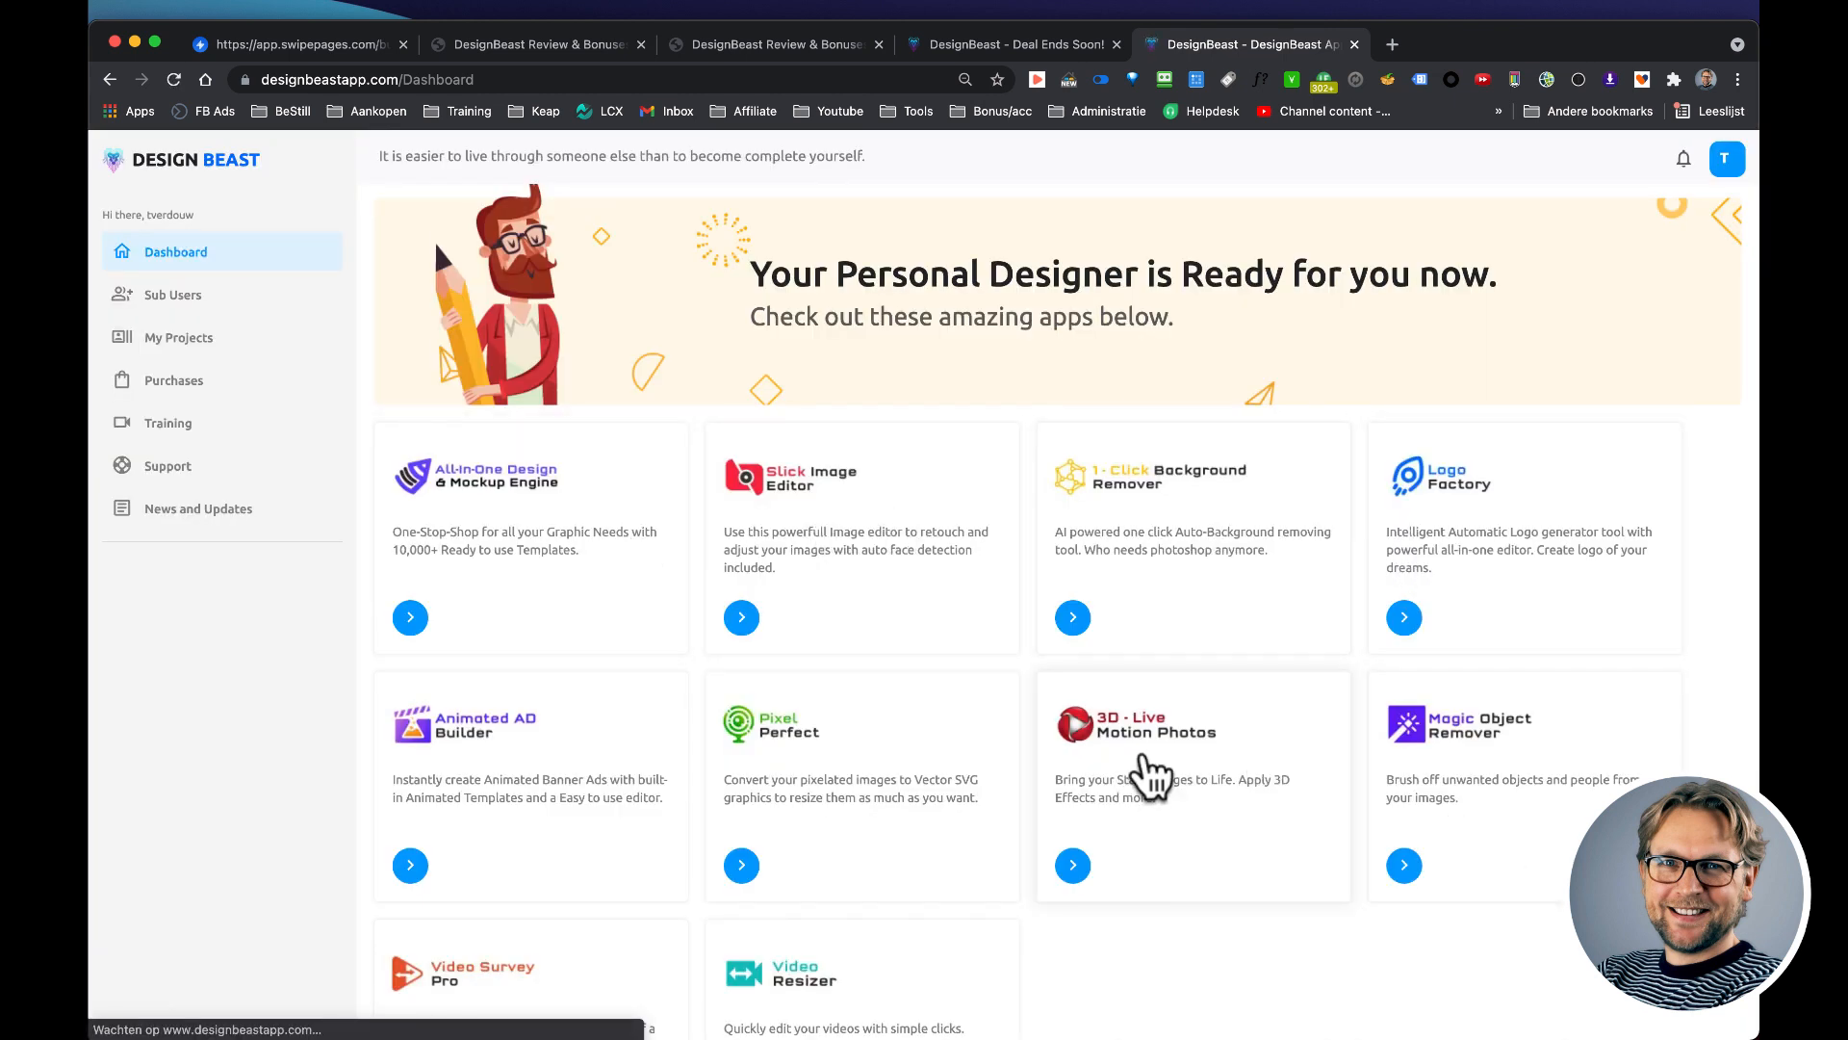
pyautogui.moveTo(959, 739)
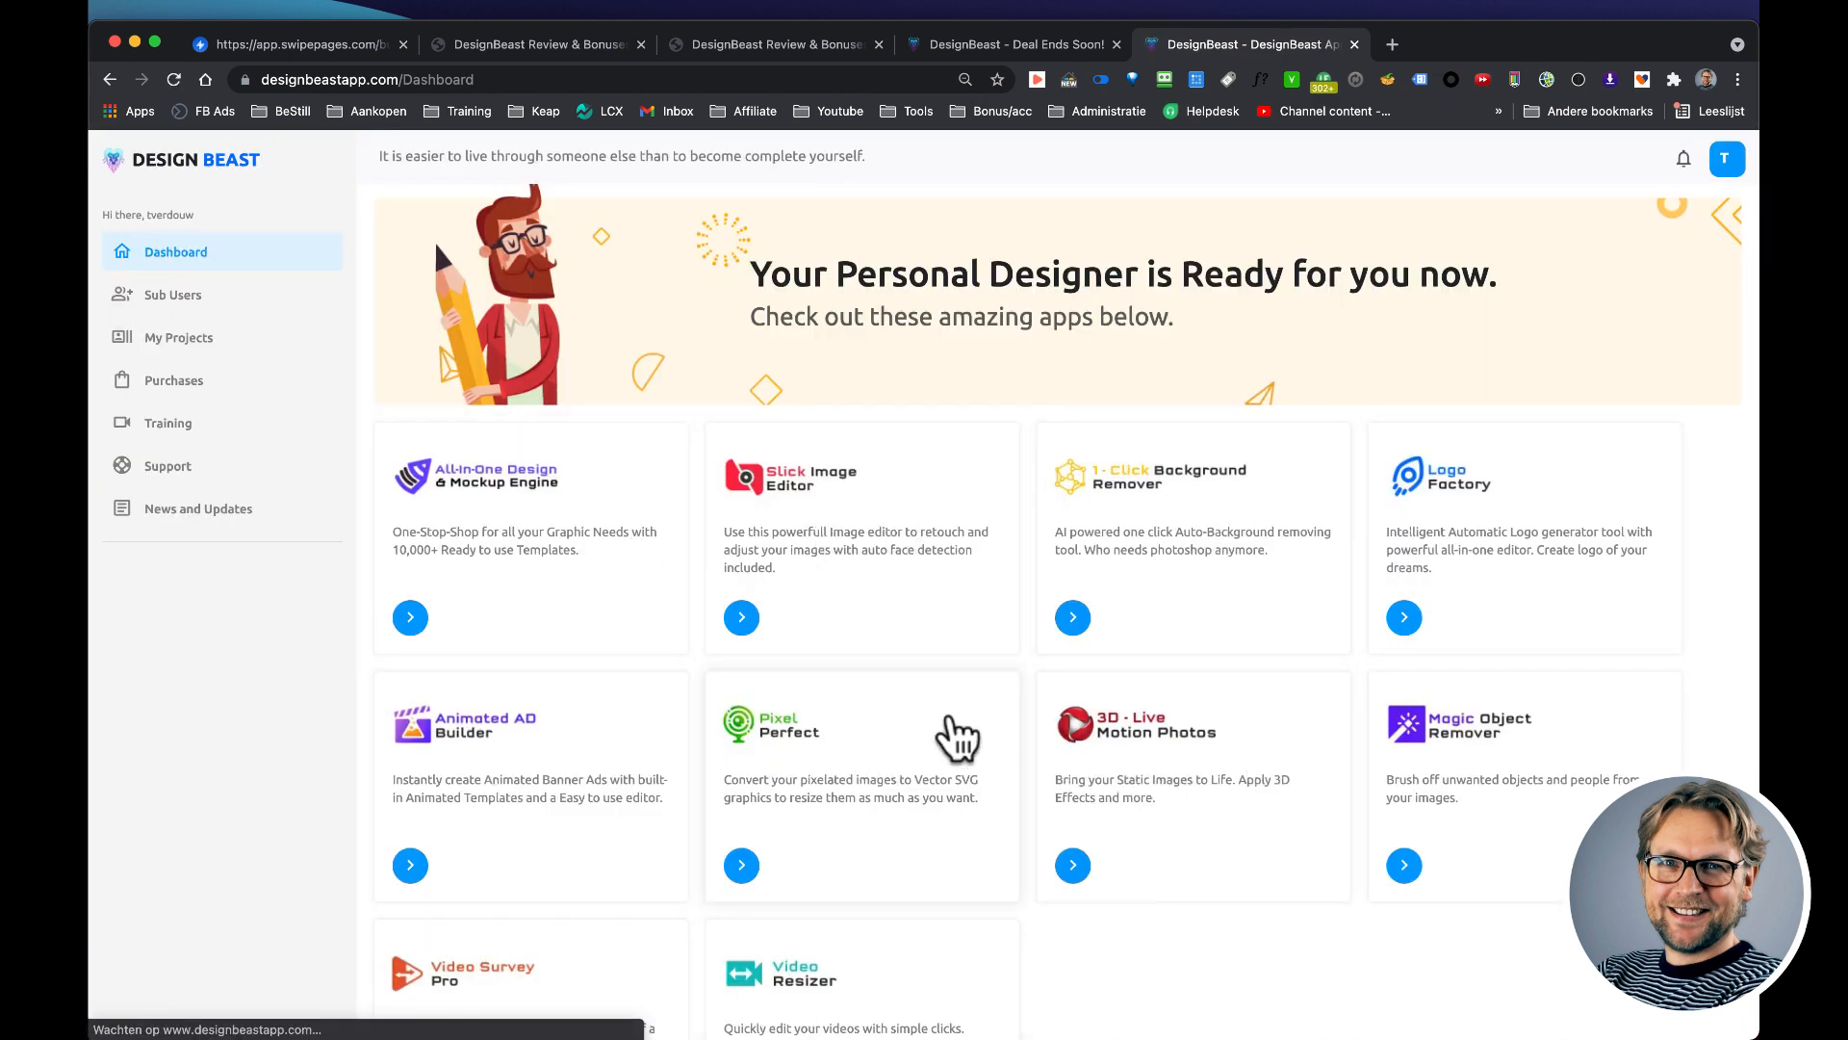
pyautogui.moveTo(549, 512)
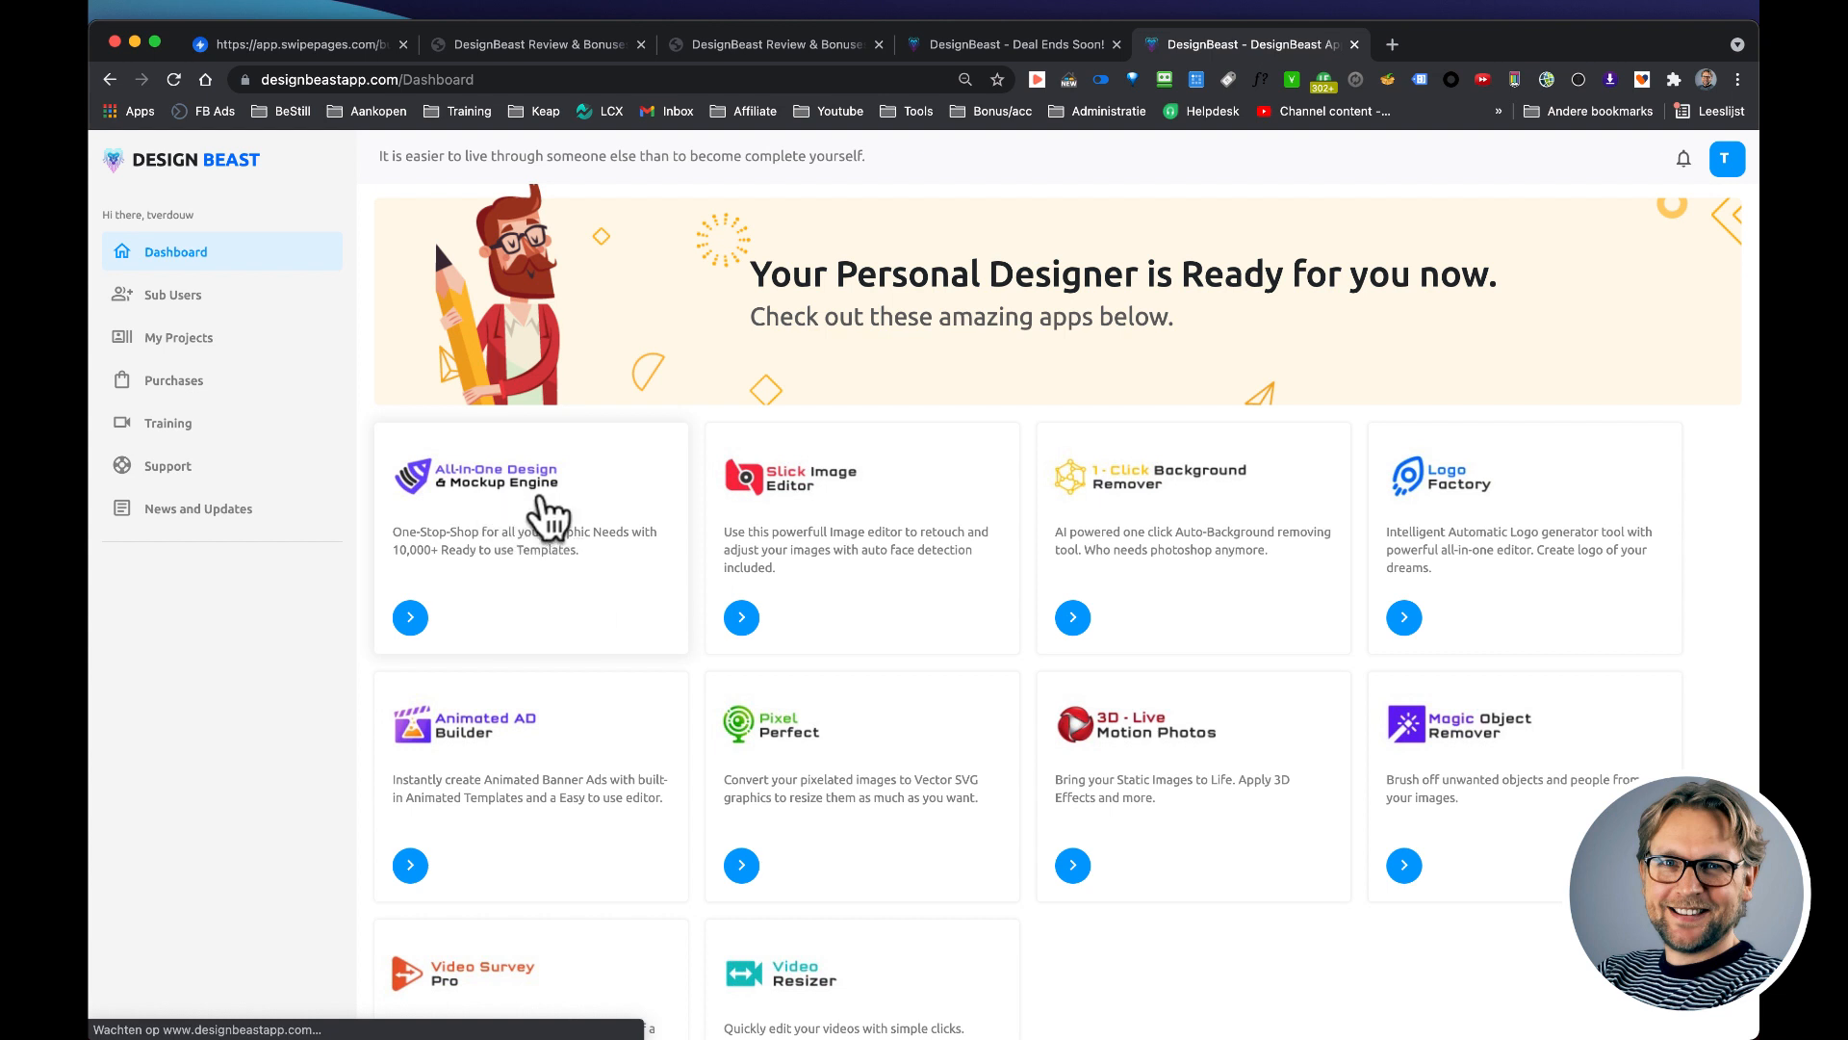
pyautogui.moveTo(955, 518)
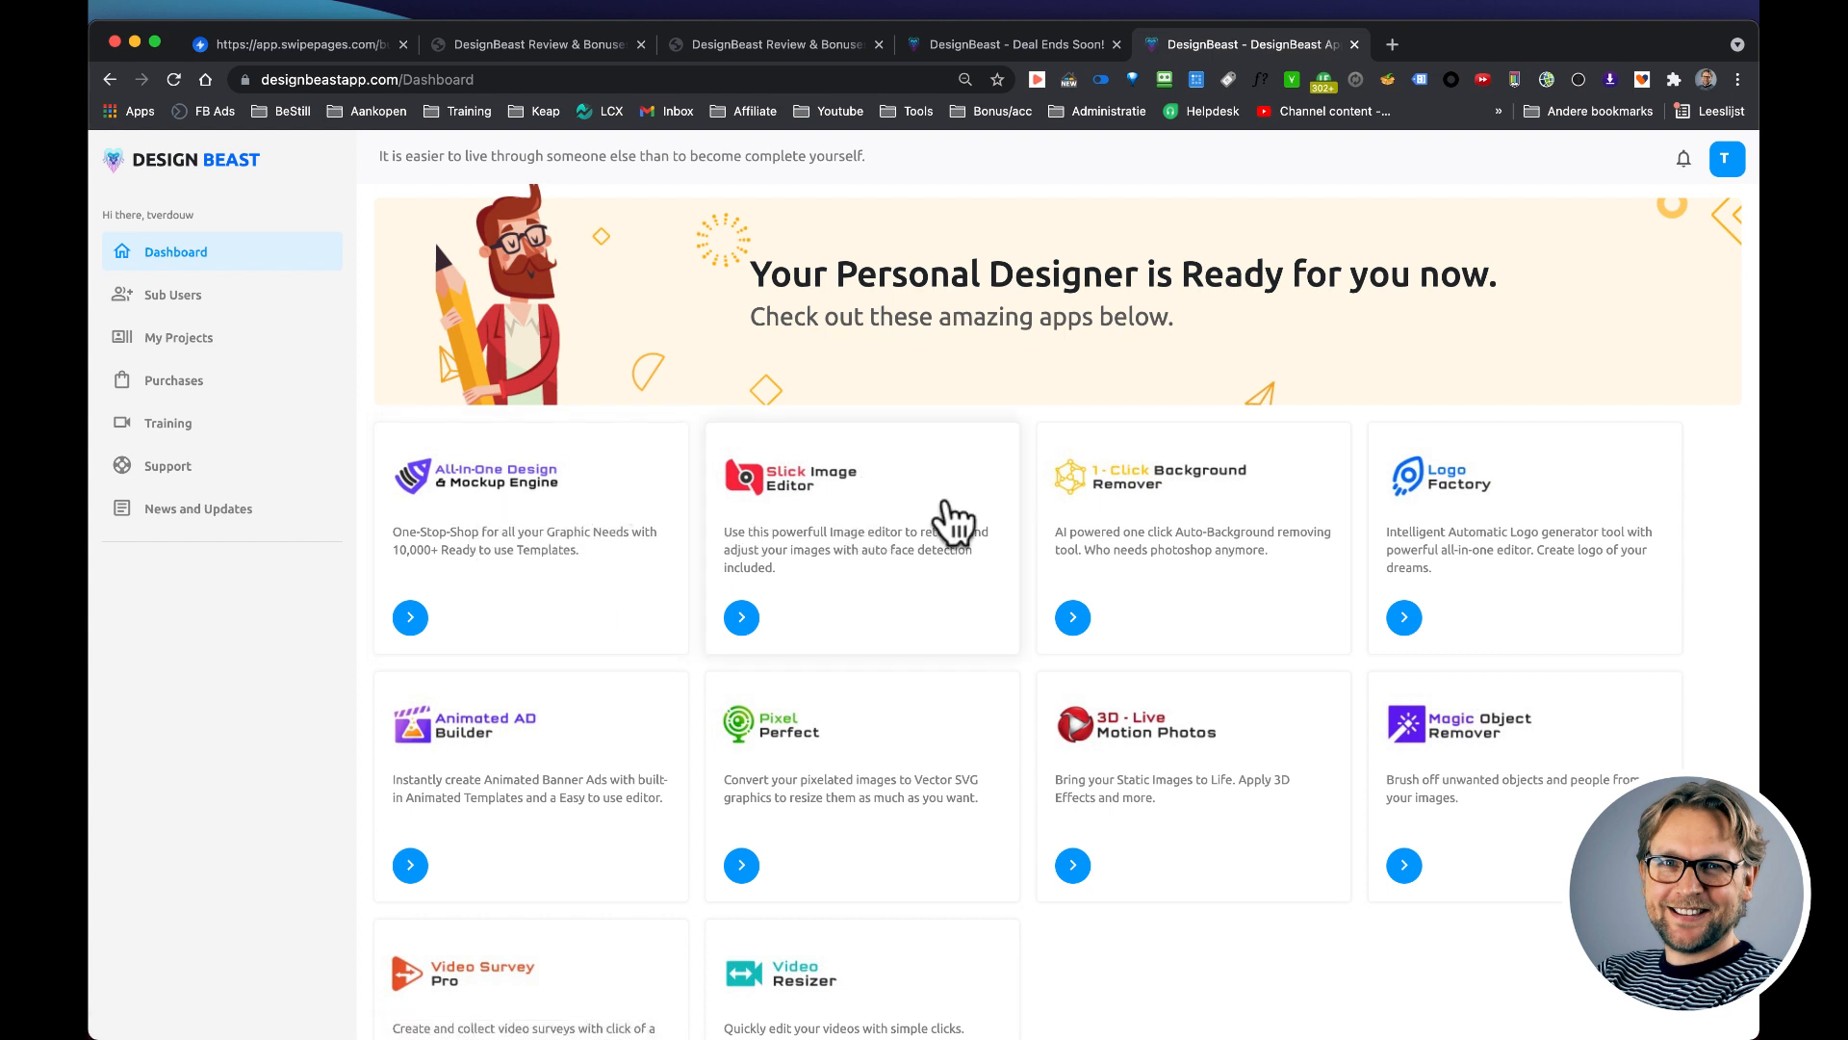
pyautogui.moveTo(1120, 523)
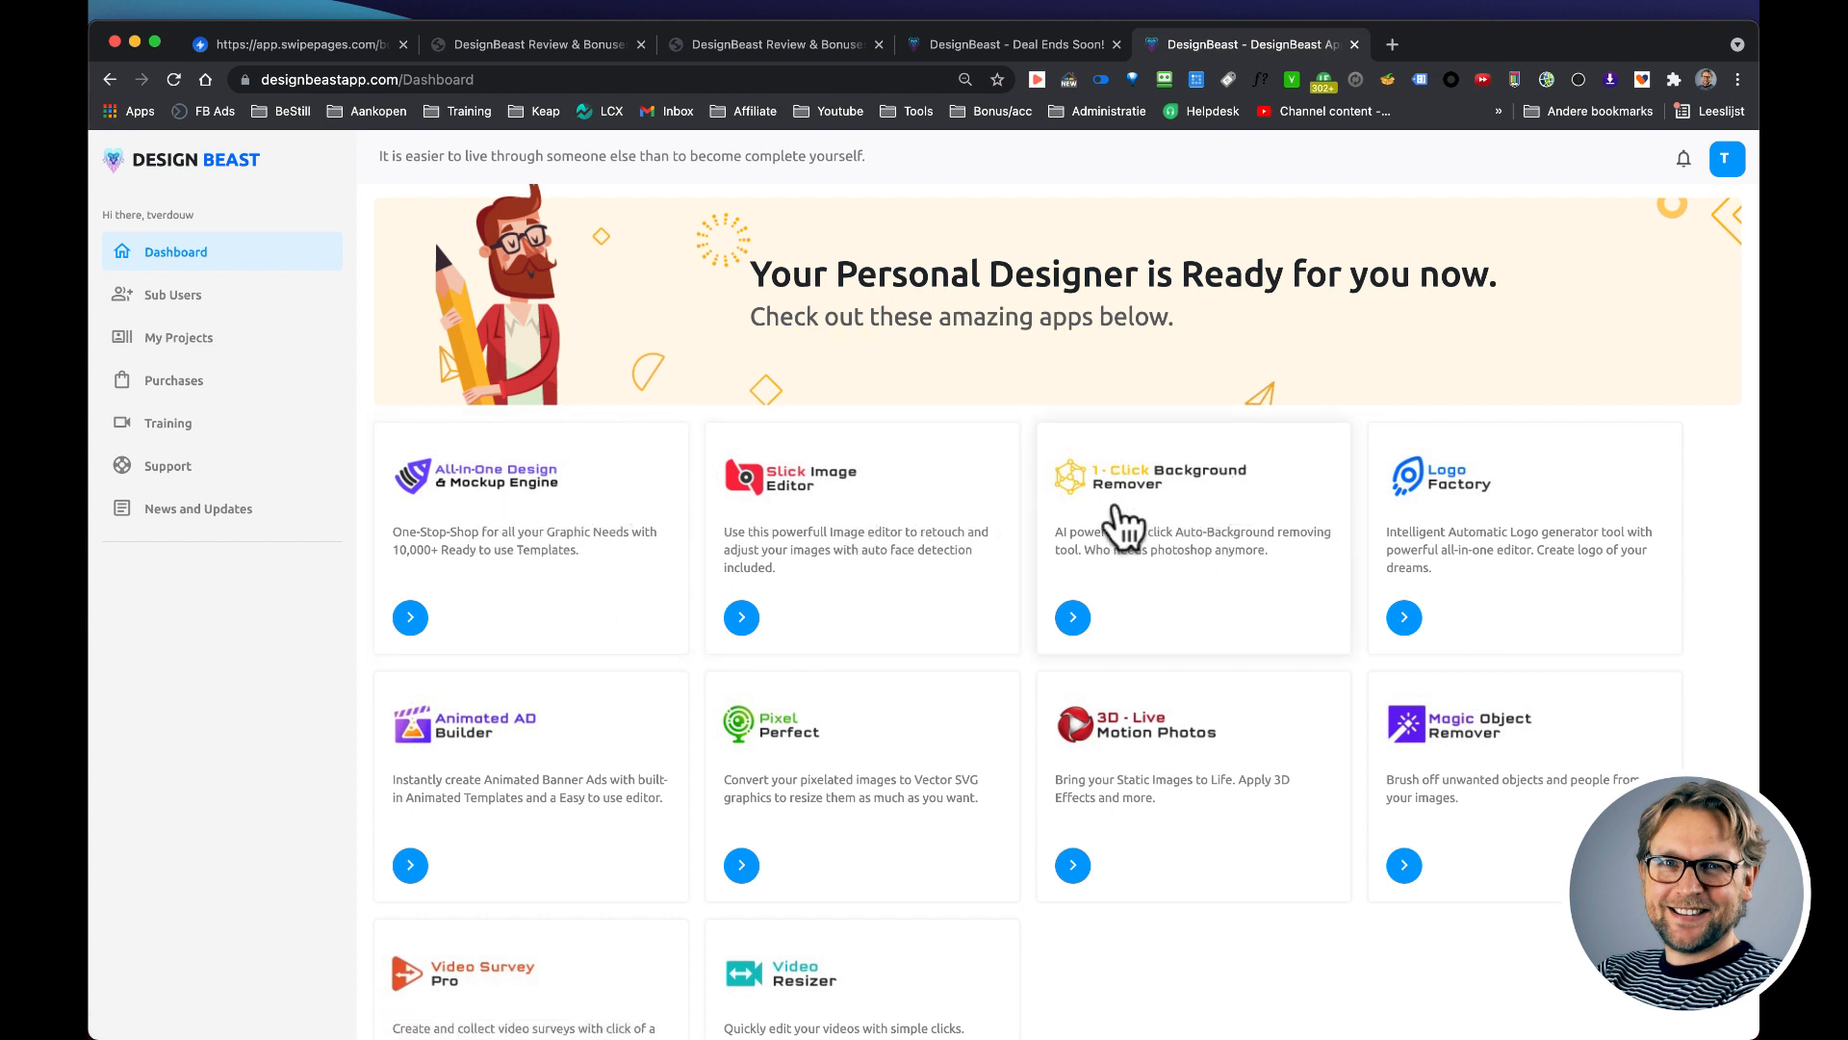
pyautogui.moveTo(1209, 524)
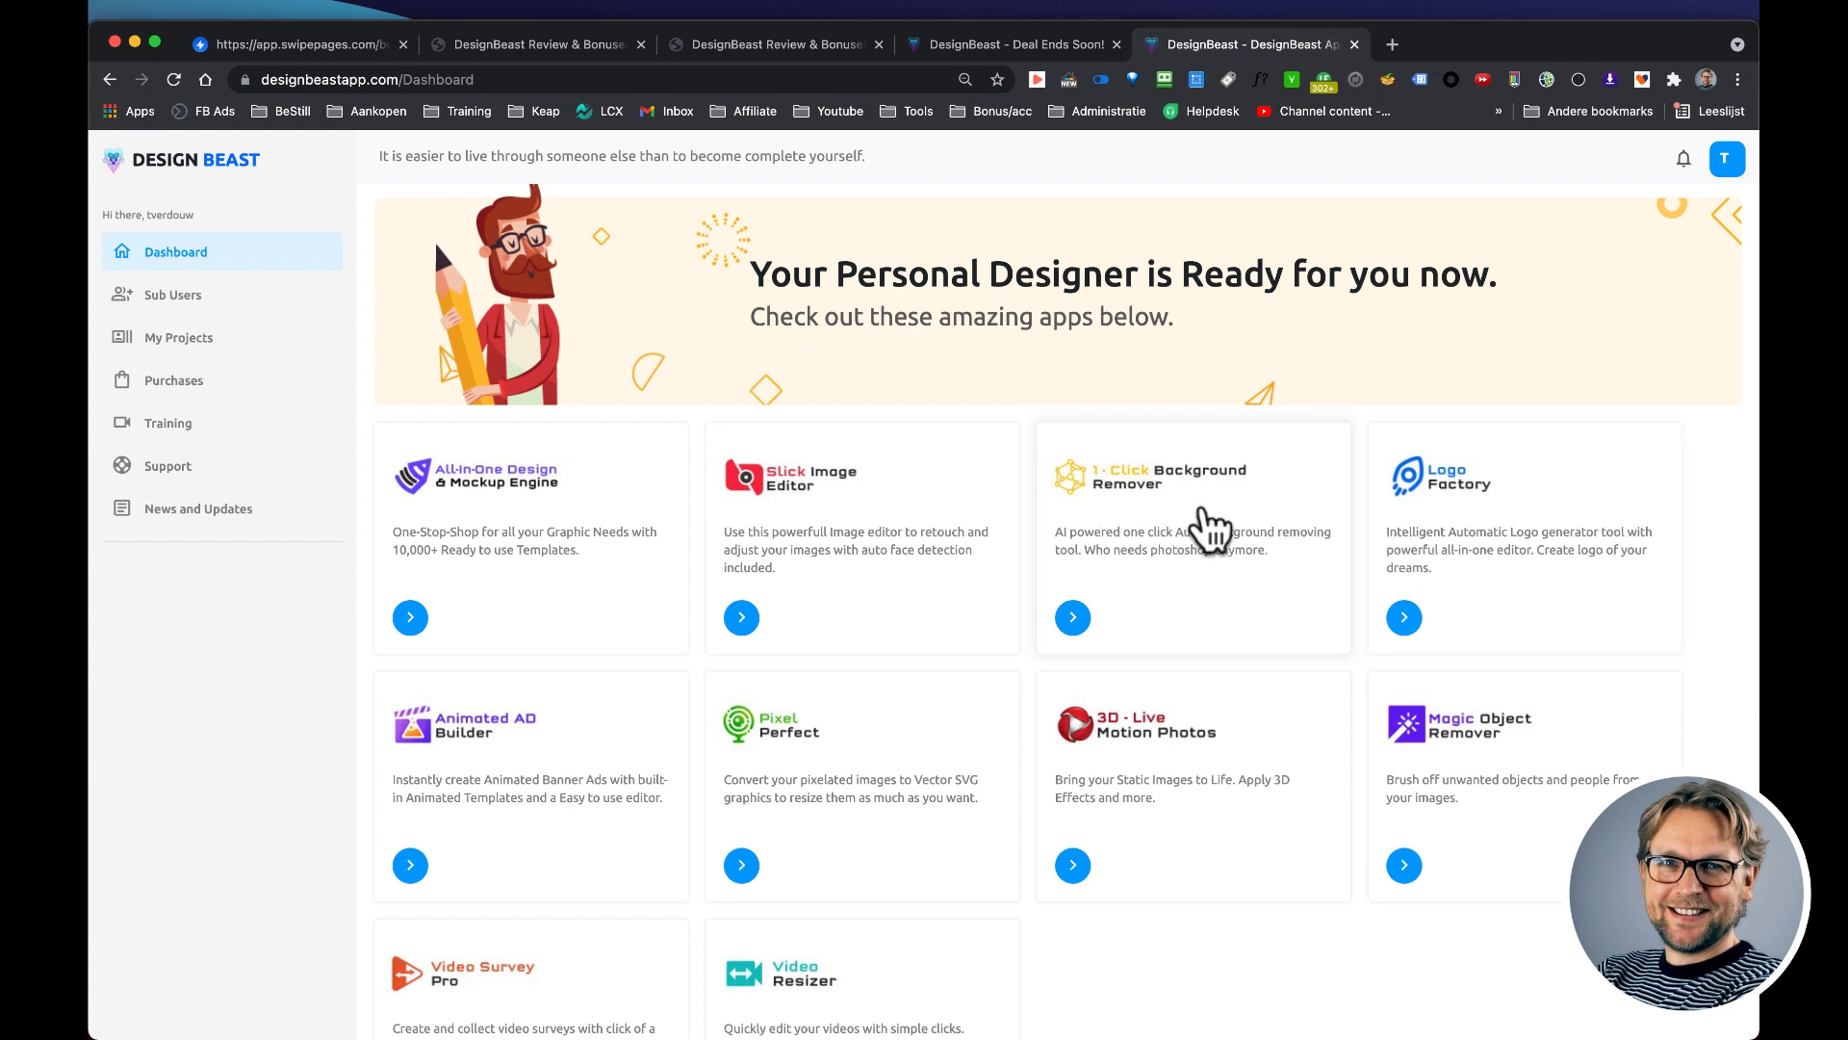
pyautogui.moveTo(1525, 524)
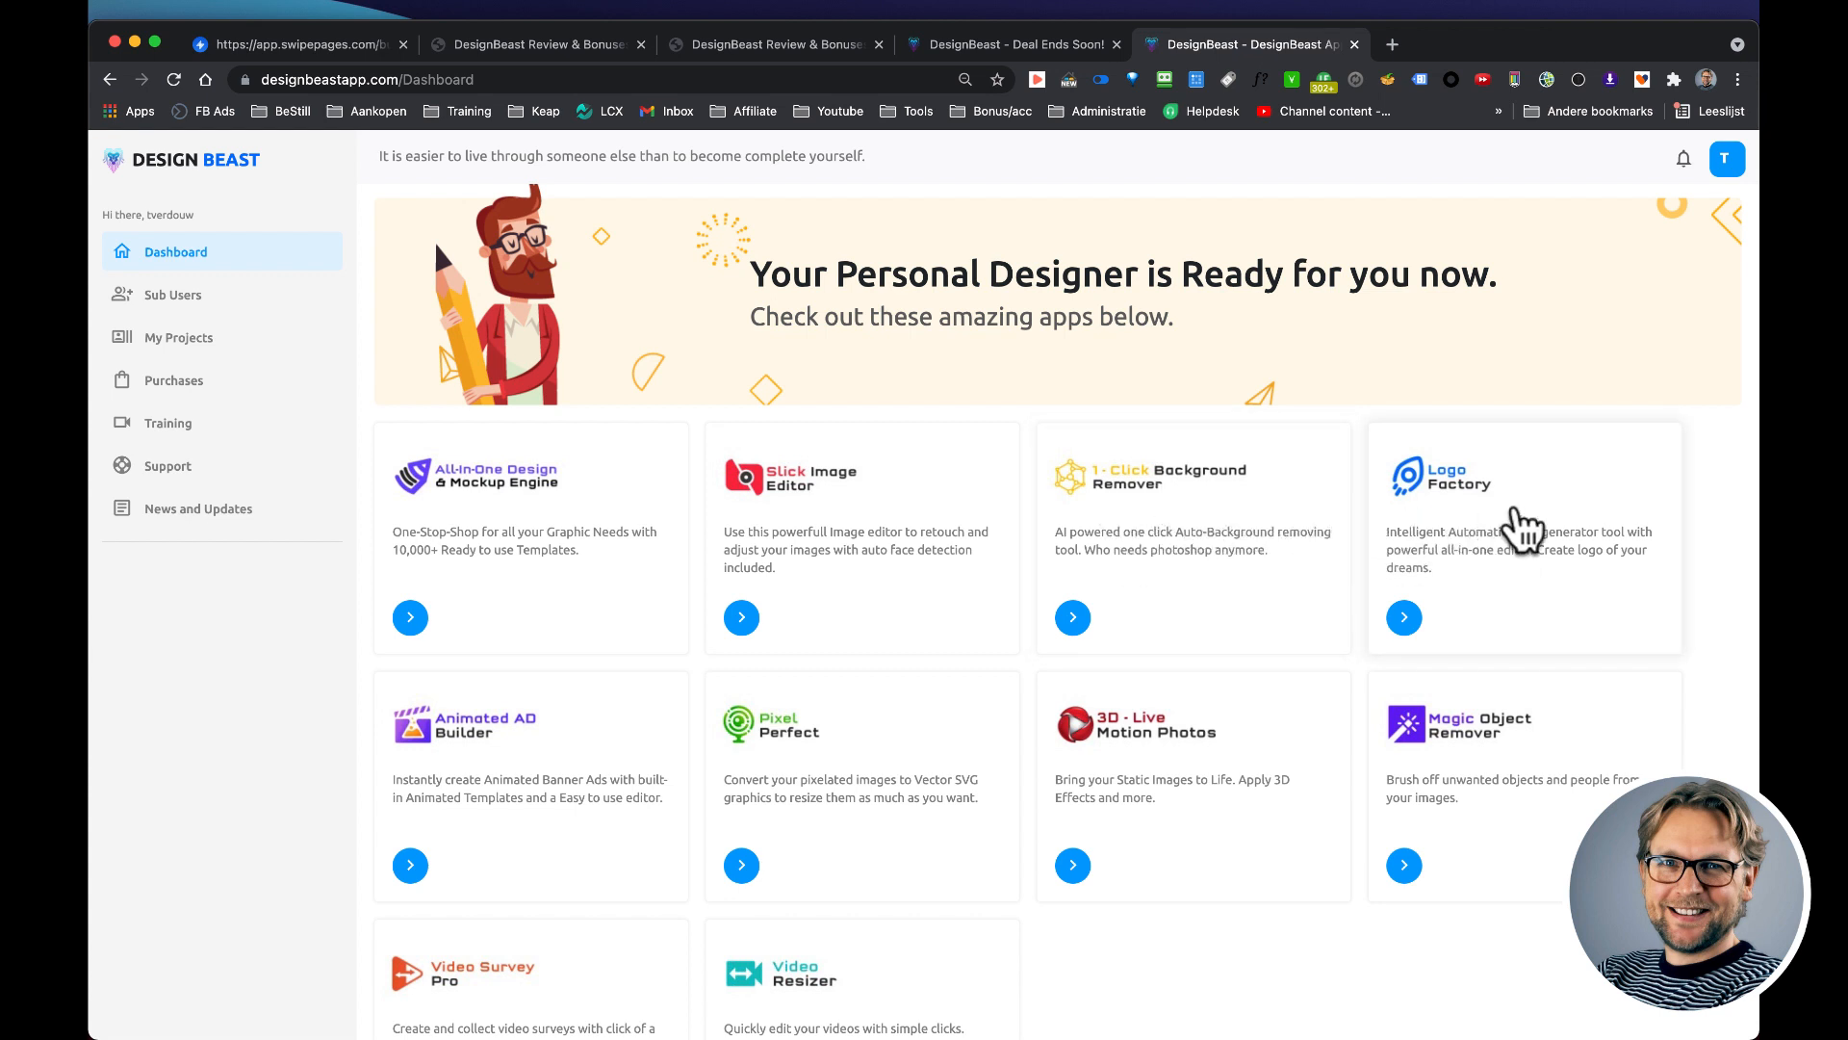
pyautogui.moveTo(1484, 767)
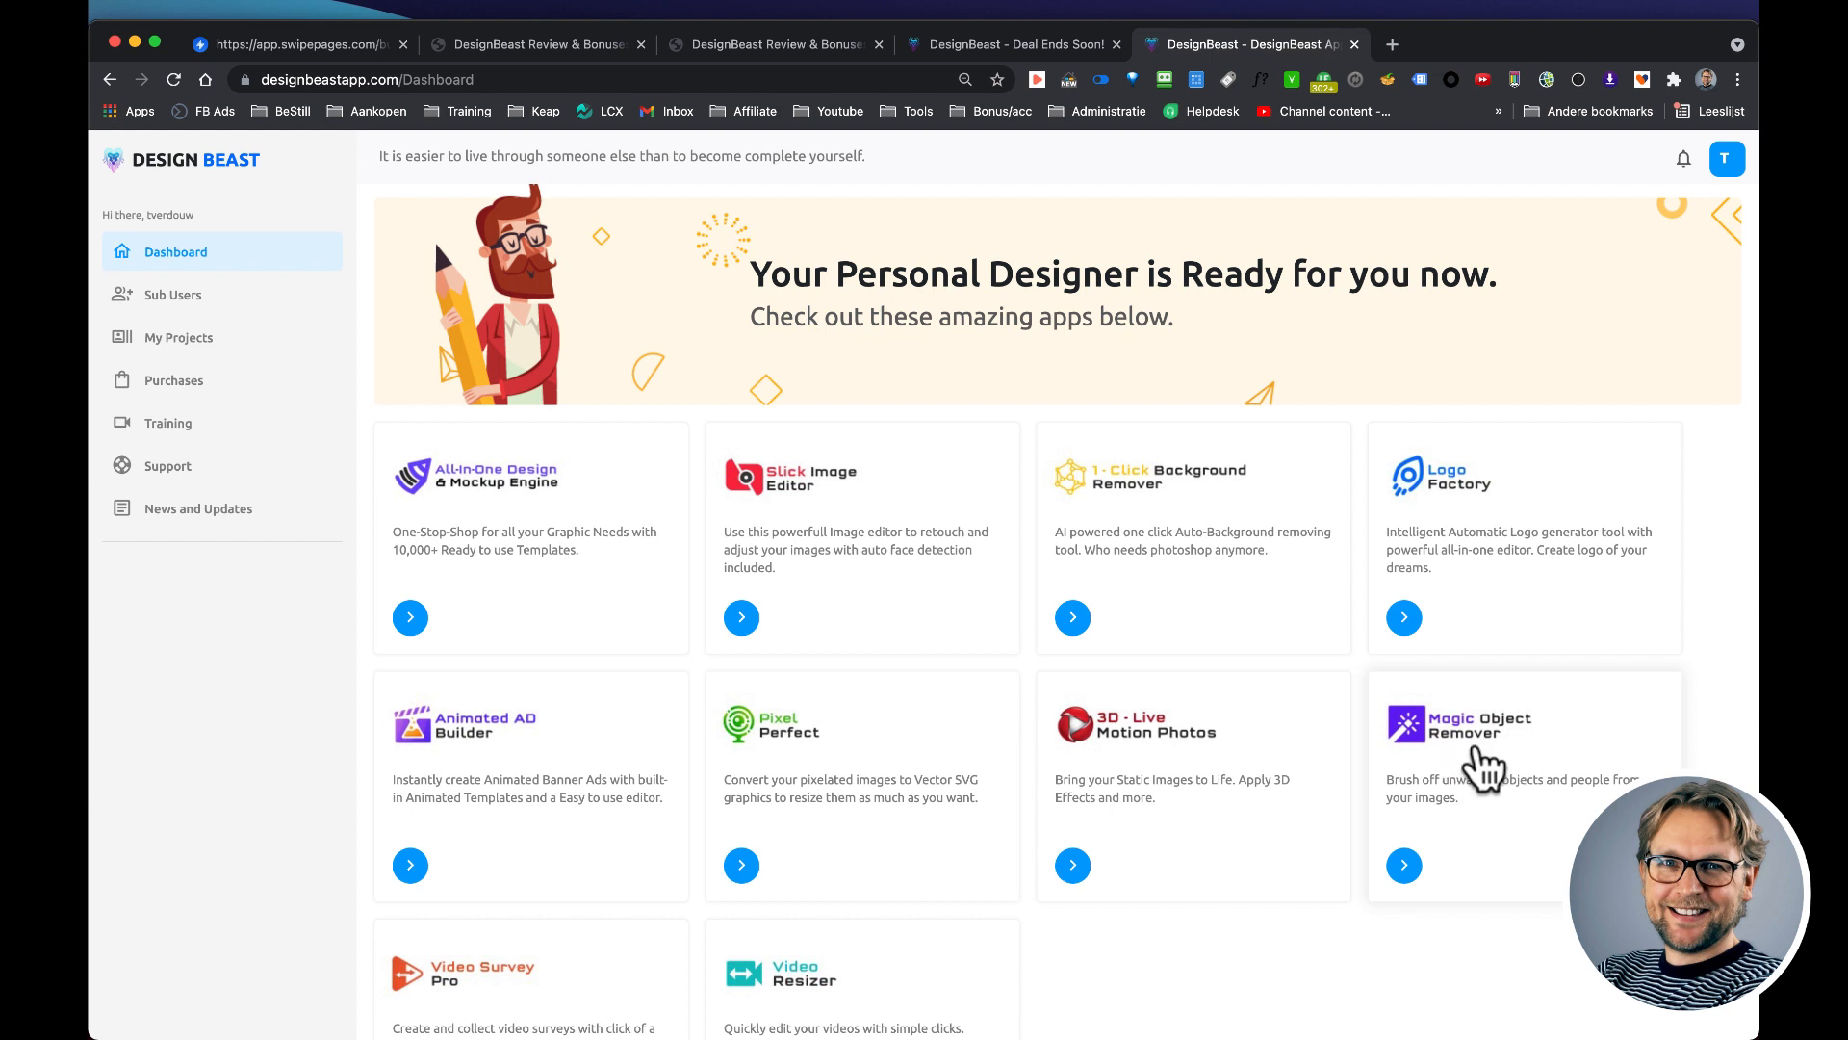
pyautogui.moveTo(1130, 847)
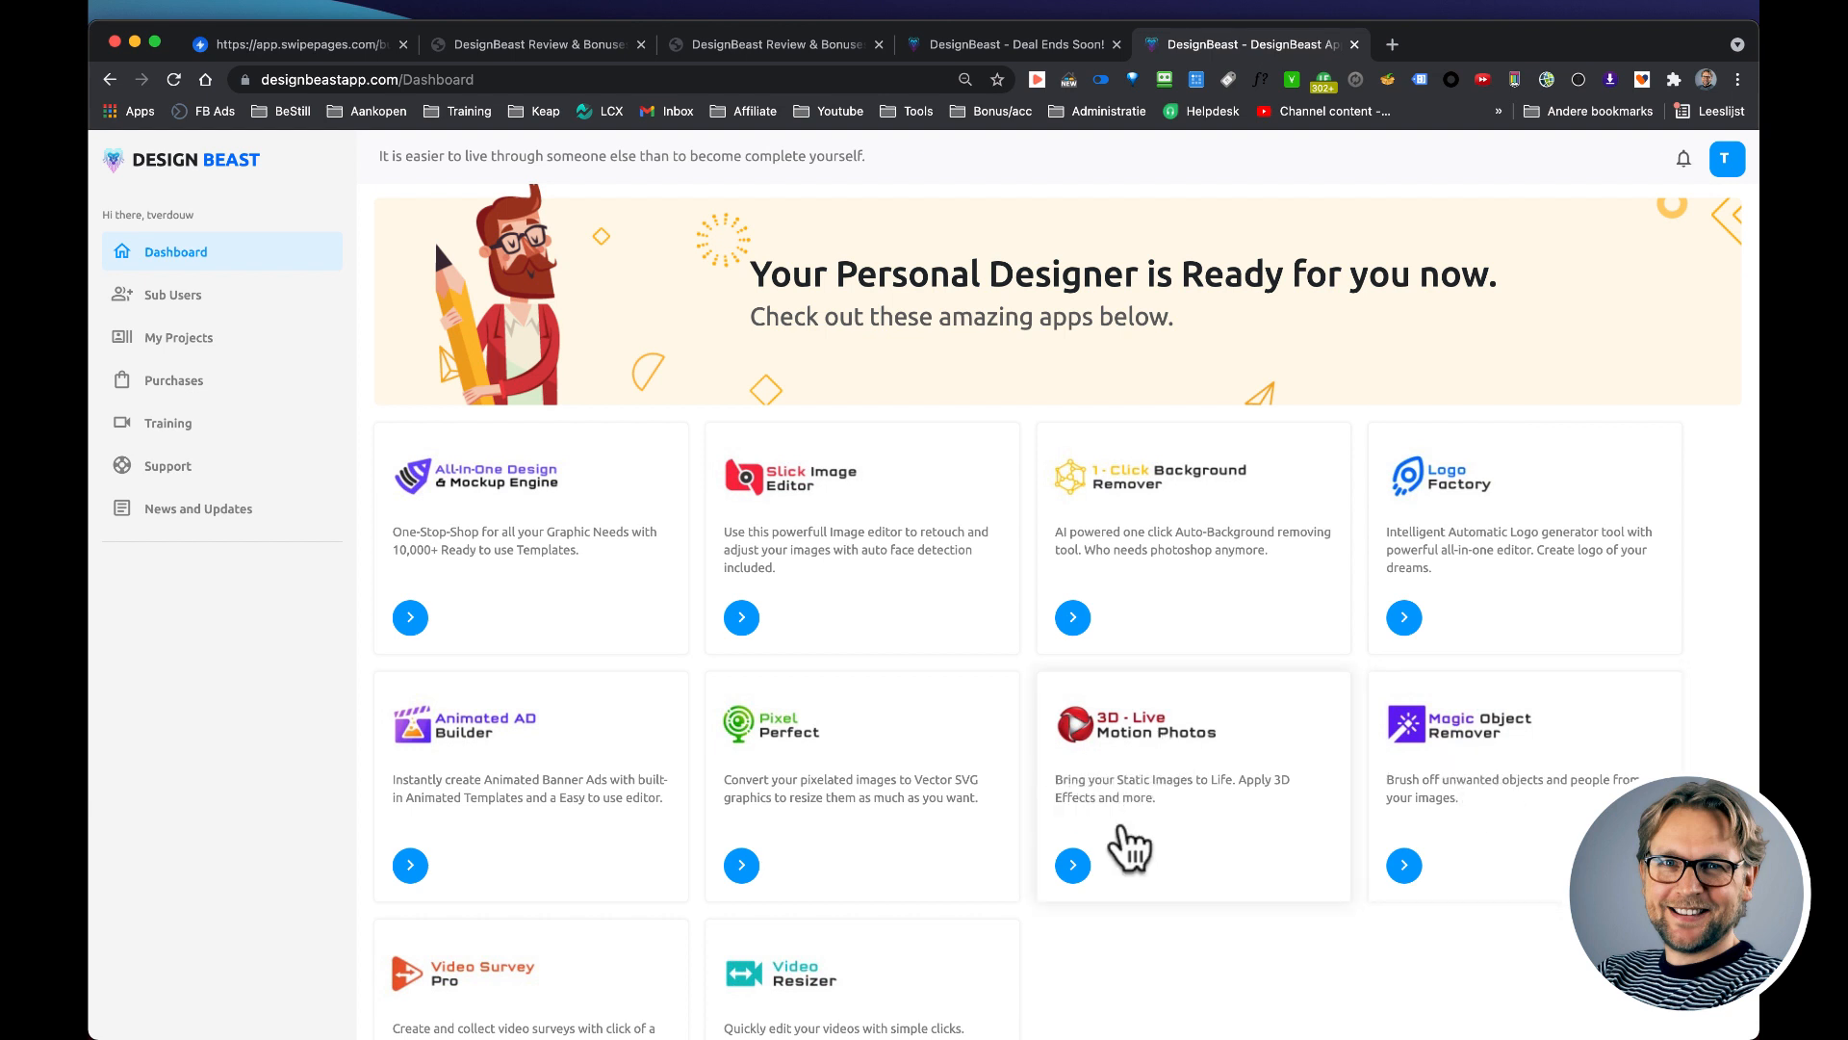
pyautogui.moveTo(1172, 731)
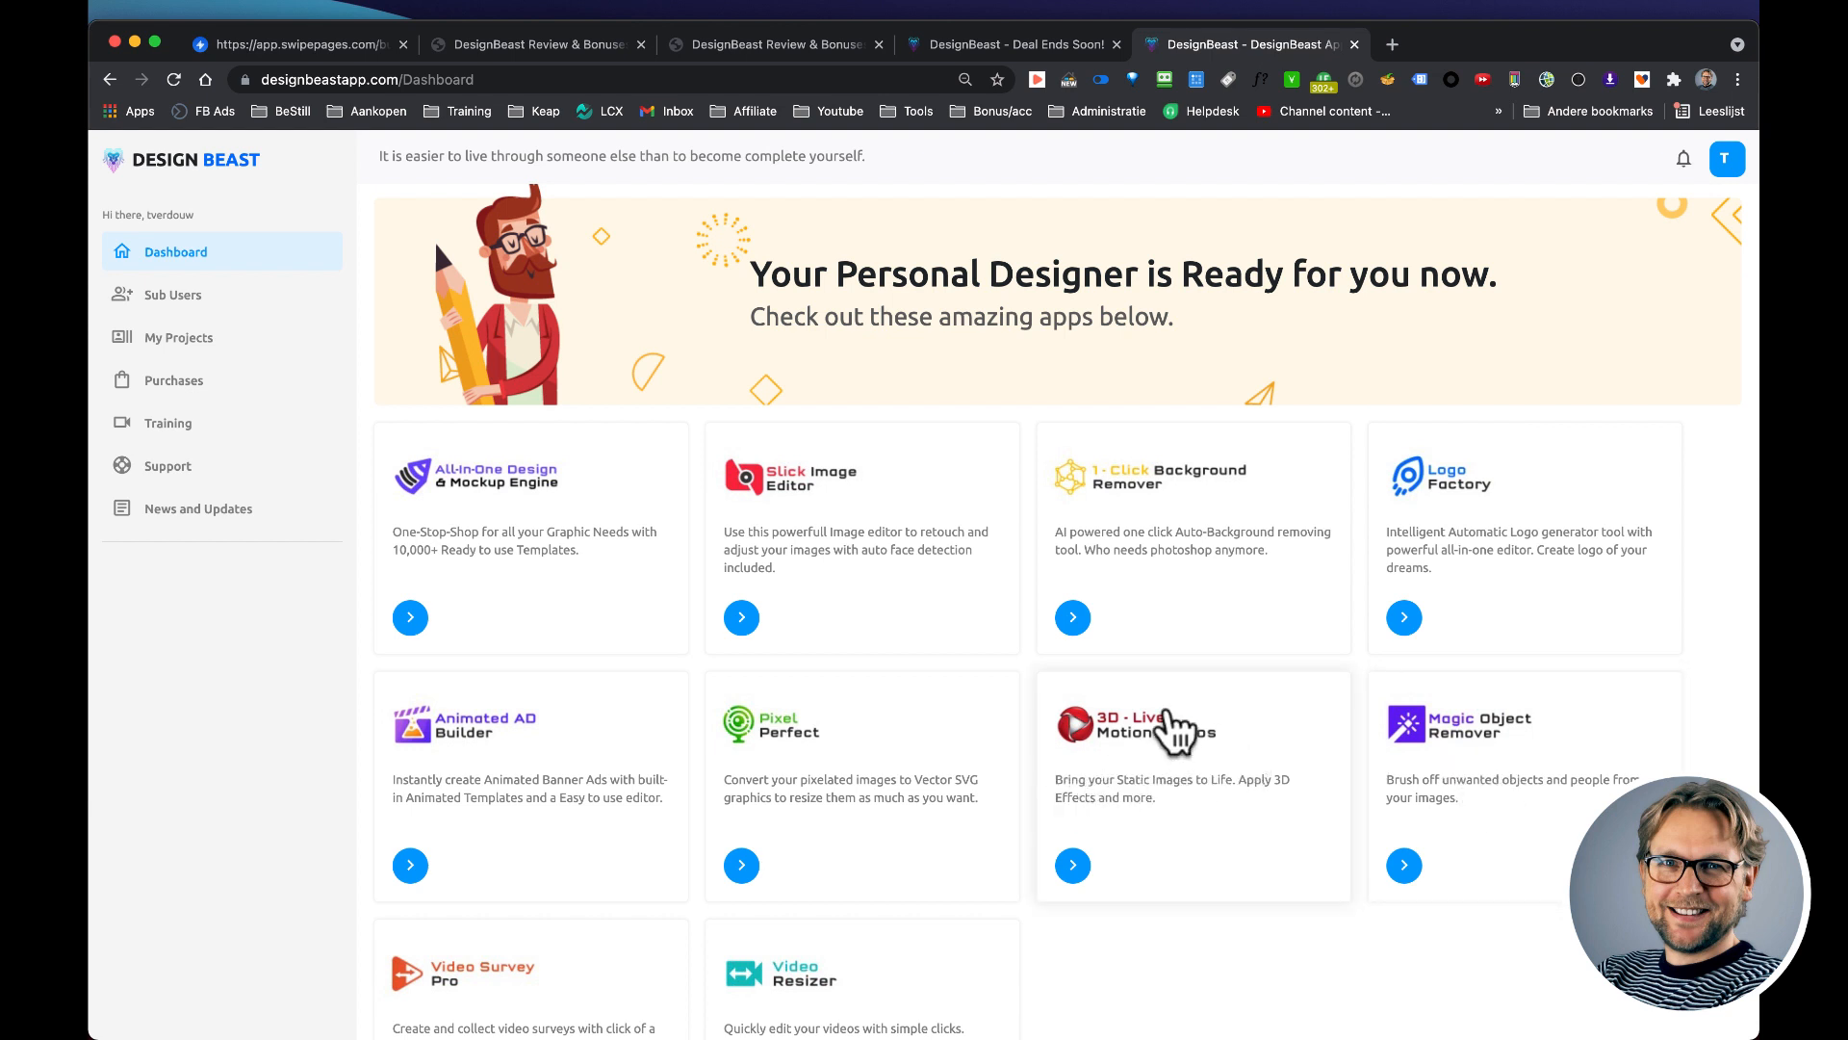
pyautogui.moveTo(718, 495)
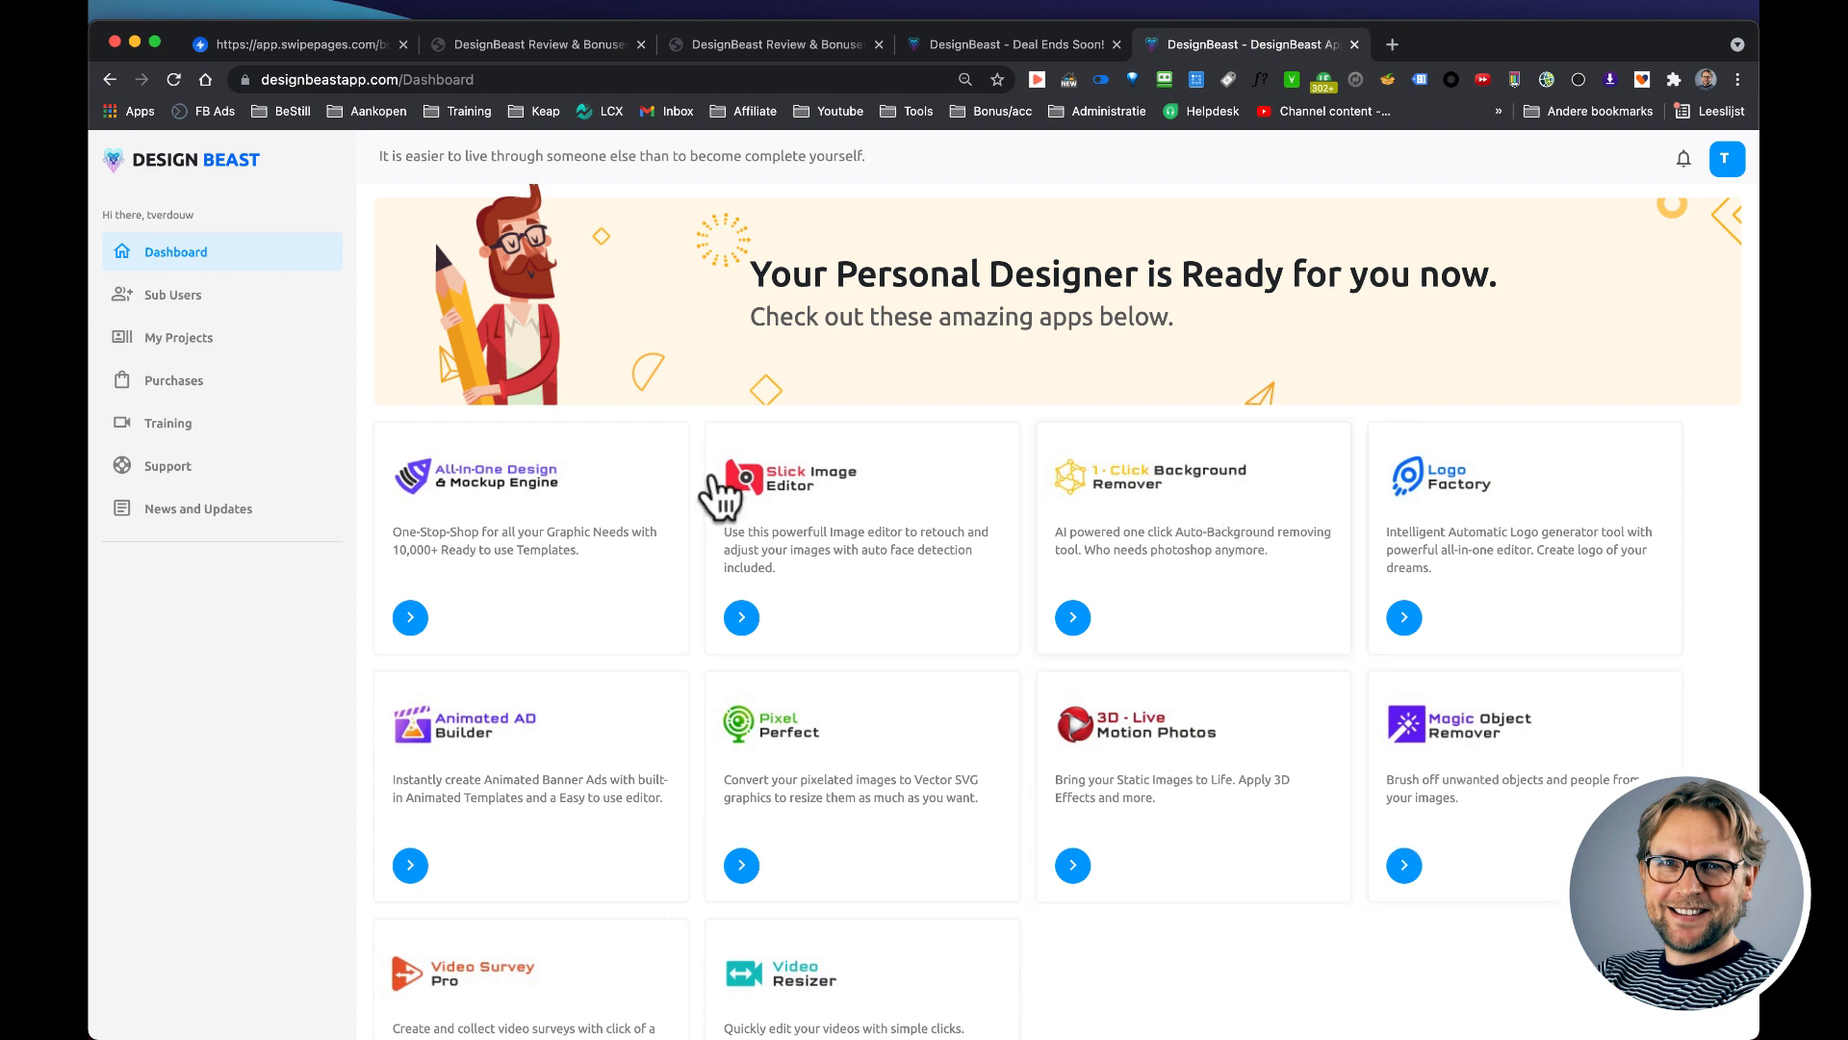
pyautogui.moveTo(1053, 217)
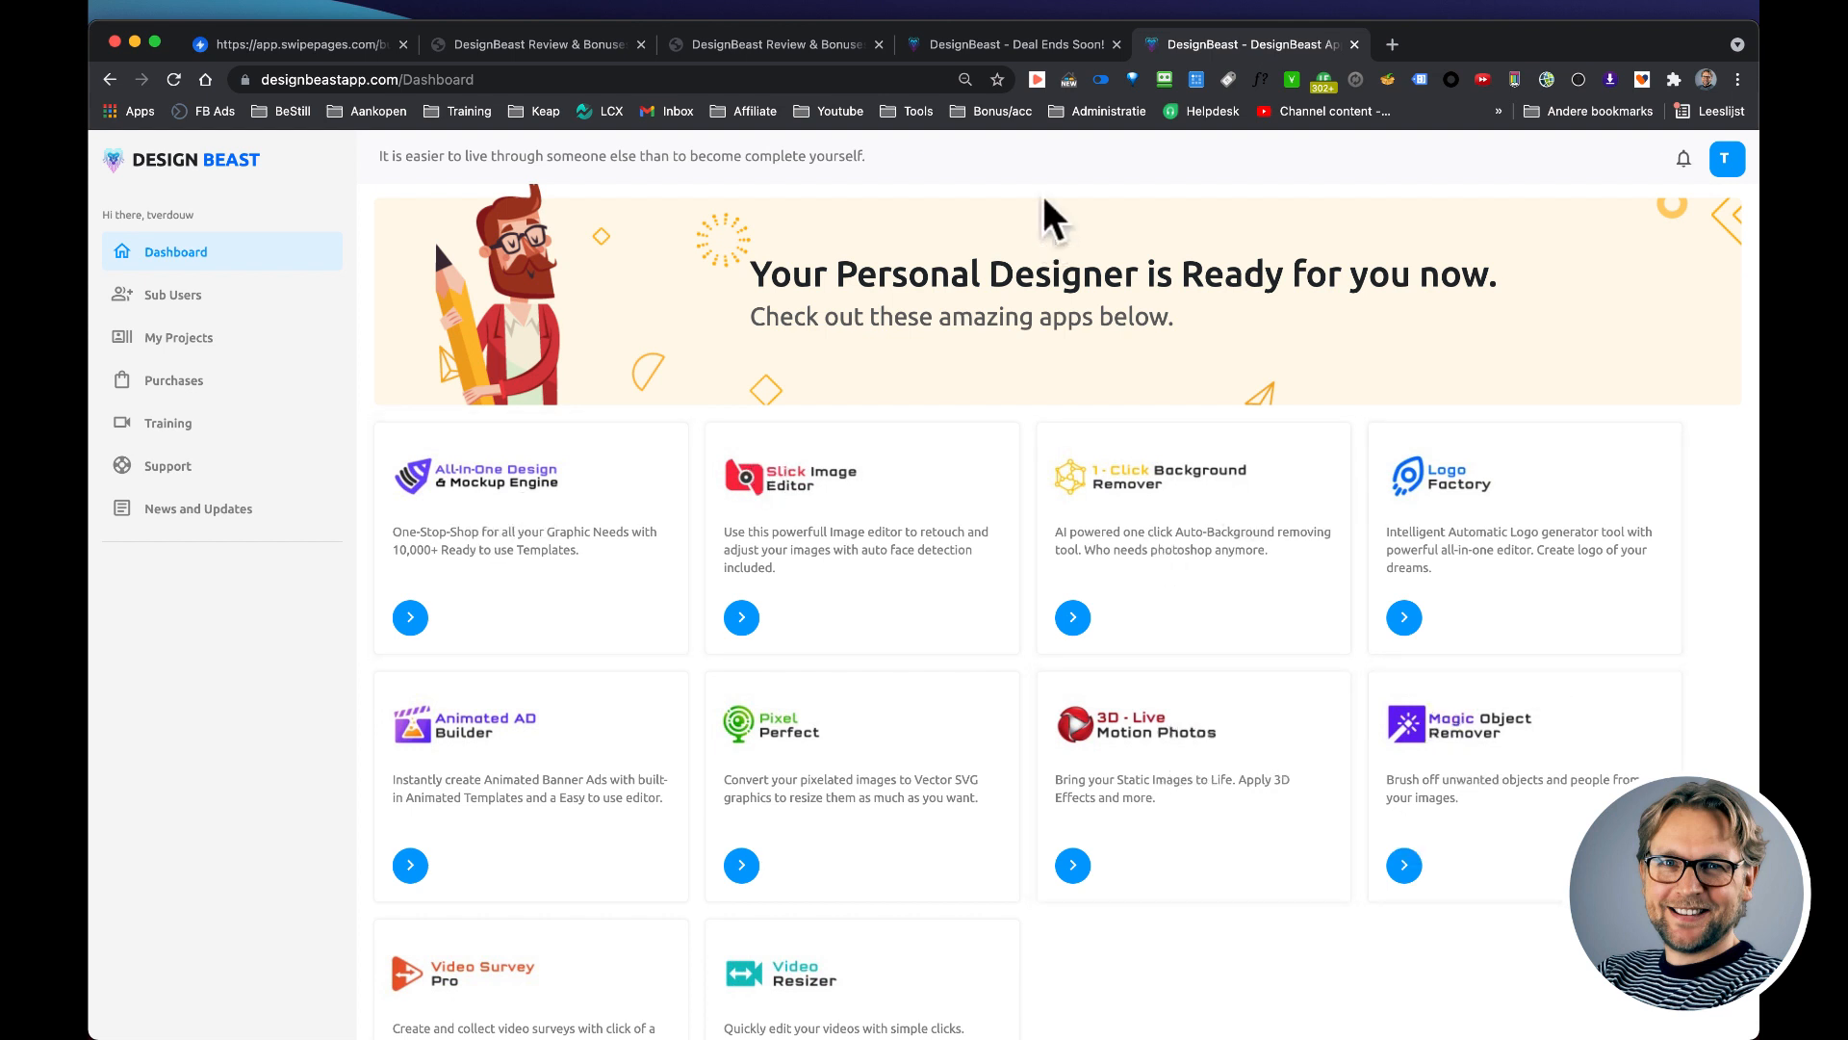
pyautogui.click(1010, 45)
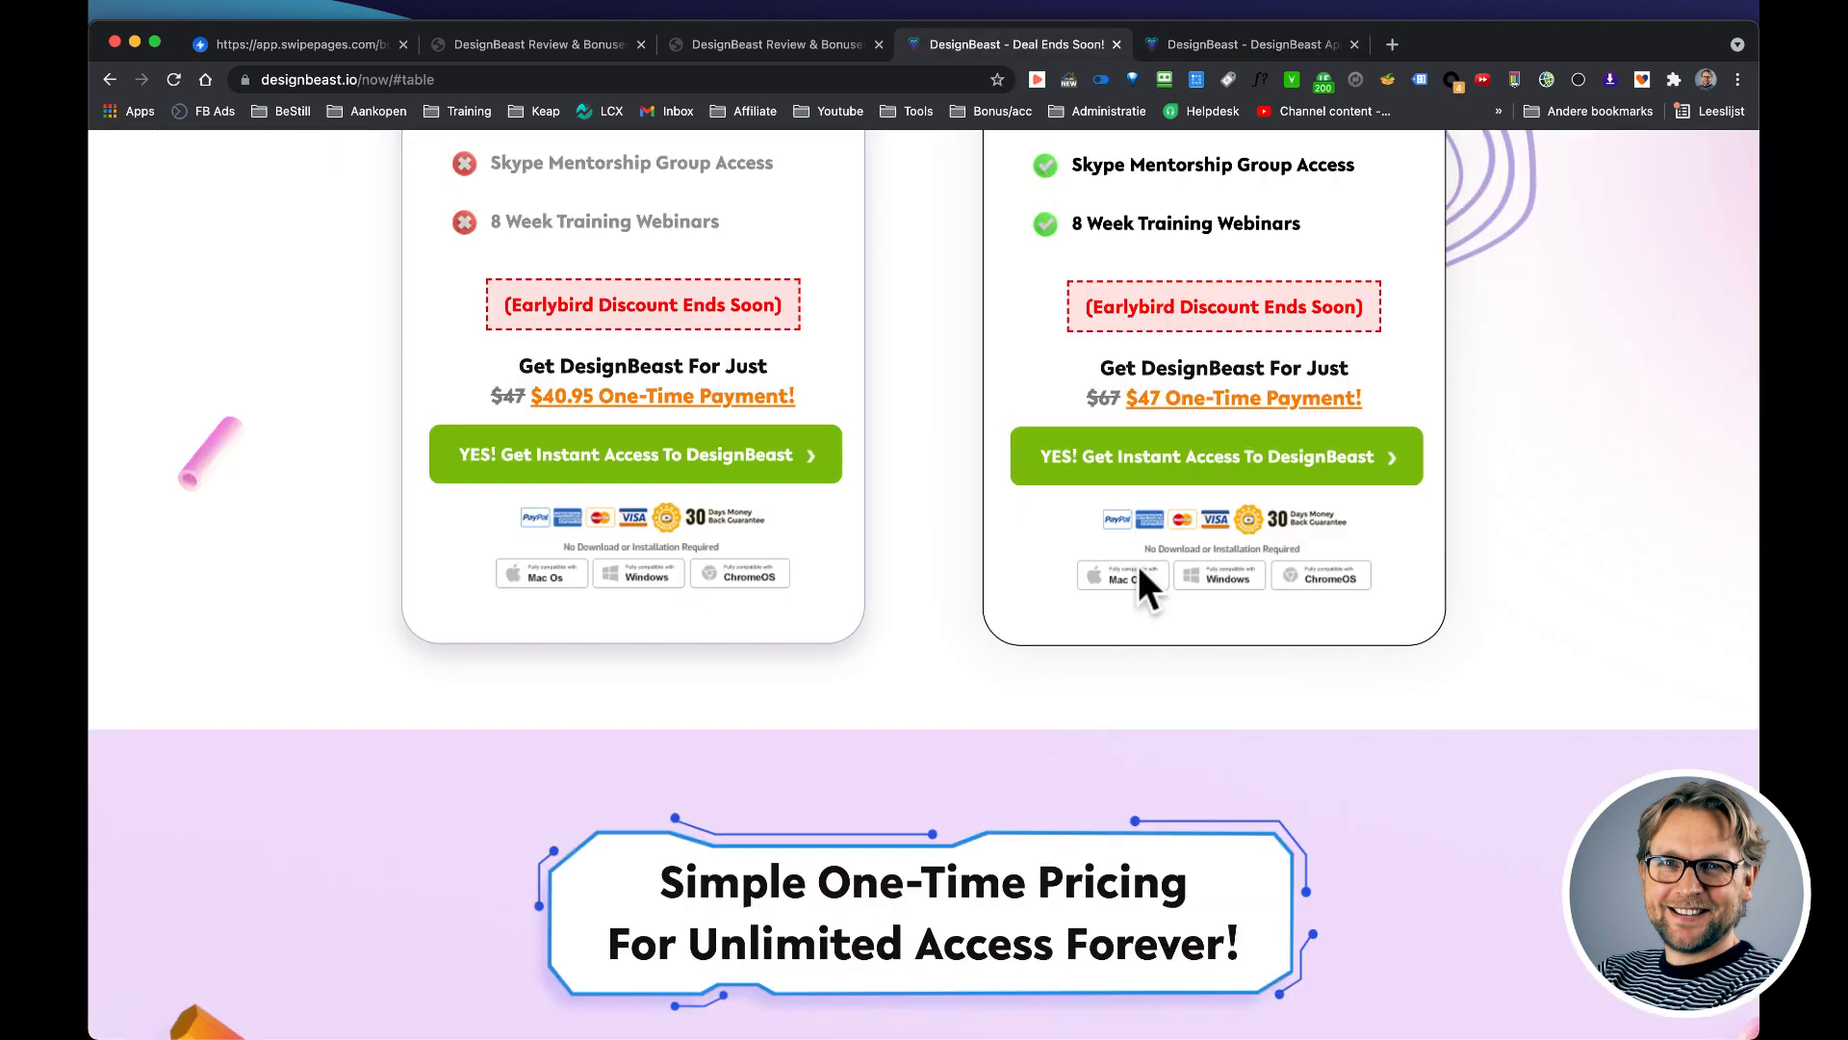
pyautogui.moveTo(1167, 433)
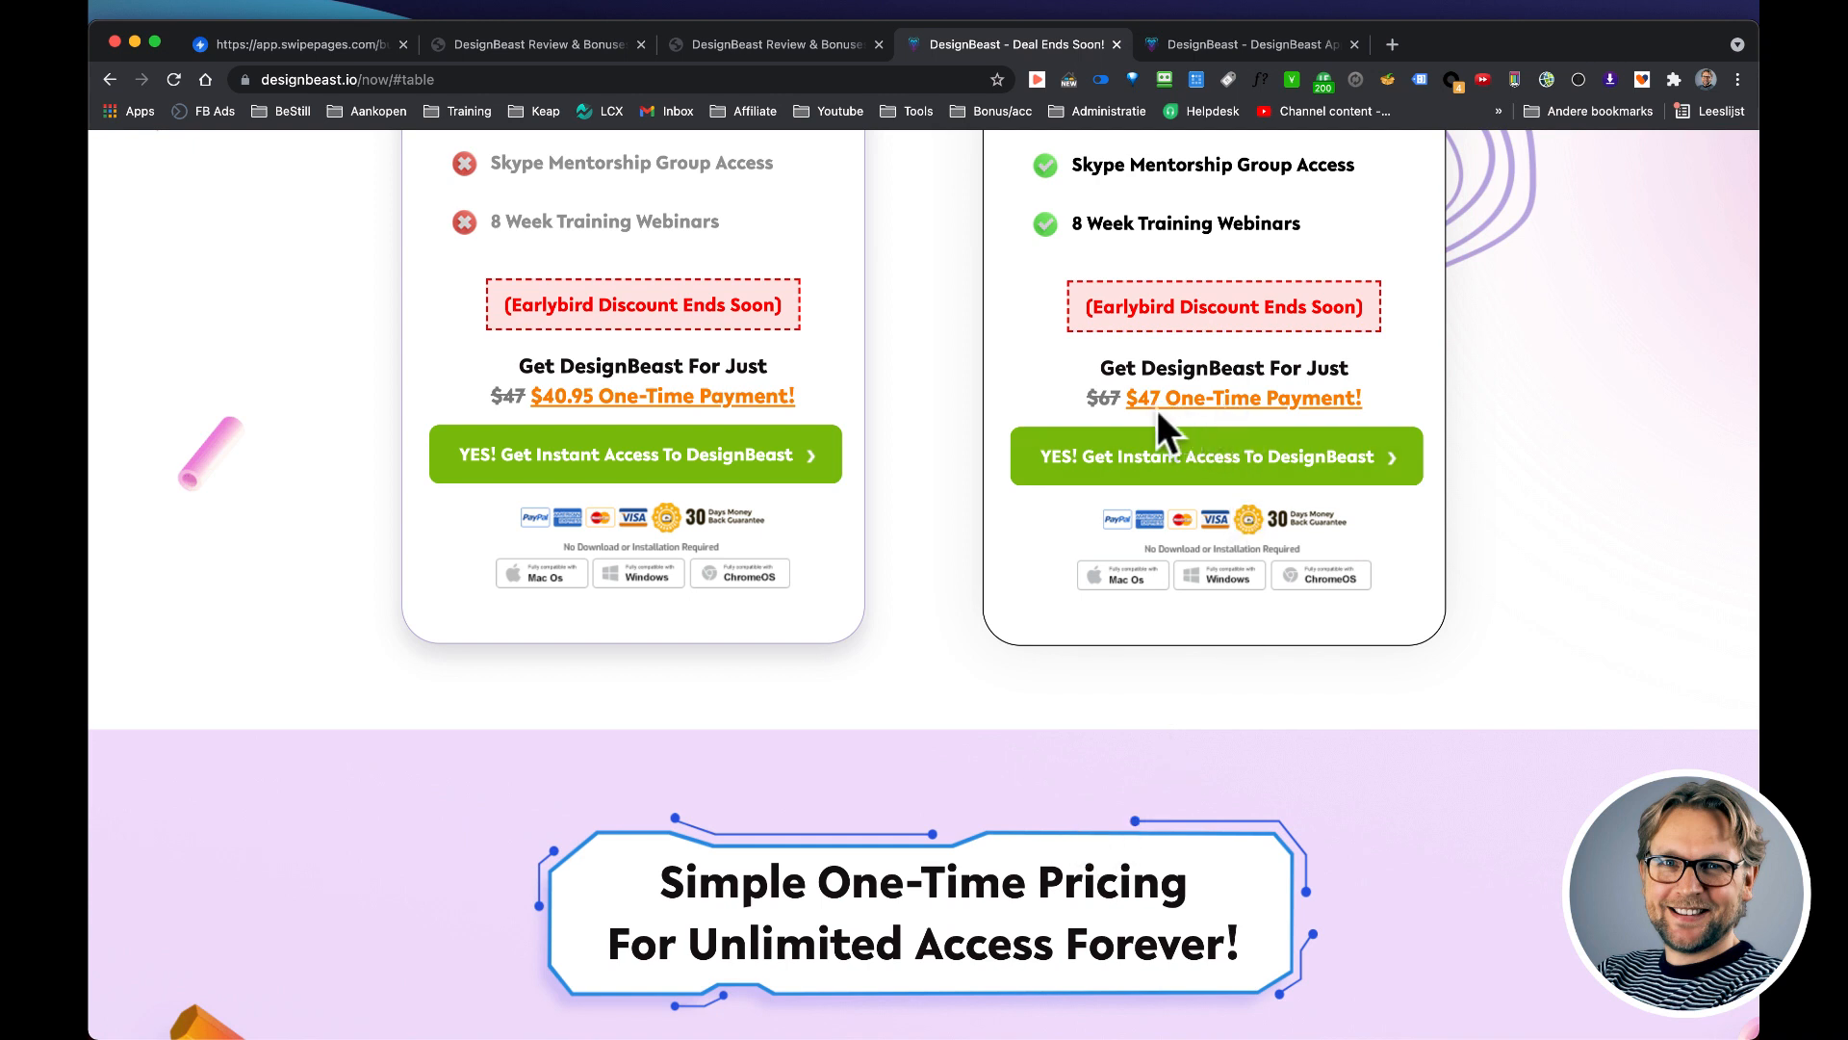
pyautogui.moveTo(820, 65)
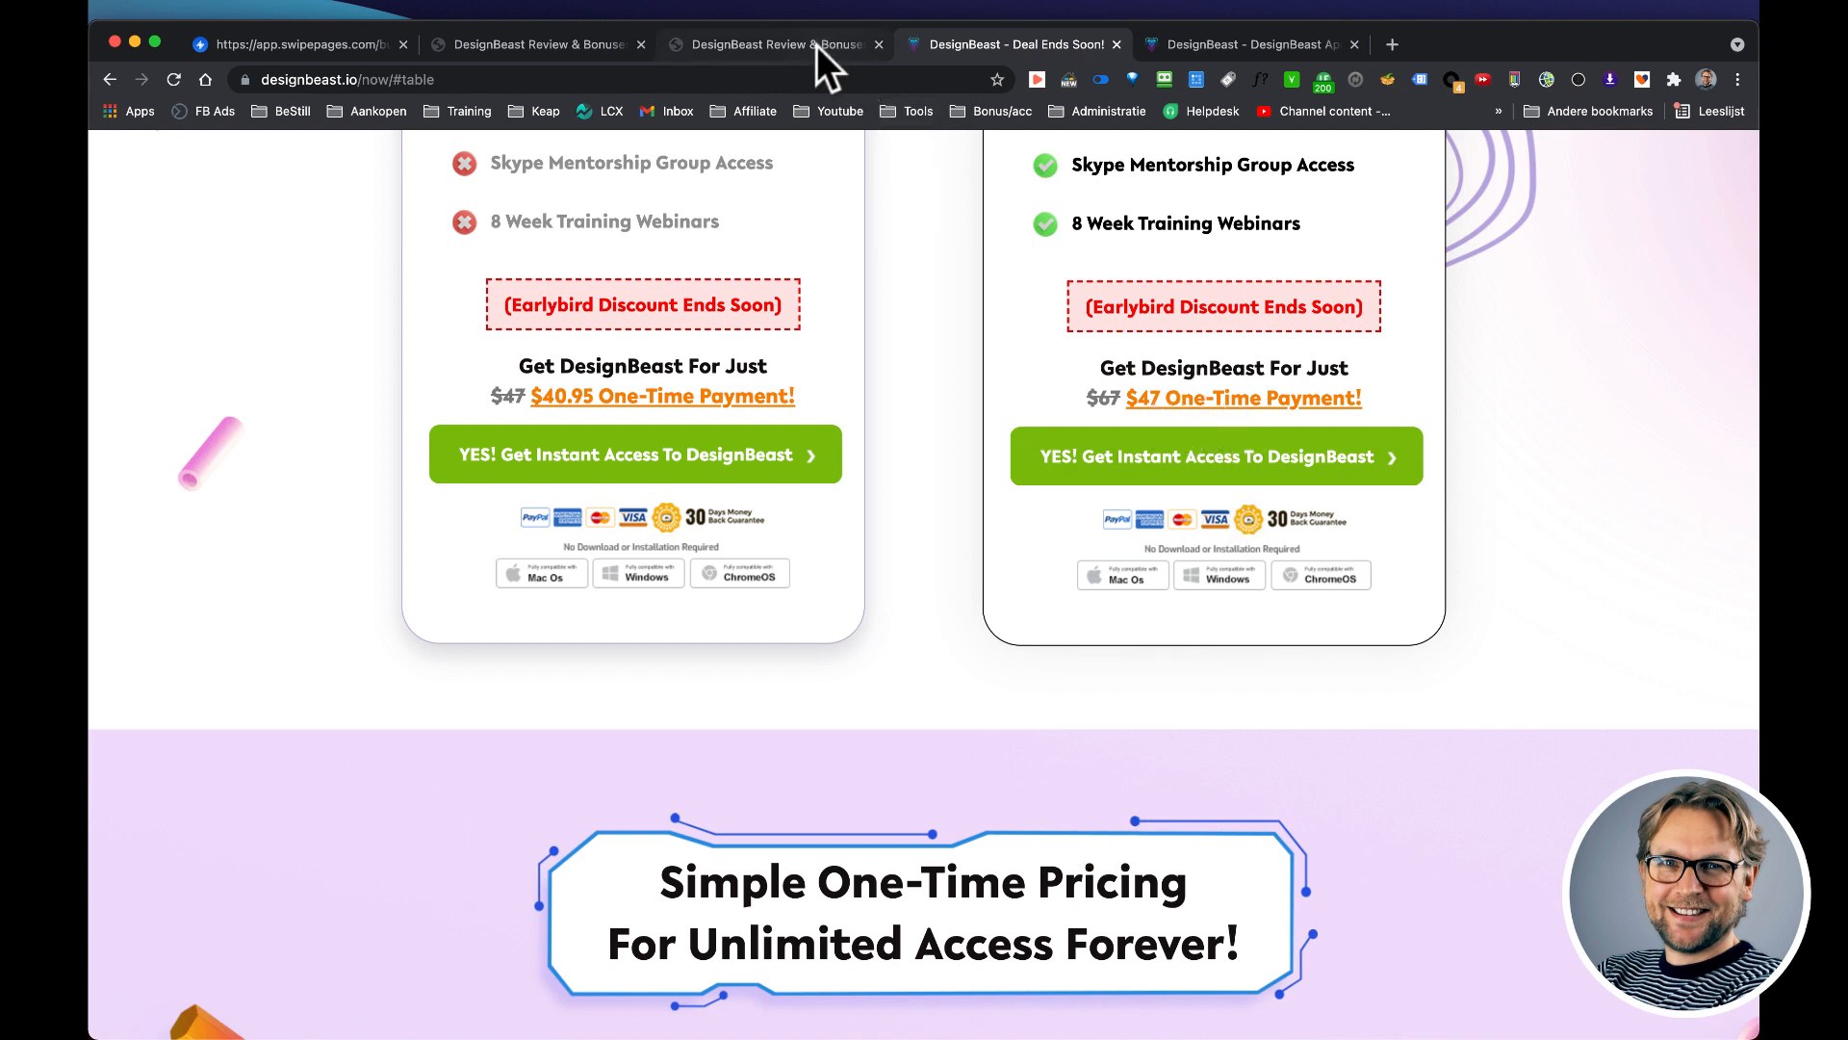
# - Browse the 'DesignBeast Review & Bonuses' page down to the VistaSend bonus and license feature list
pyautogui.click(772, 45)
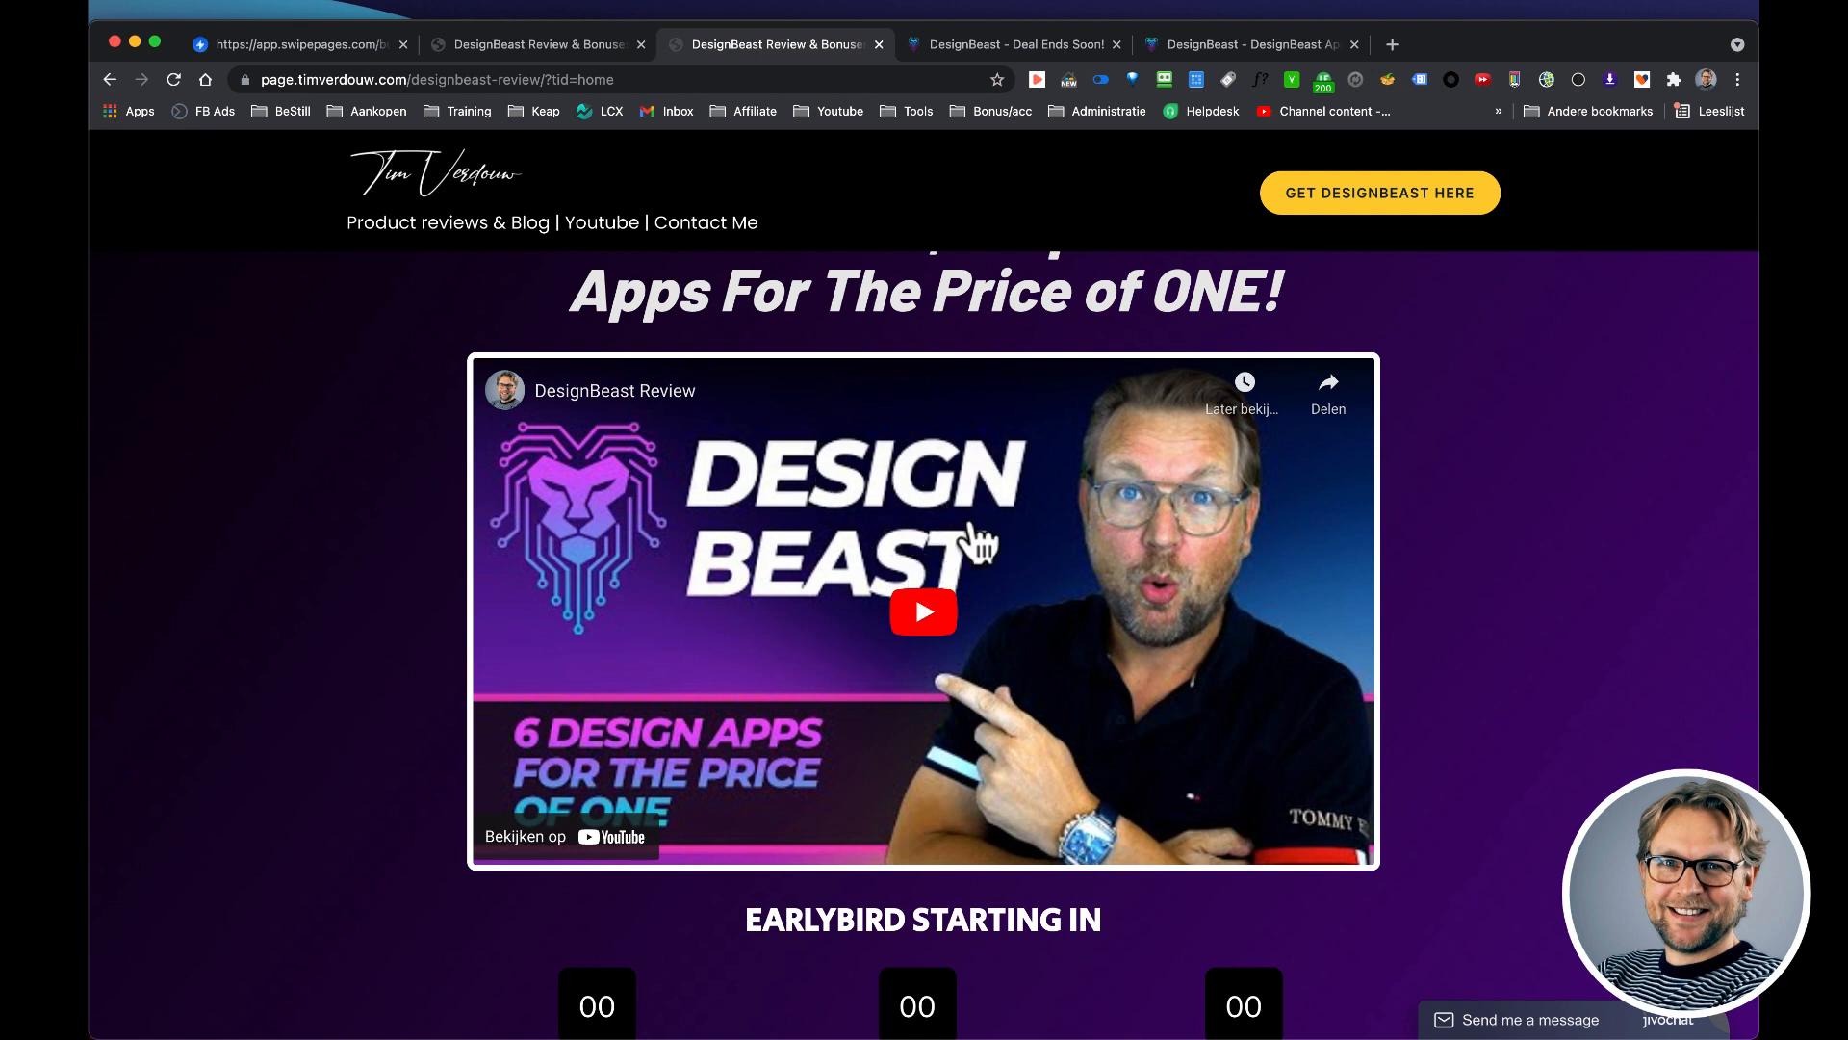
pyautogui.scroll(-3)
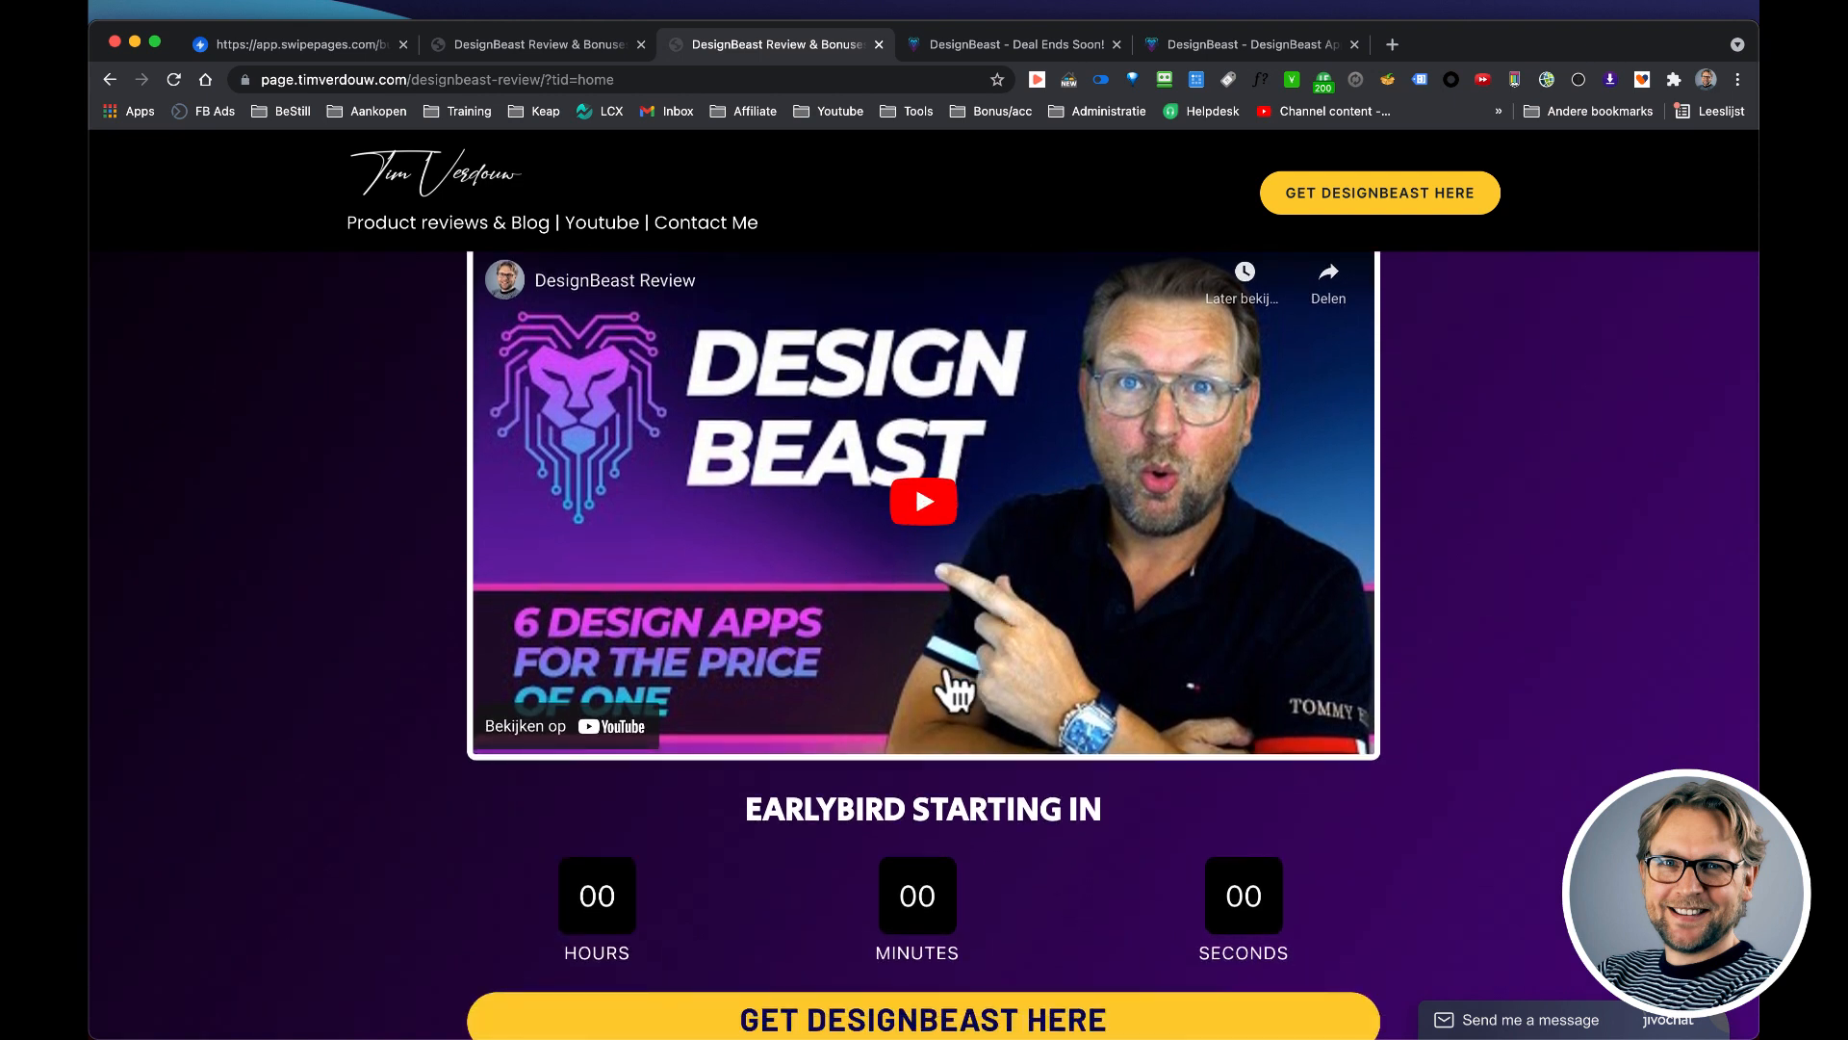
pyautogui.scroll(-3)
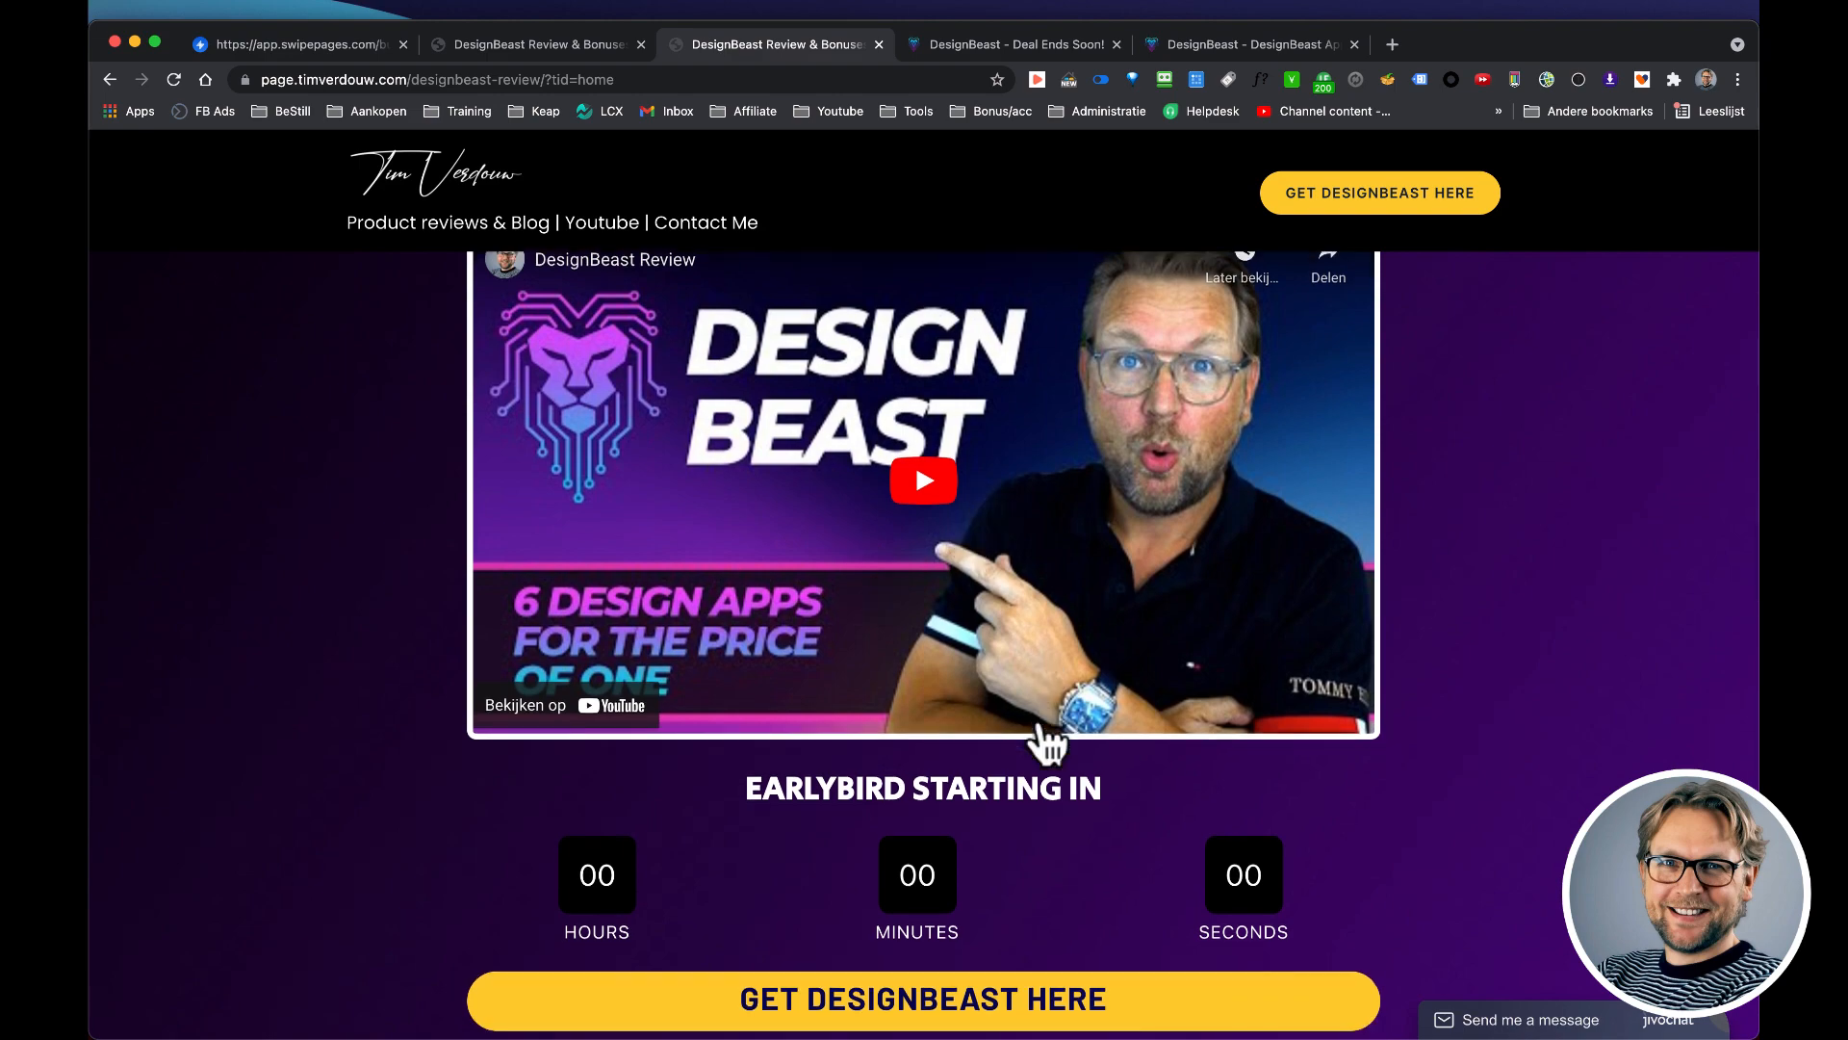
pyautogui.scroll(-3)
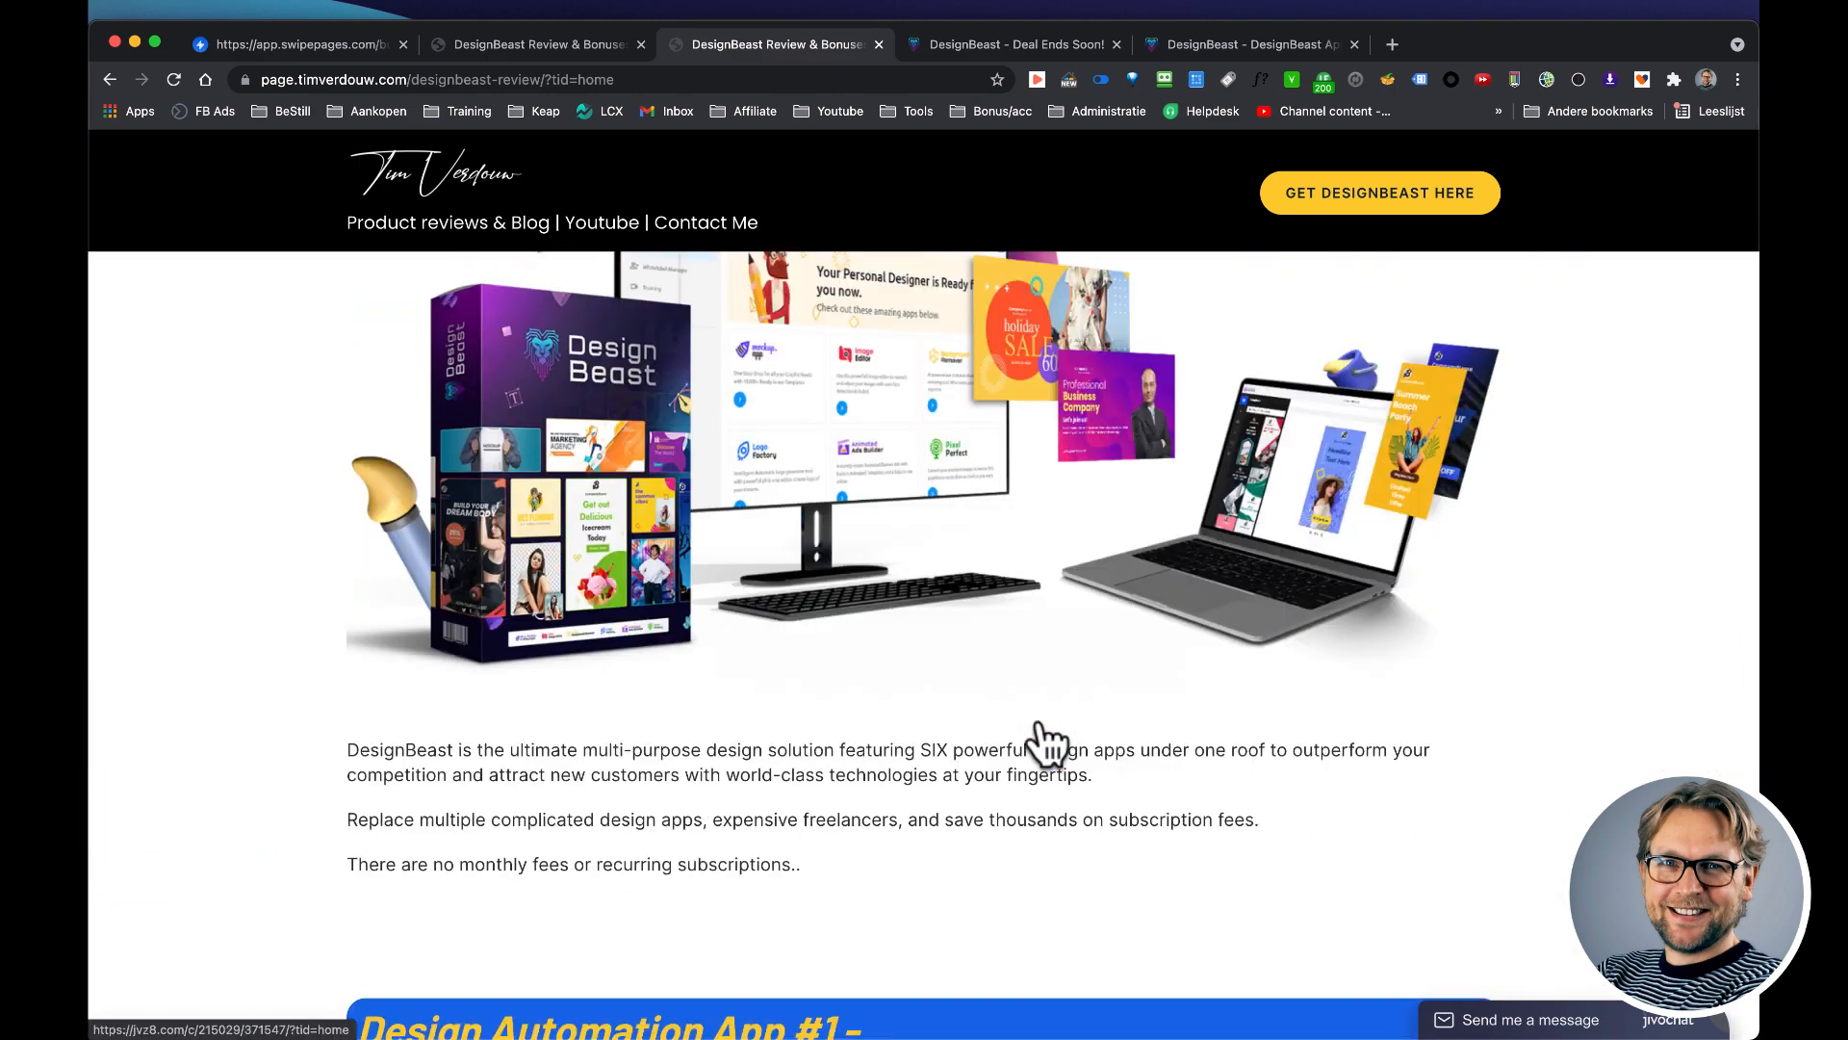
pyautogui.scroll(-3)
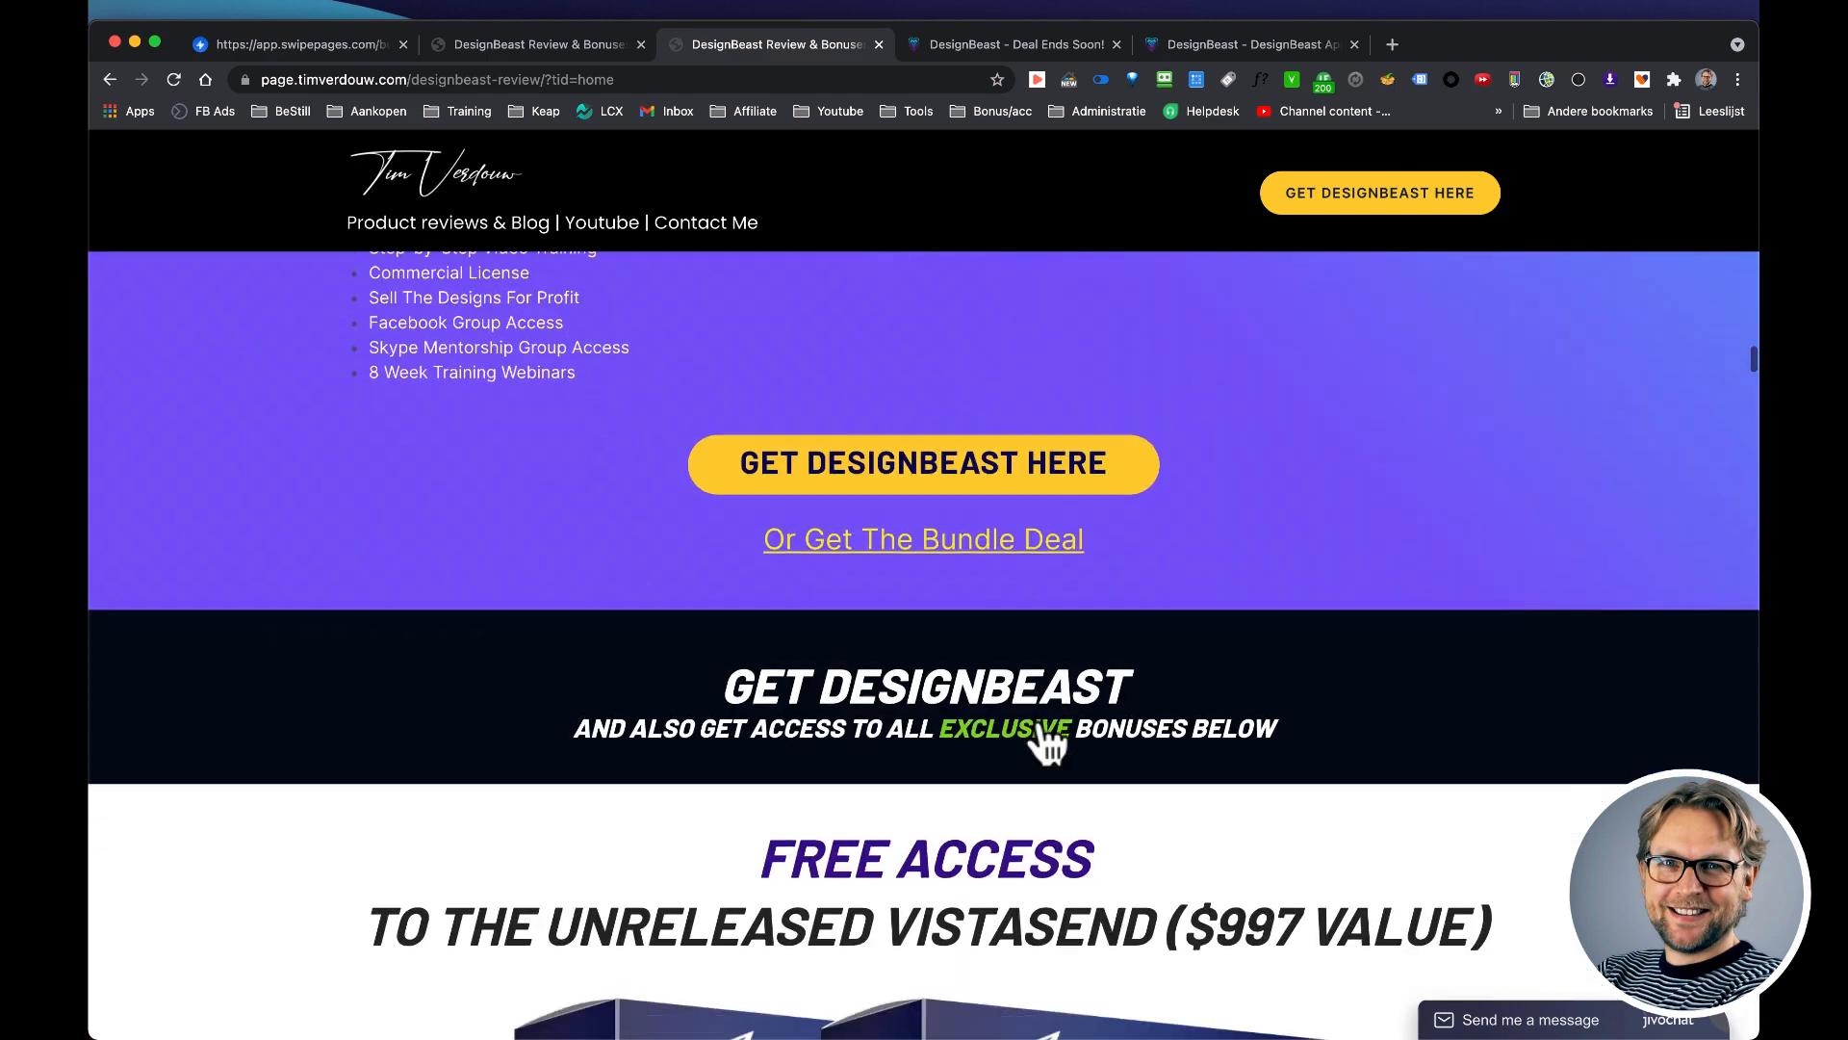
pyautogui.scroll(-3)
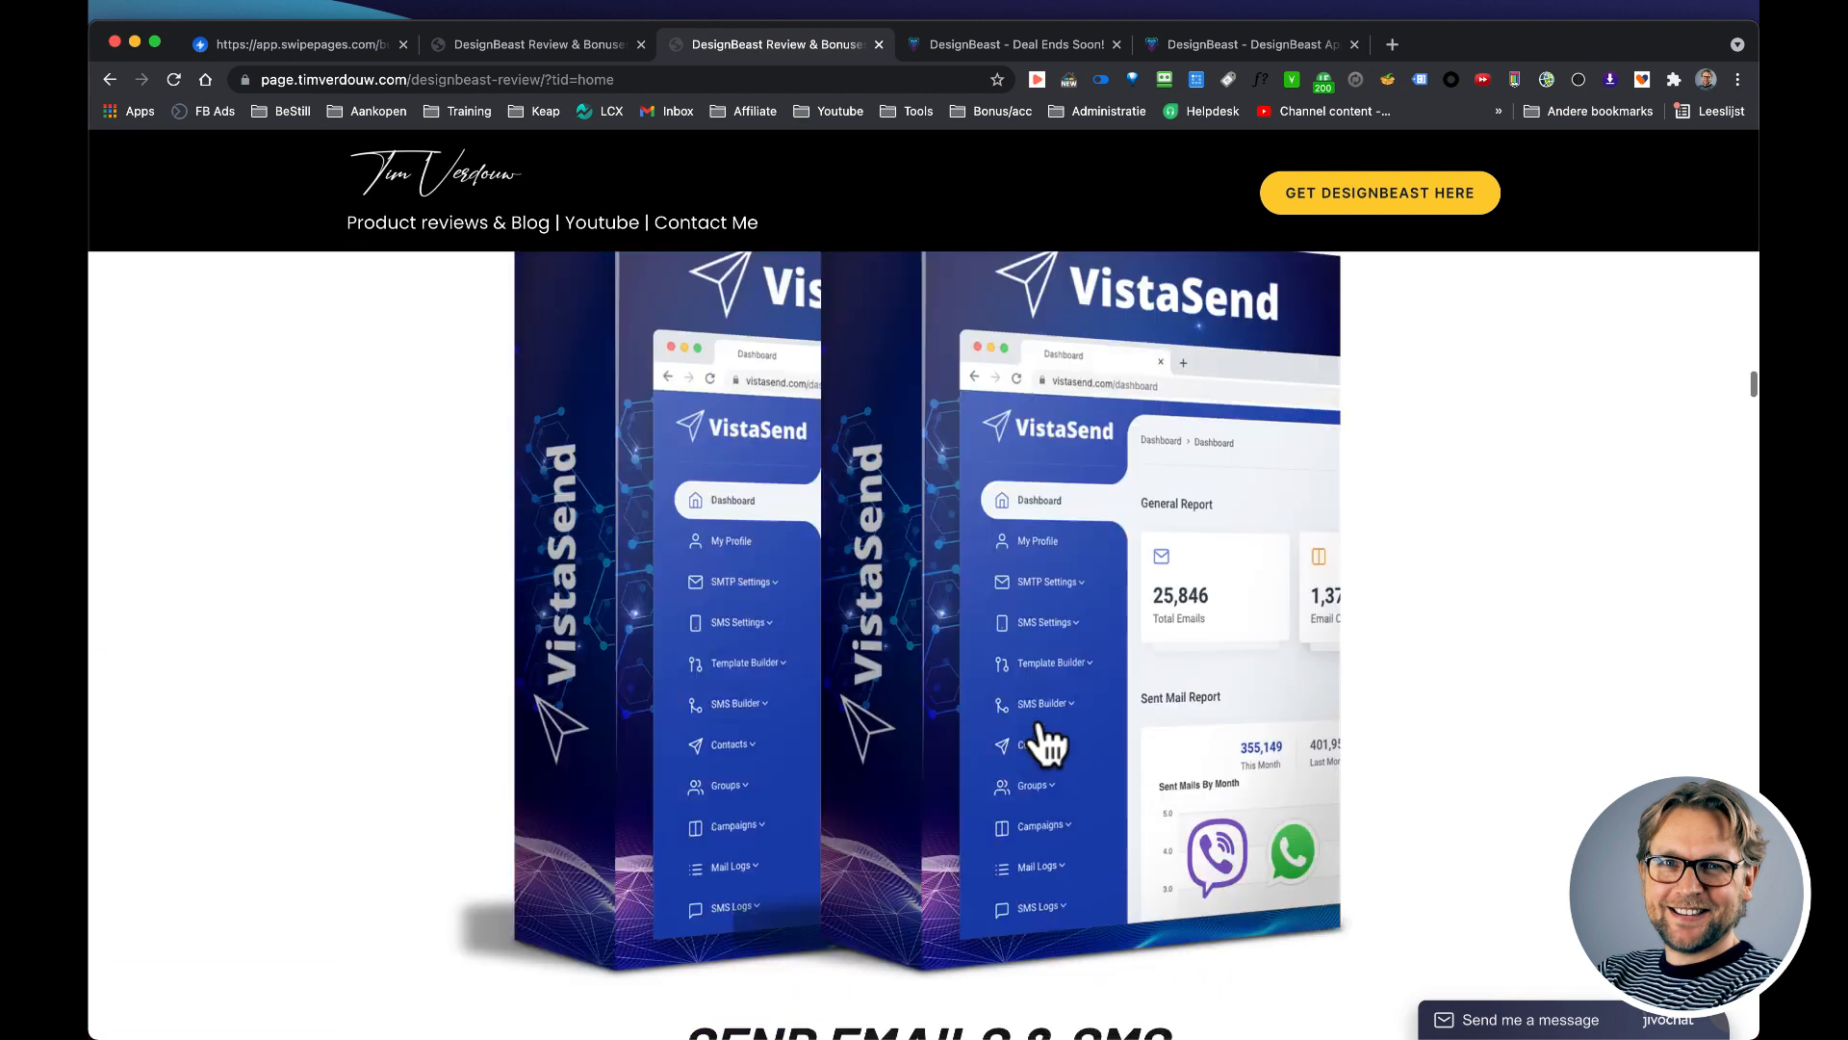
pyautogui.scroll(3)
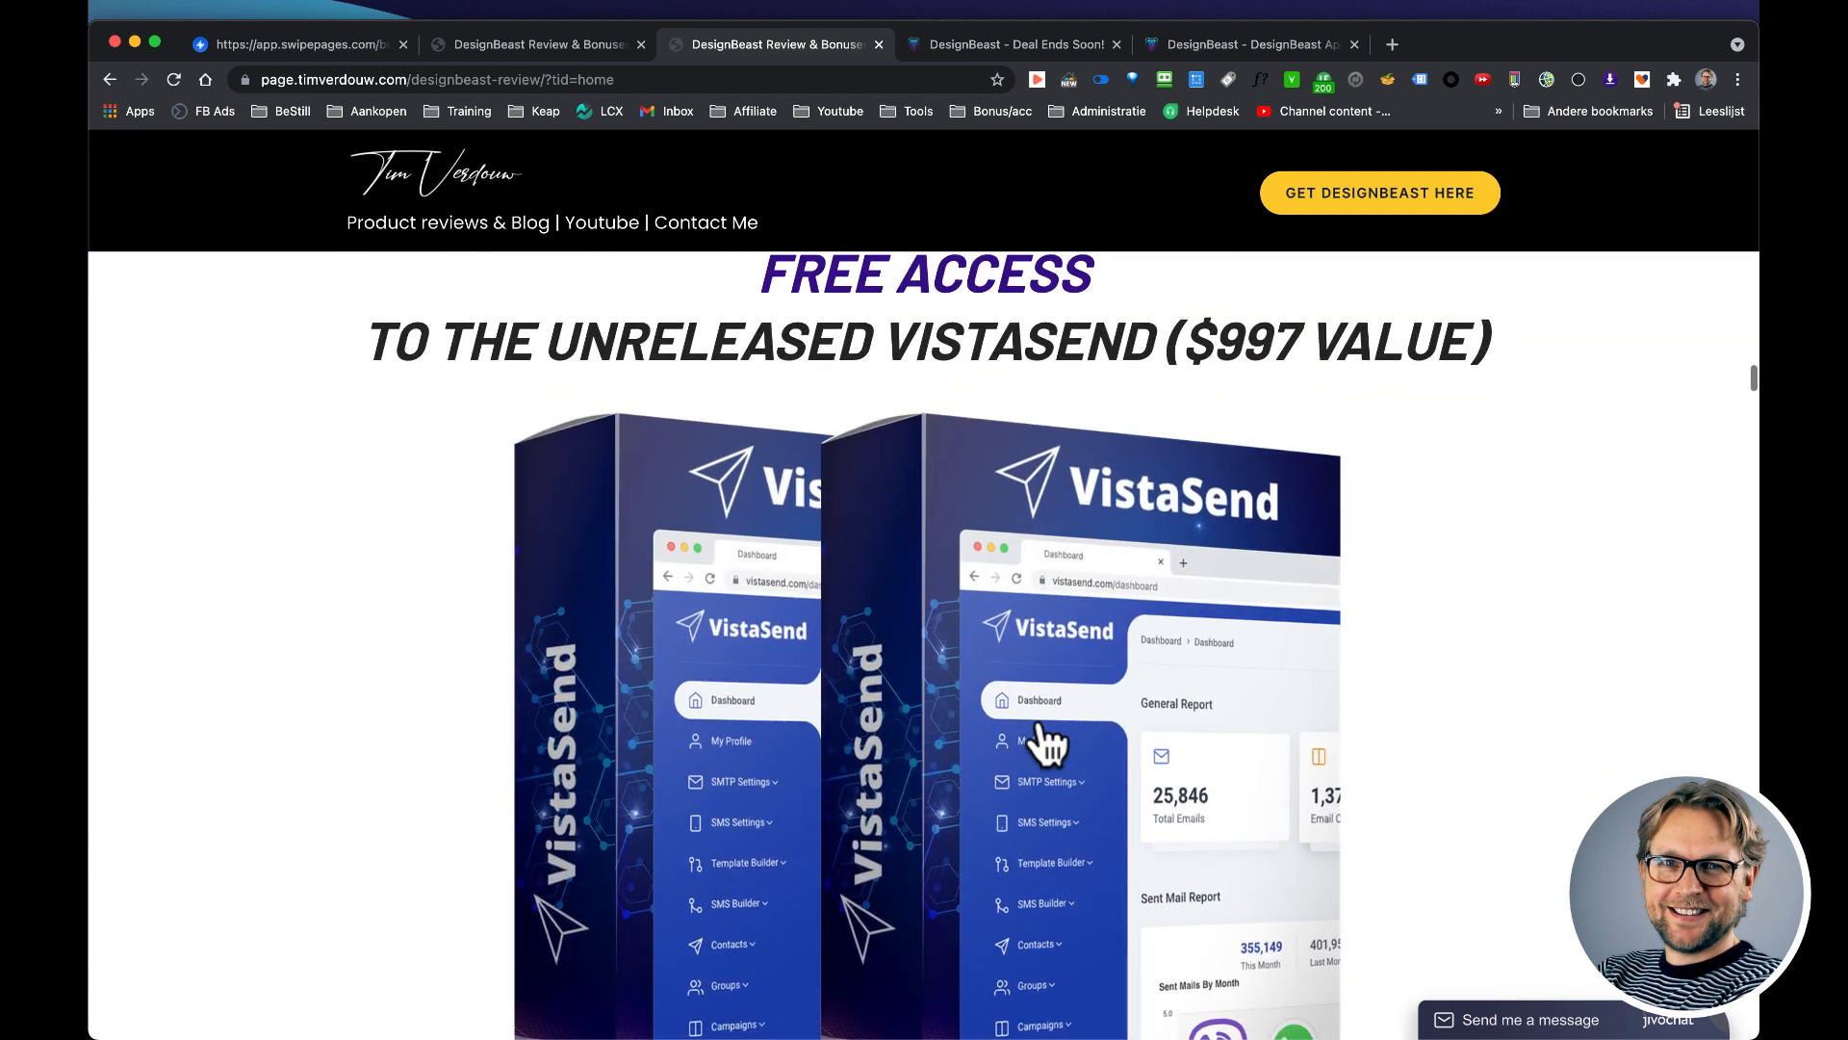
pyautogui.scroll(-3)
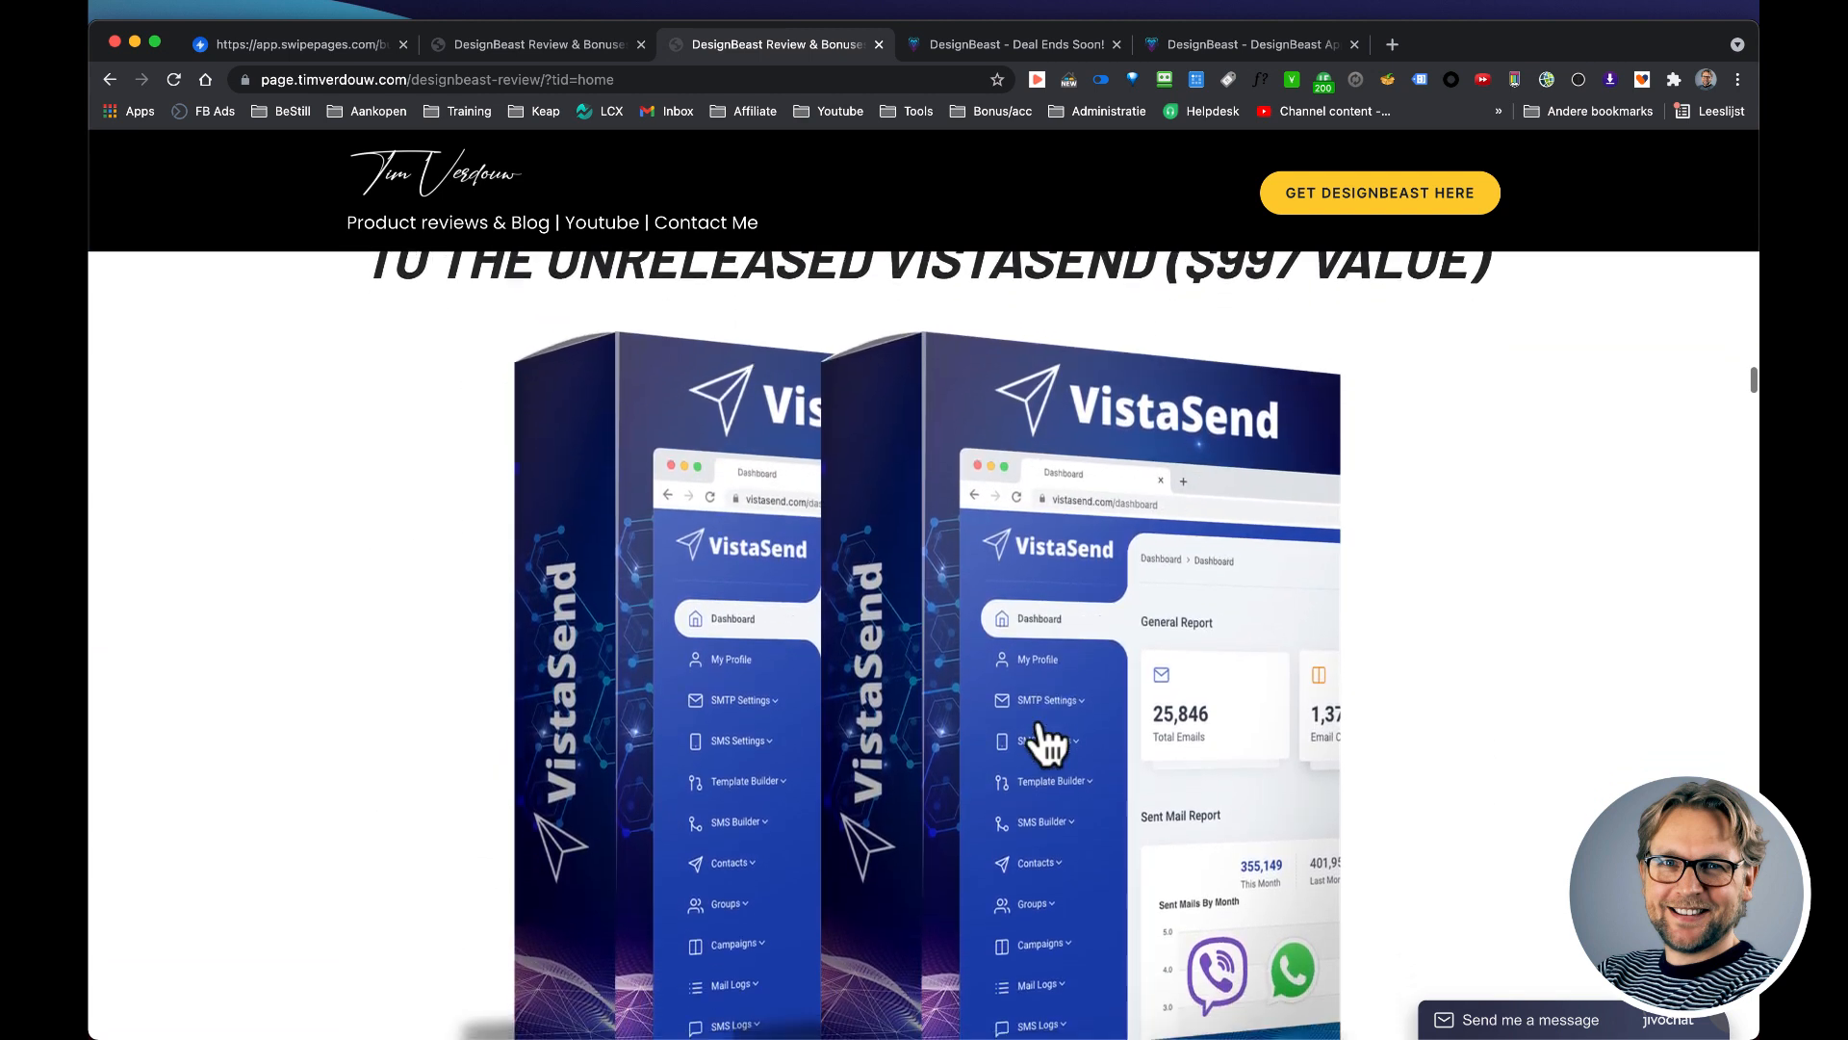
pyautogui.scroll(-3)
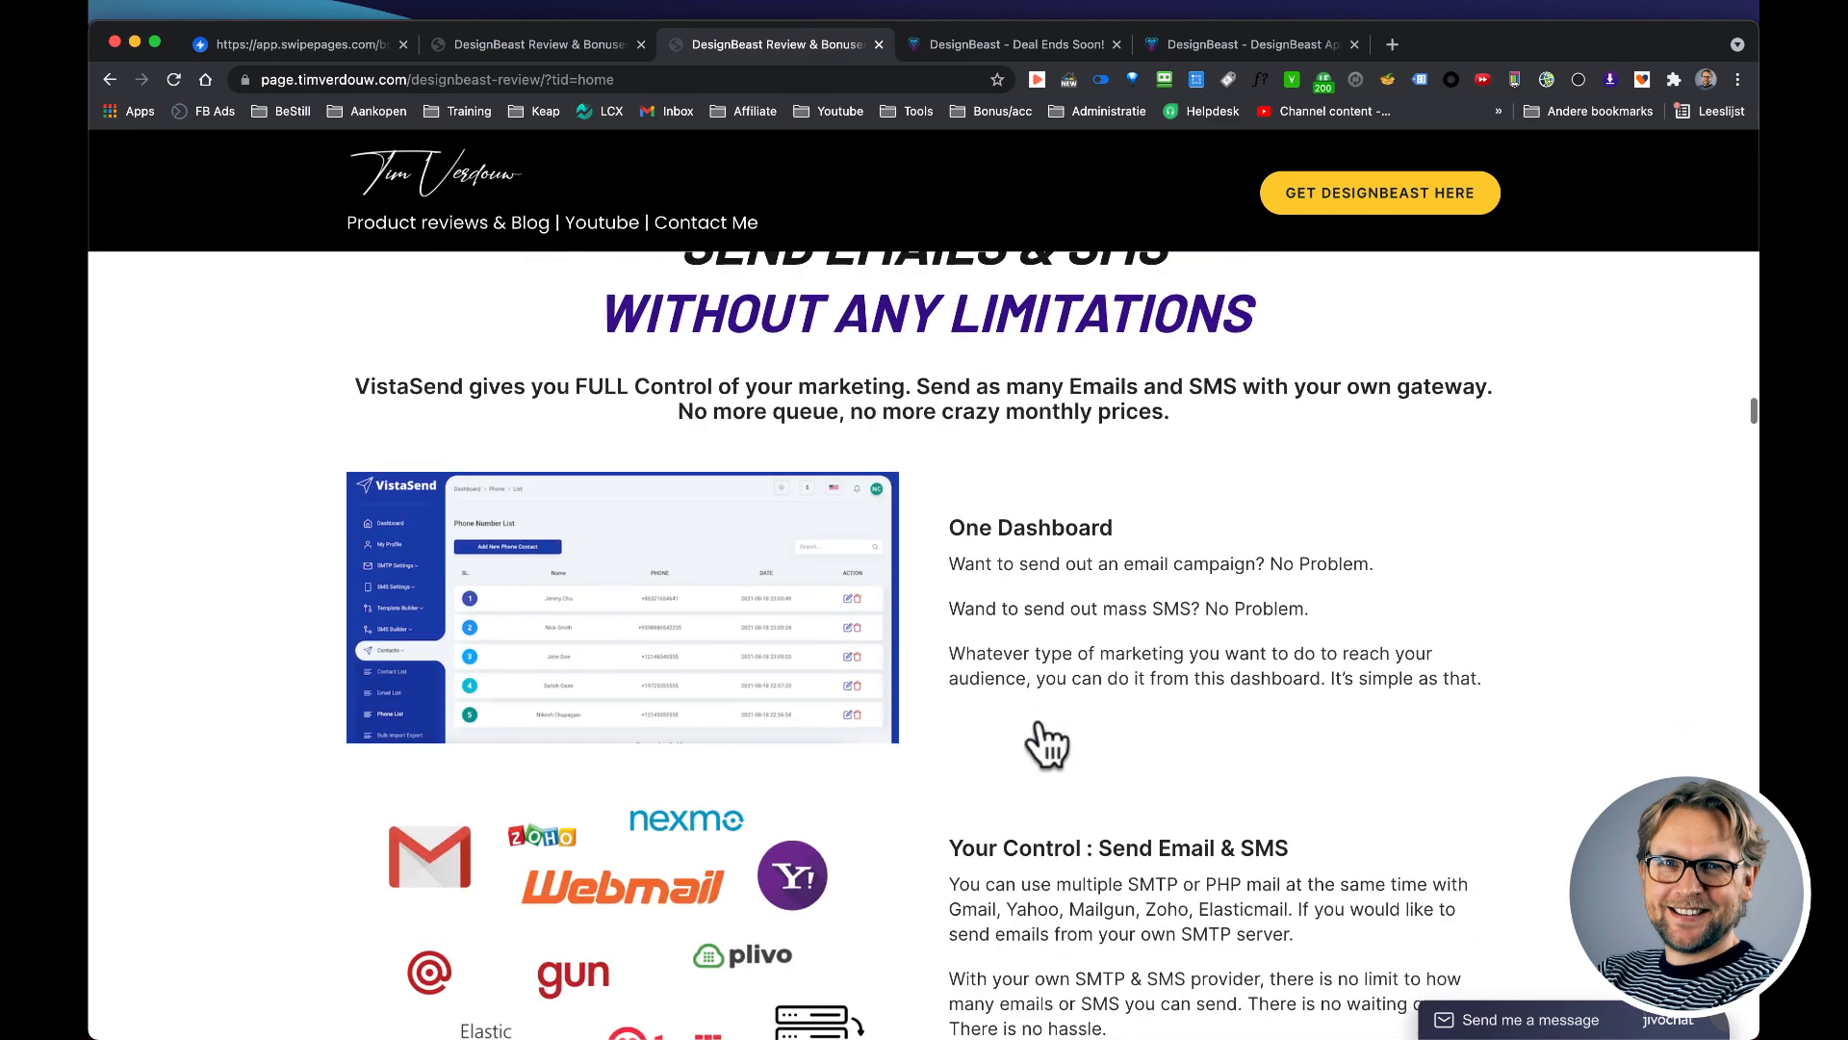
pyautogui.scroll(-3)
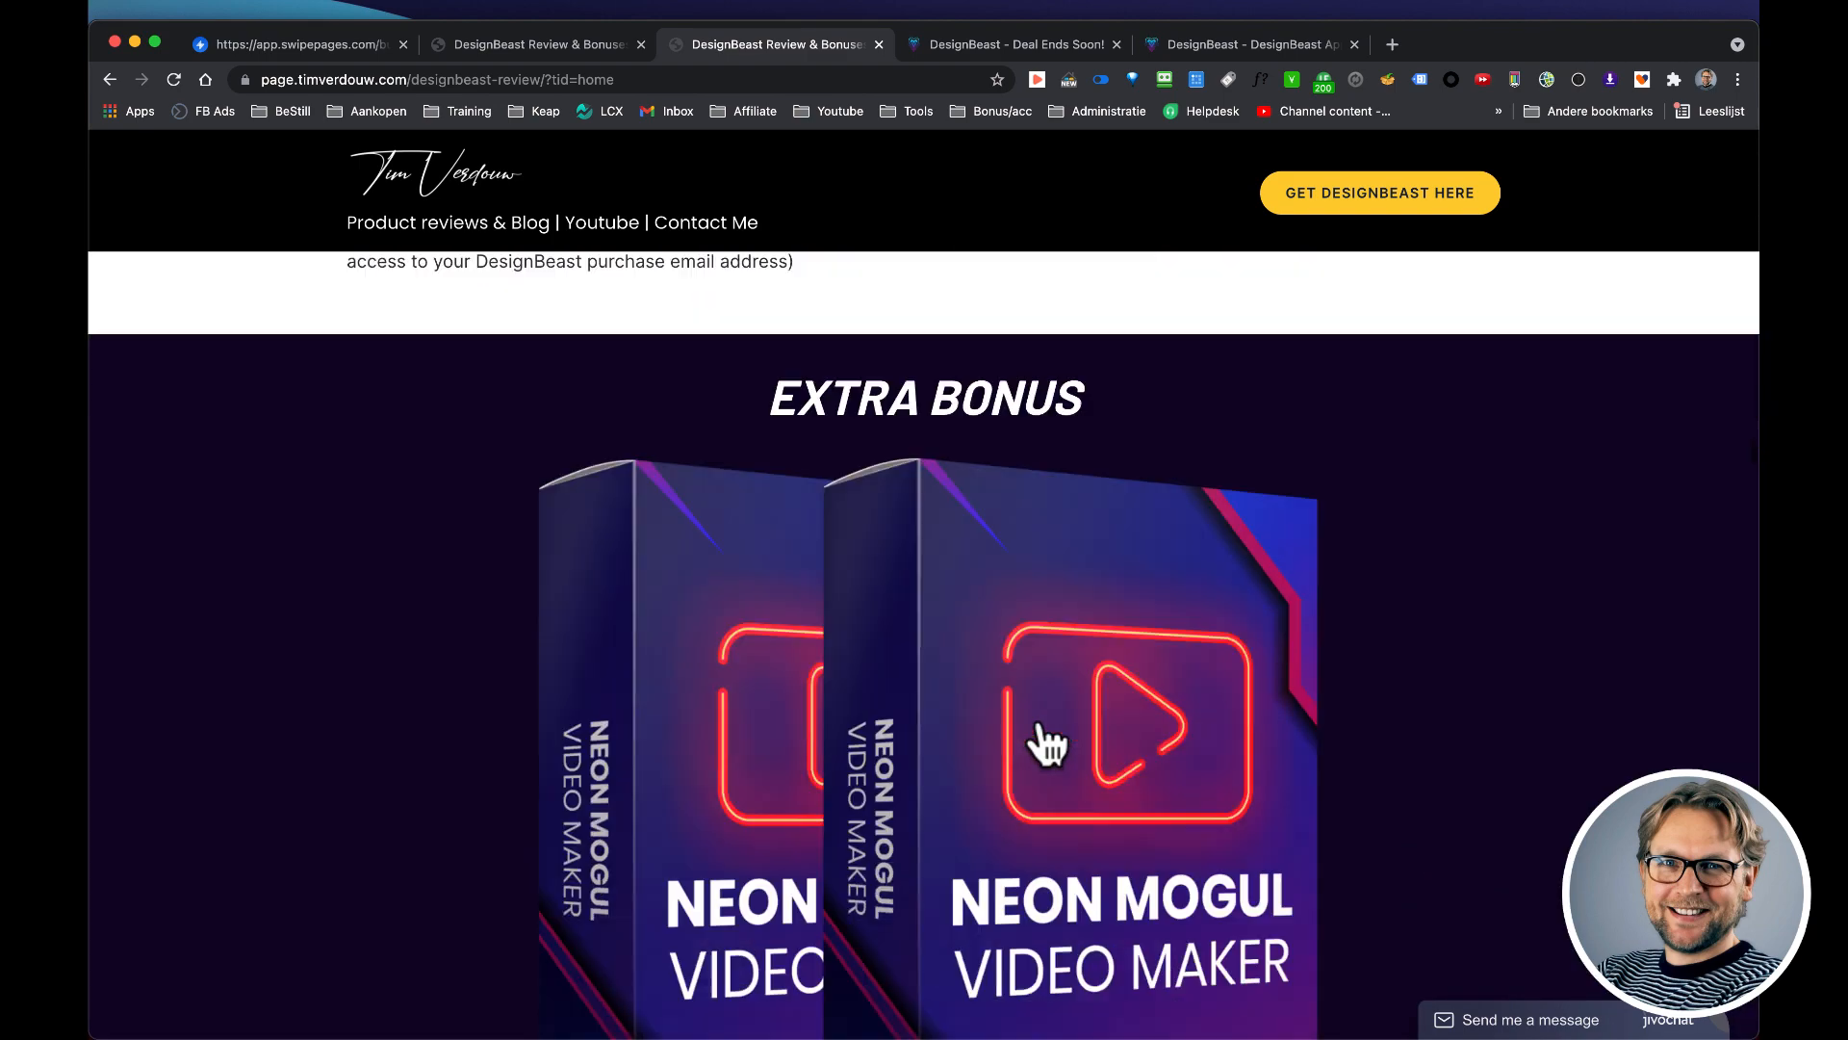
pyautogui.scroll(-3)
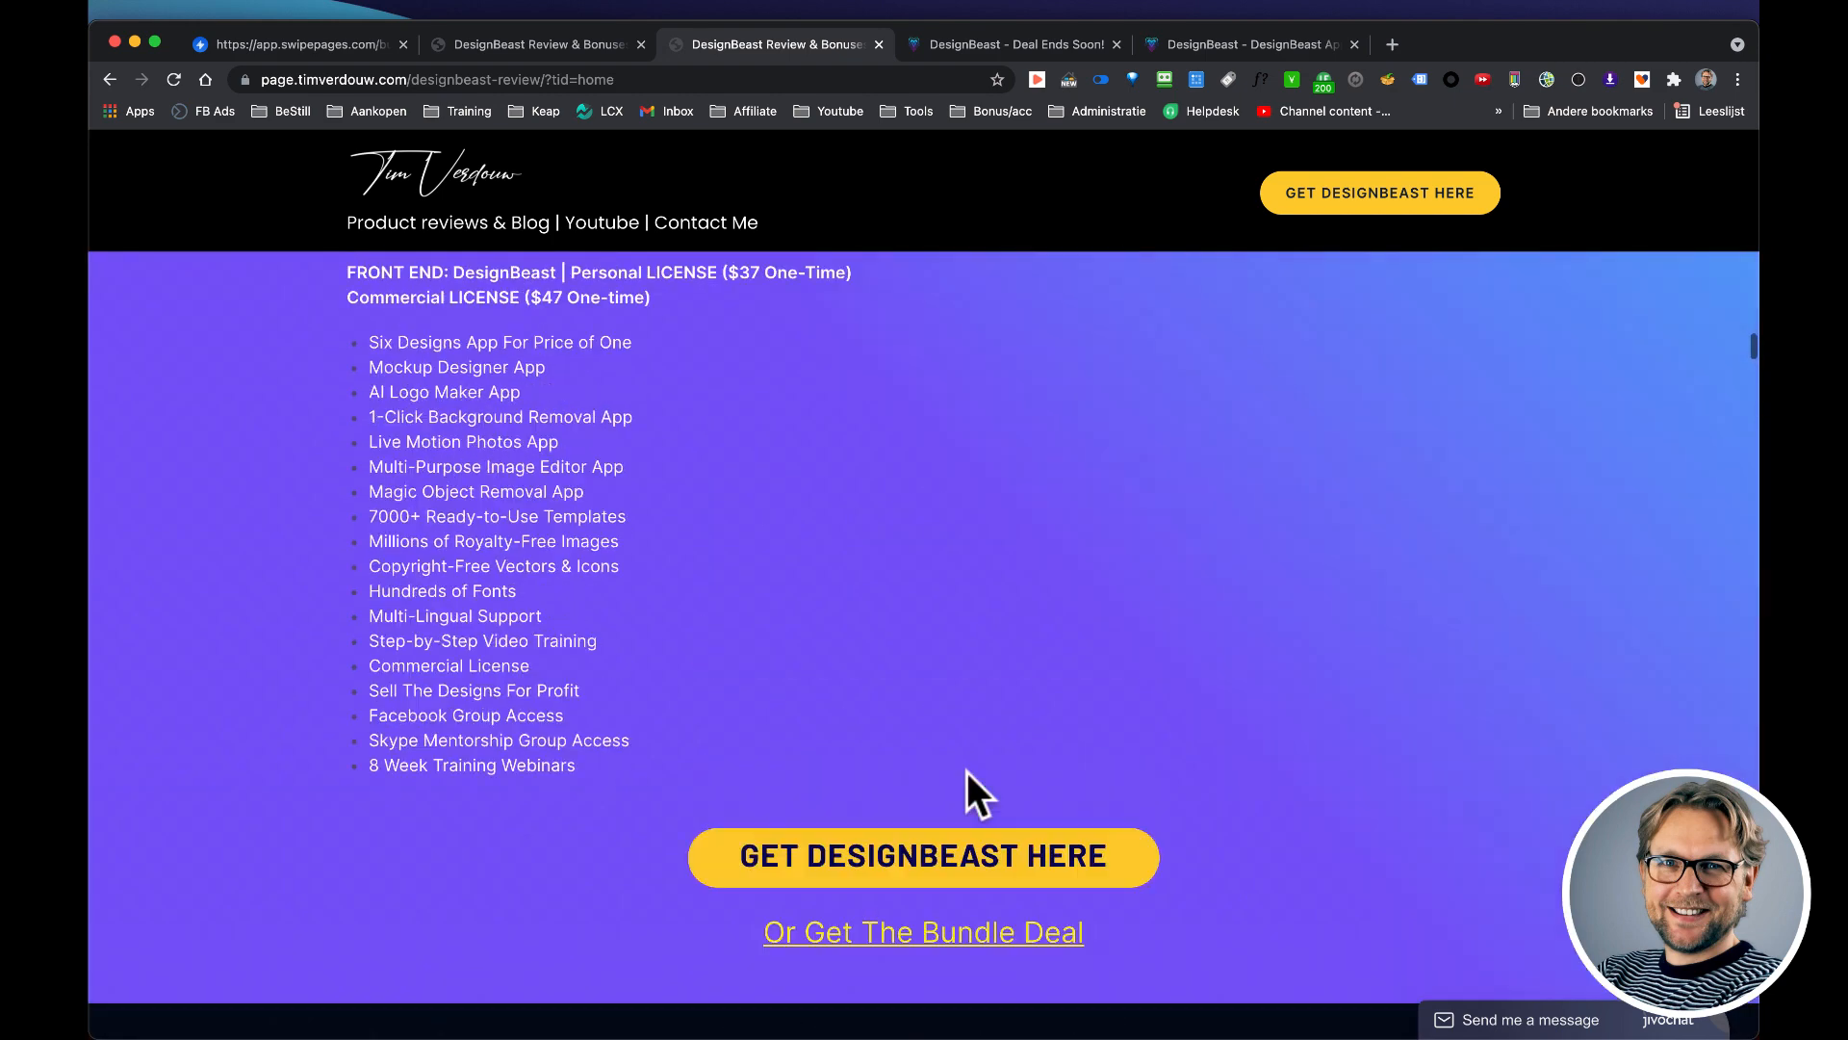
pyautogui.scroll(-3)
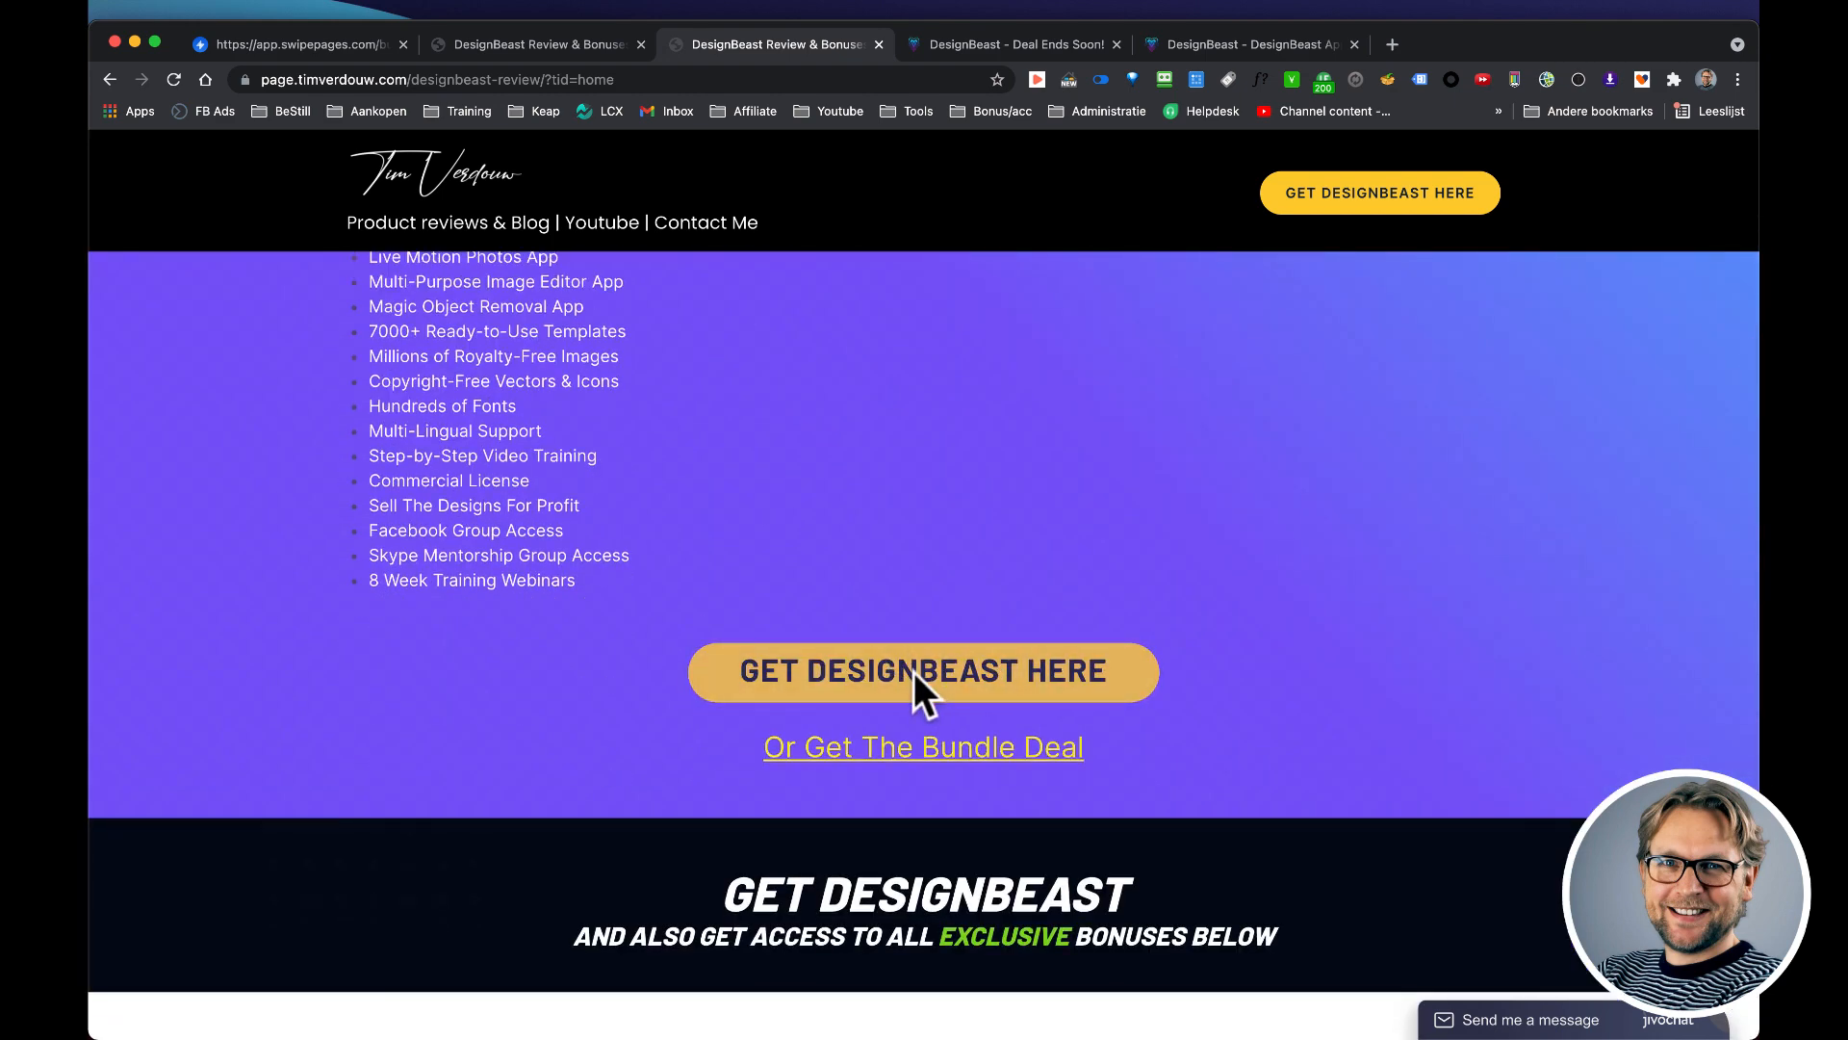
pyautogui.moveTo(1014, 339)
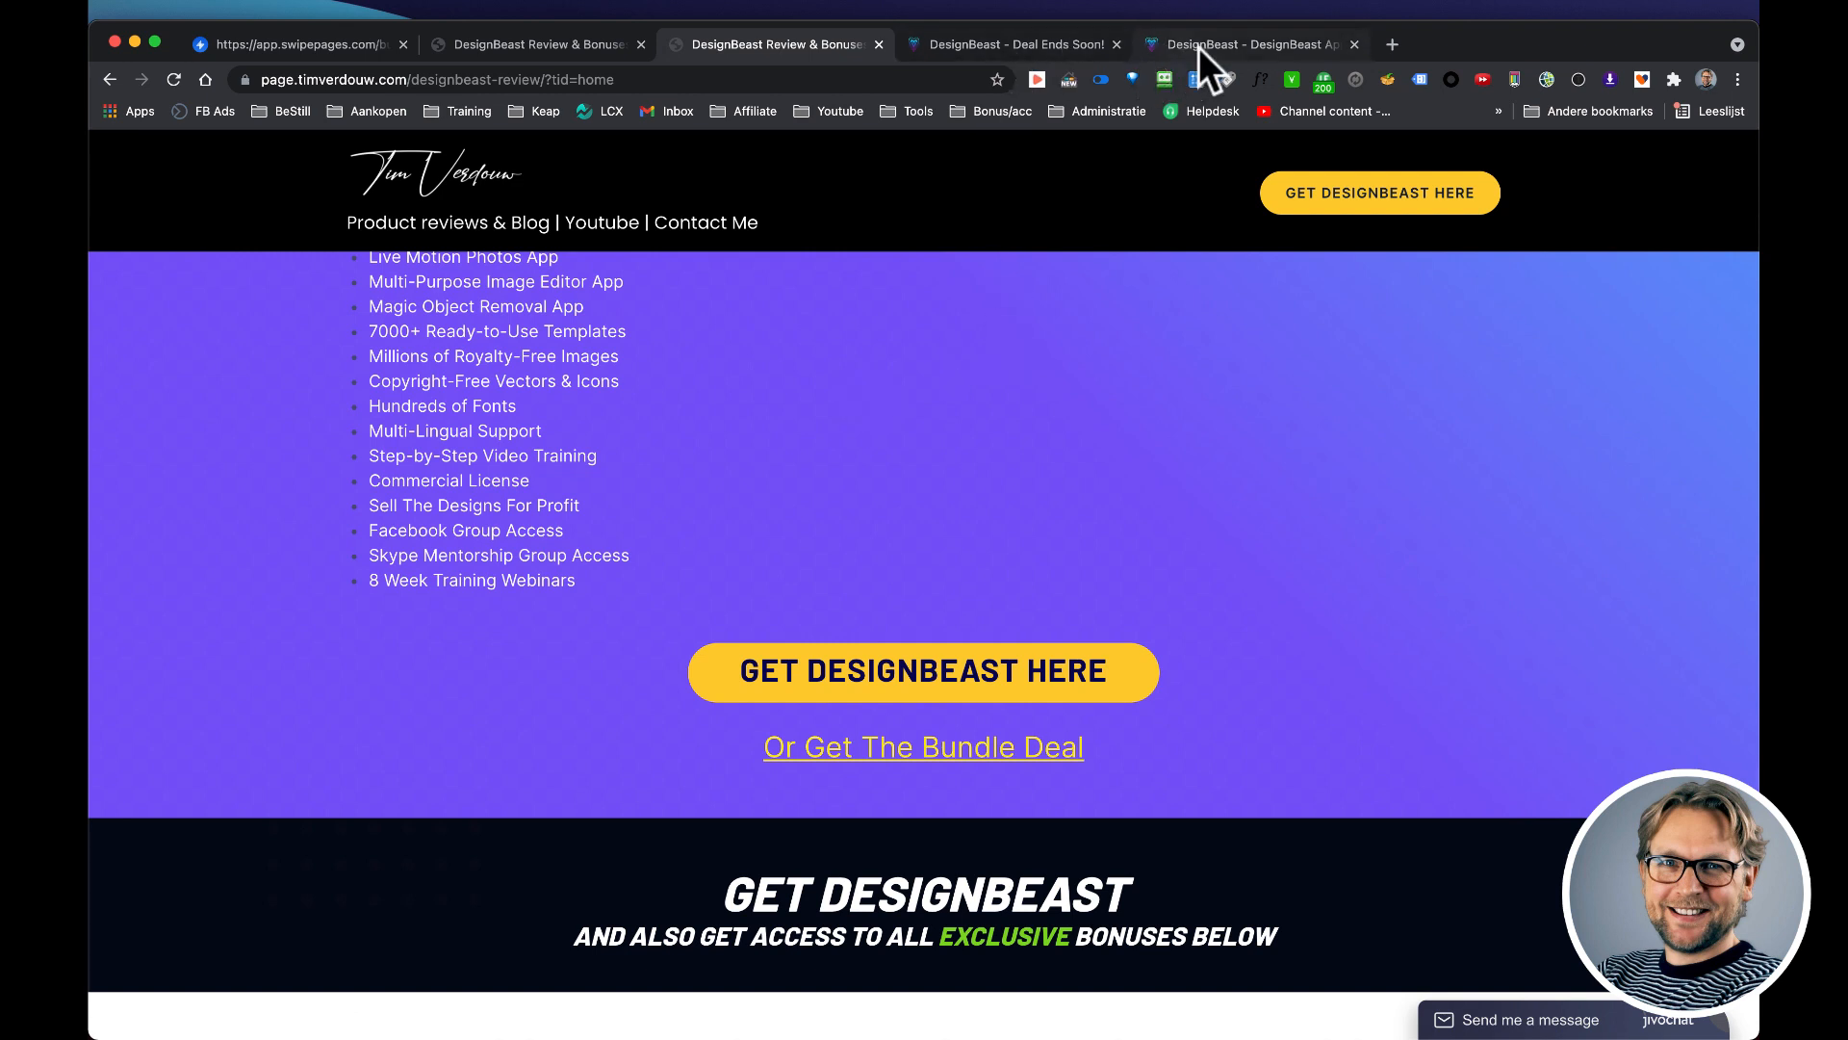
# - Switch to the 'DesignBeast App' tab showing the dashboard's app catalogue
pyautogui.click(1244, 45)
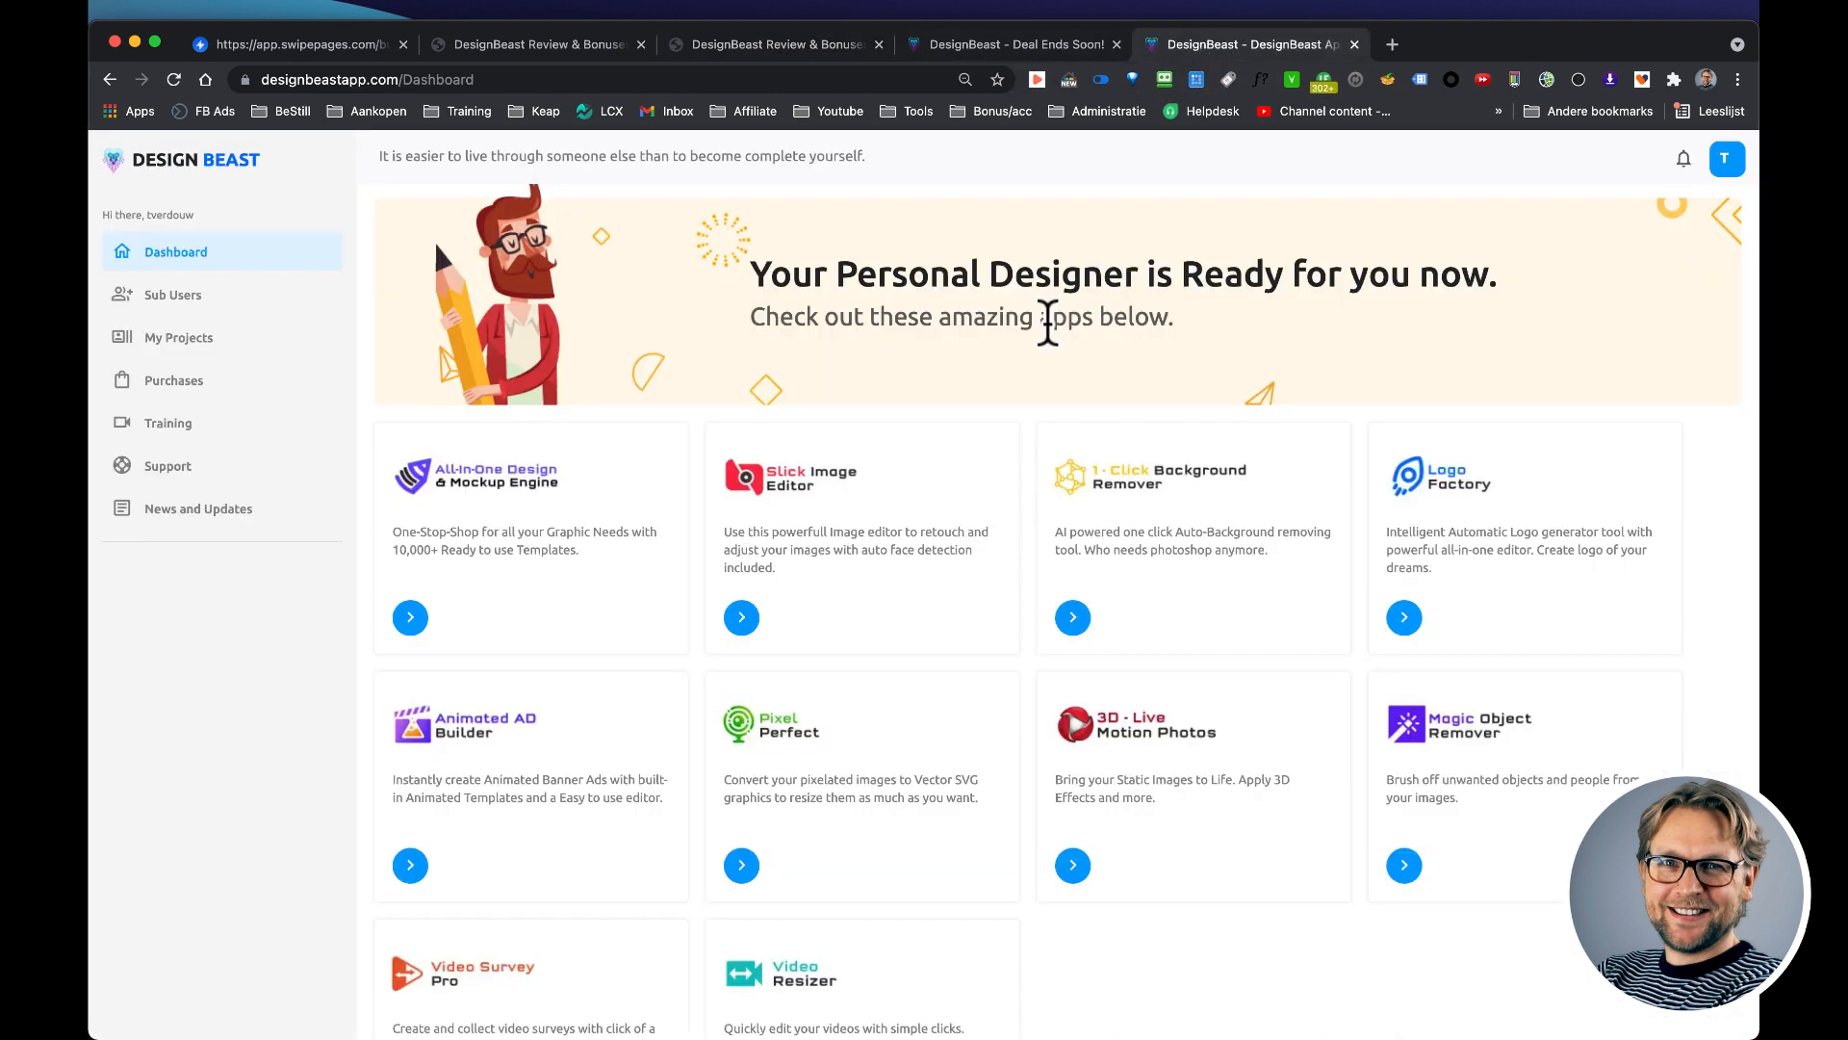
pyautogui.moveTo(1332, 637)
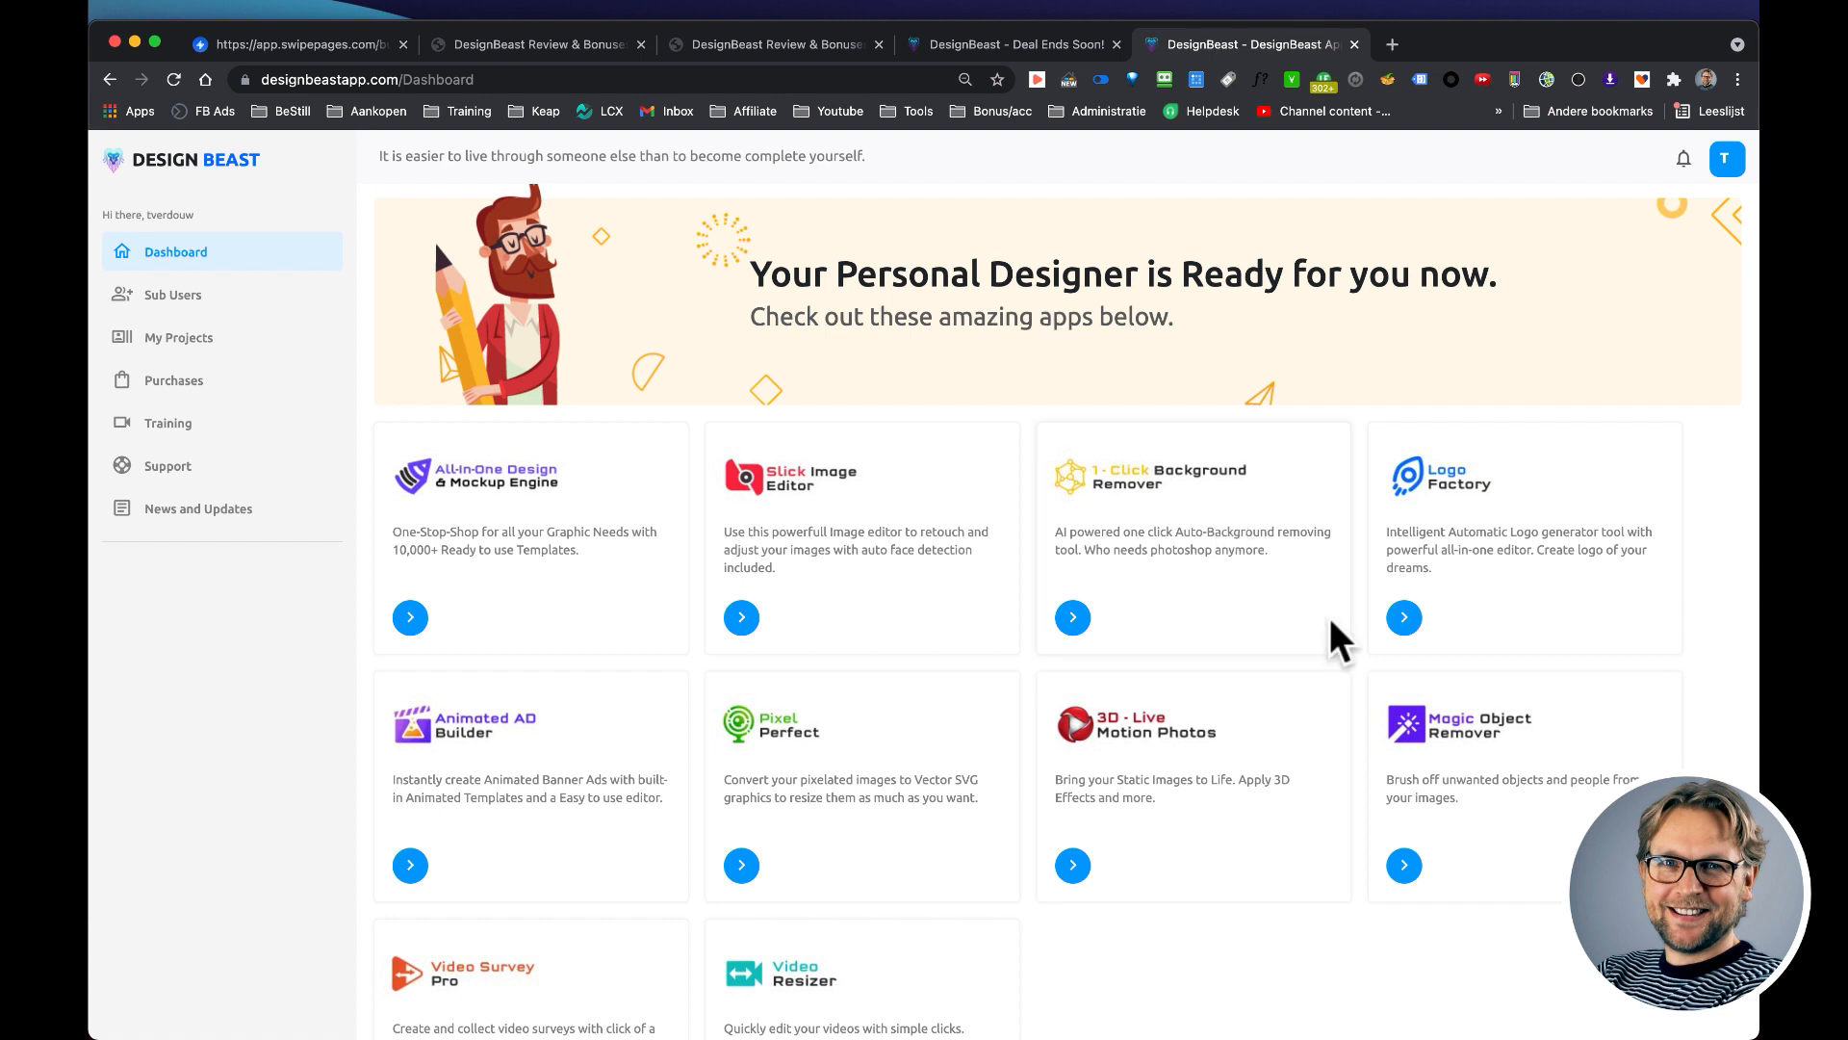
pyautogui.moveTo(1336, 645)
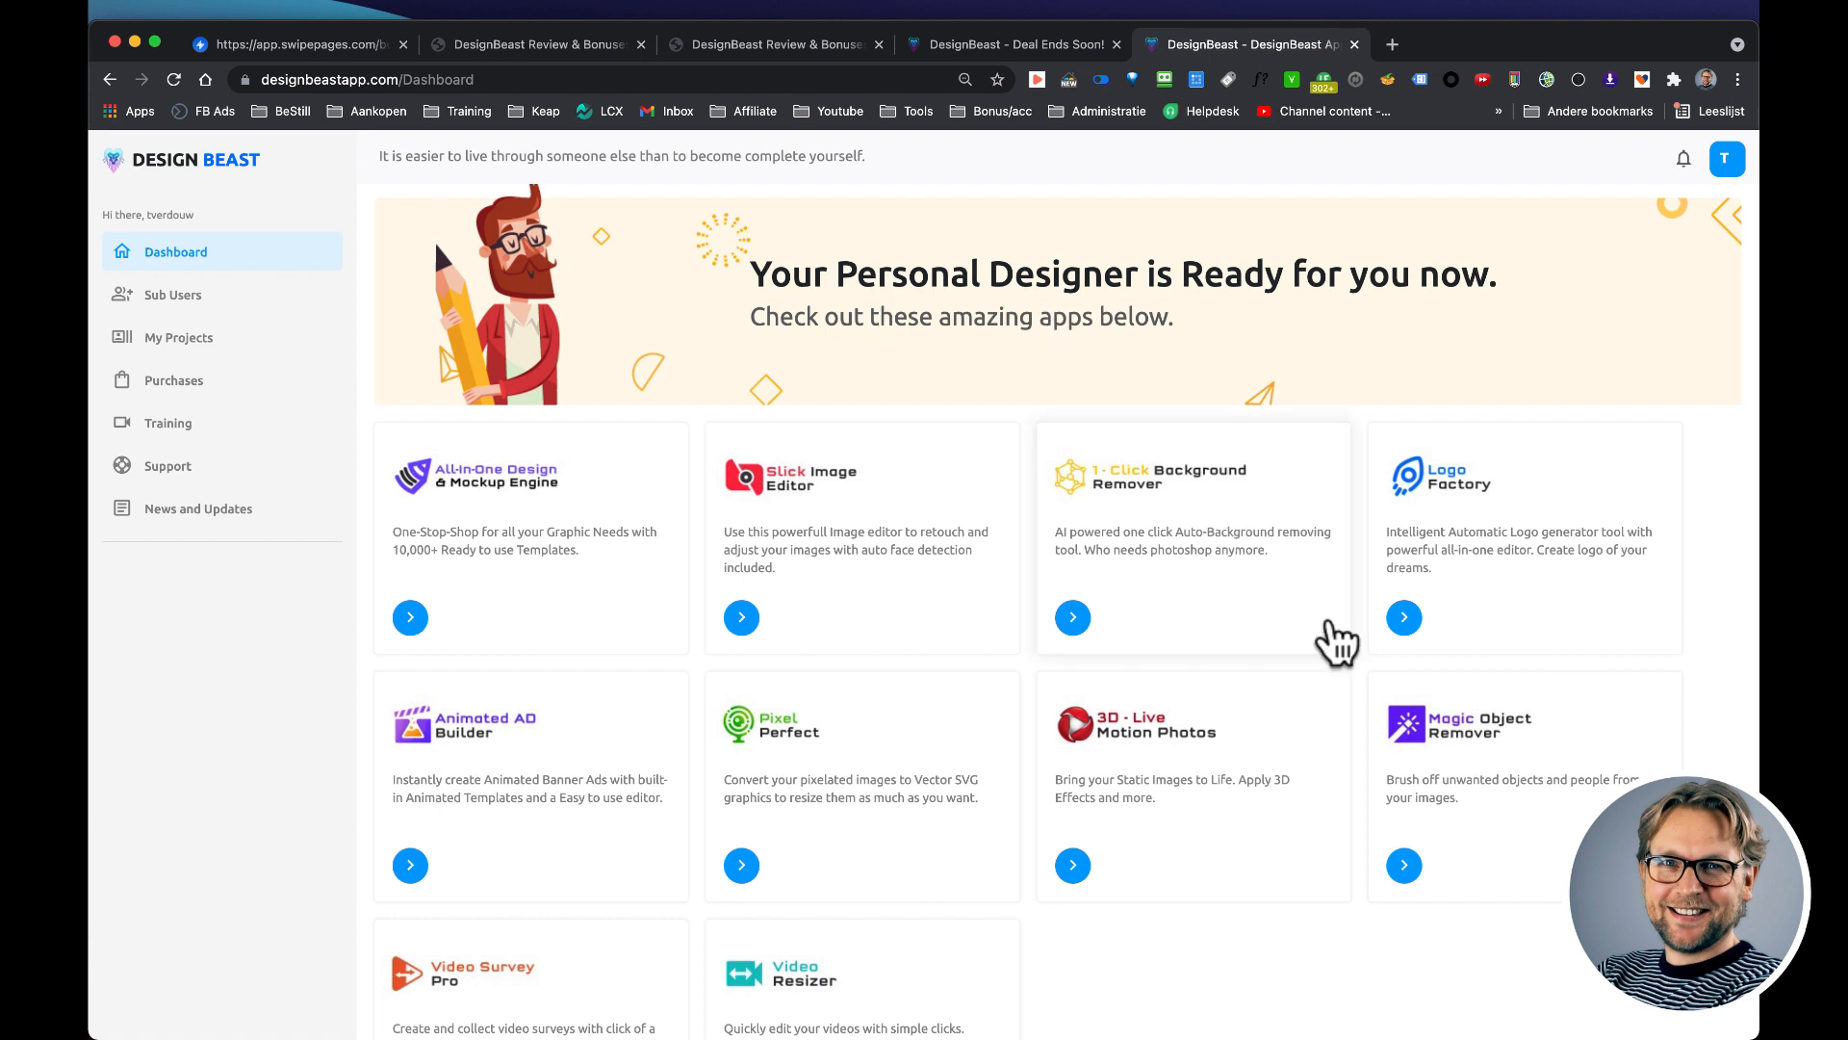
pyautogui.moveTo(372, 884)
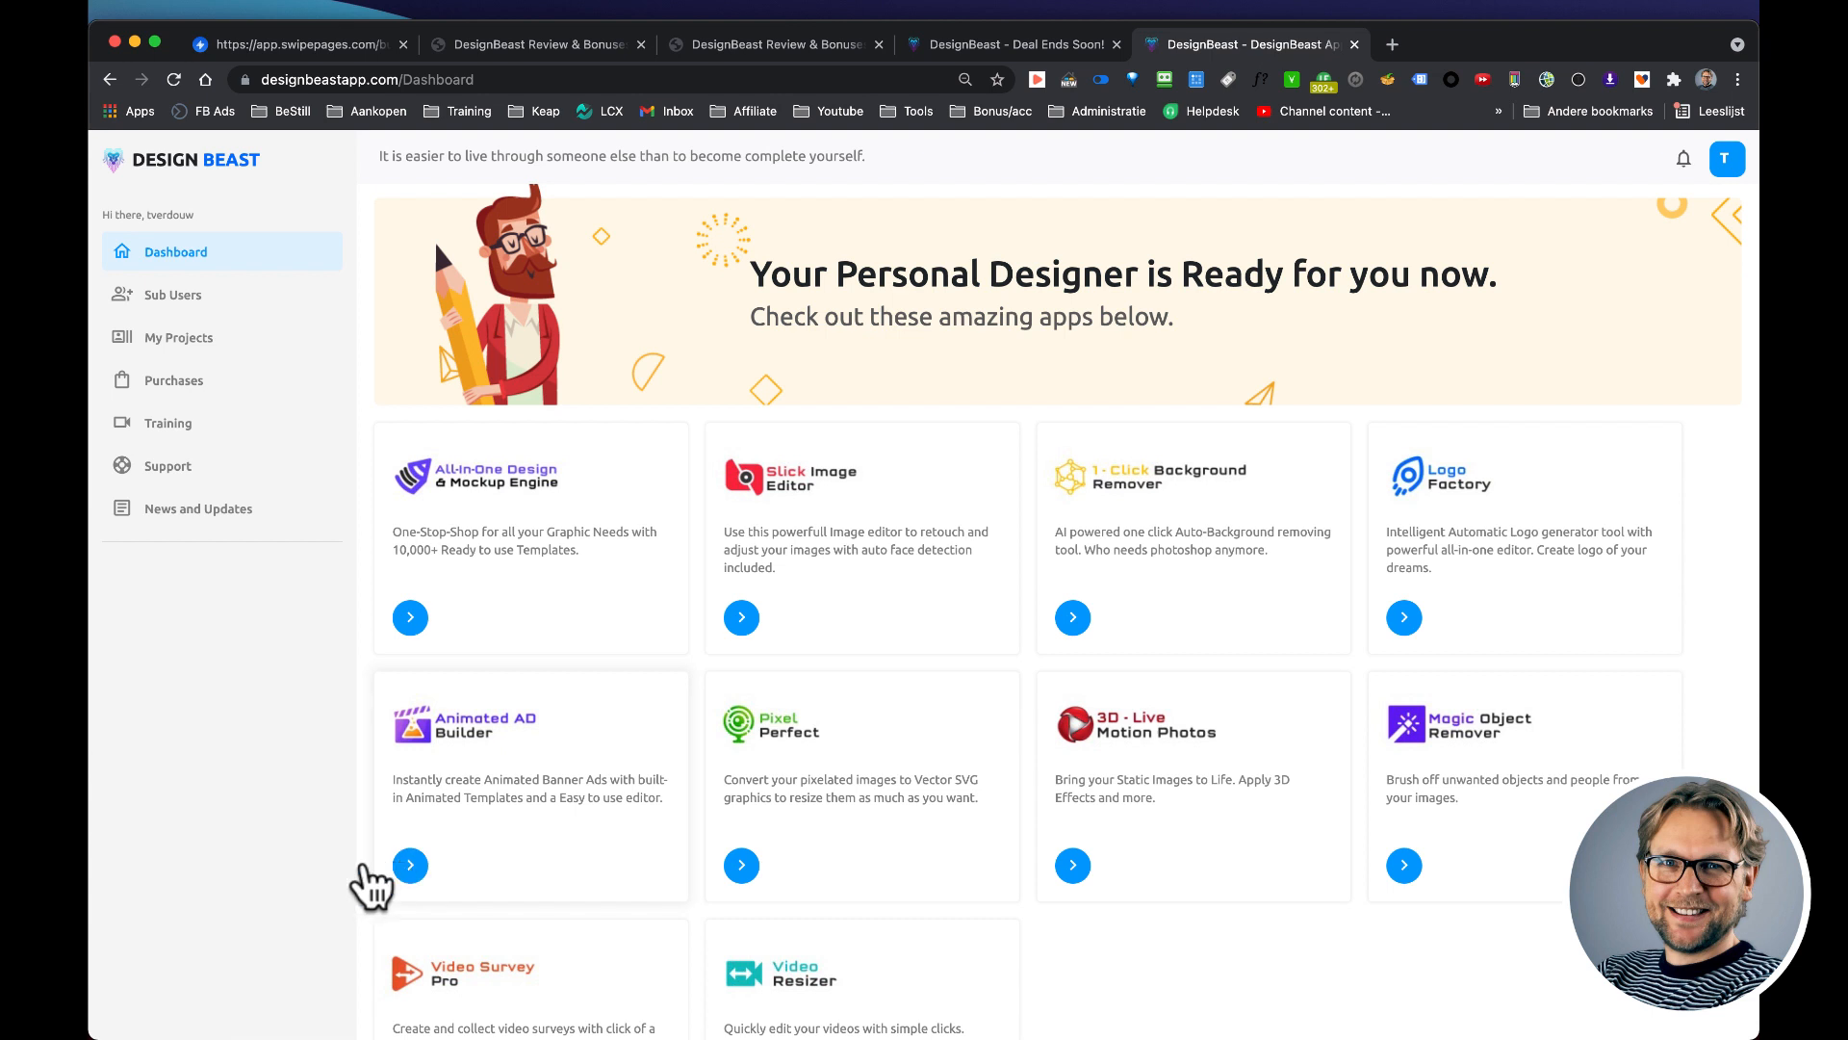